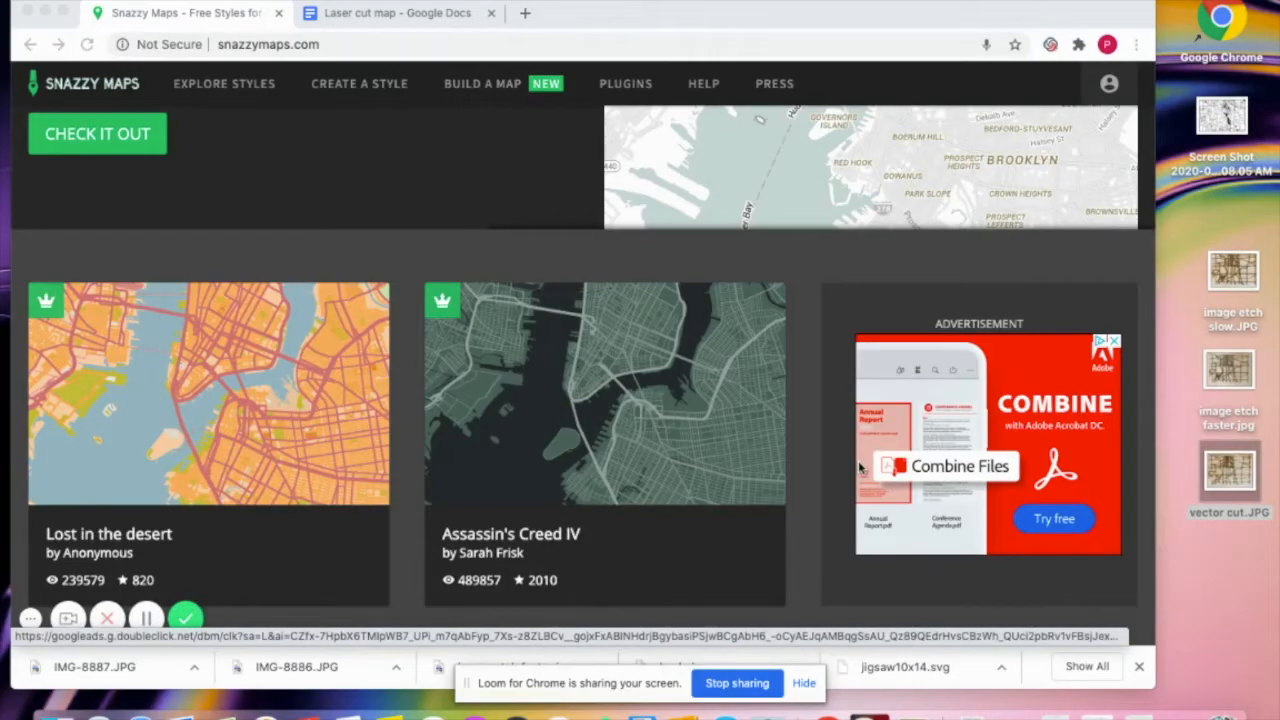
{"action": "mouse_move", "coordinate": [660, 251]}
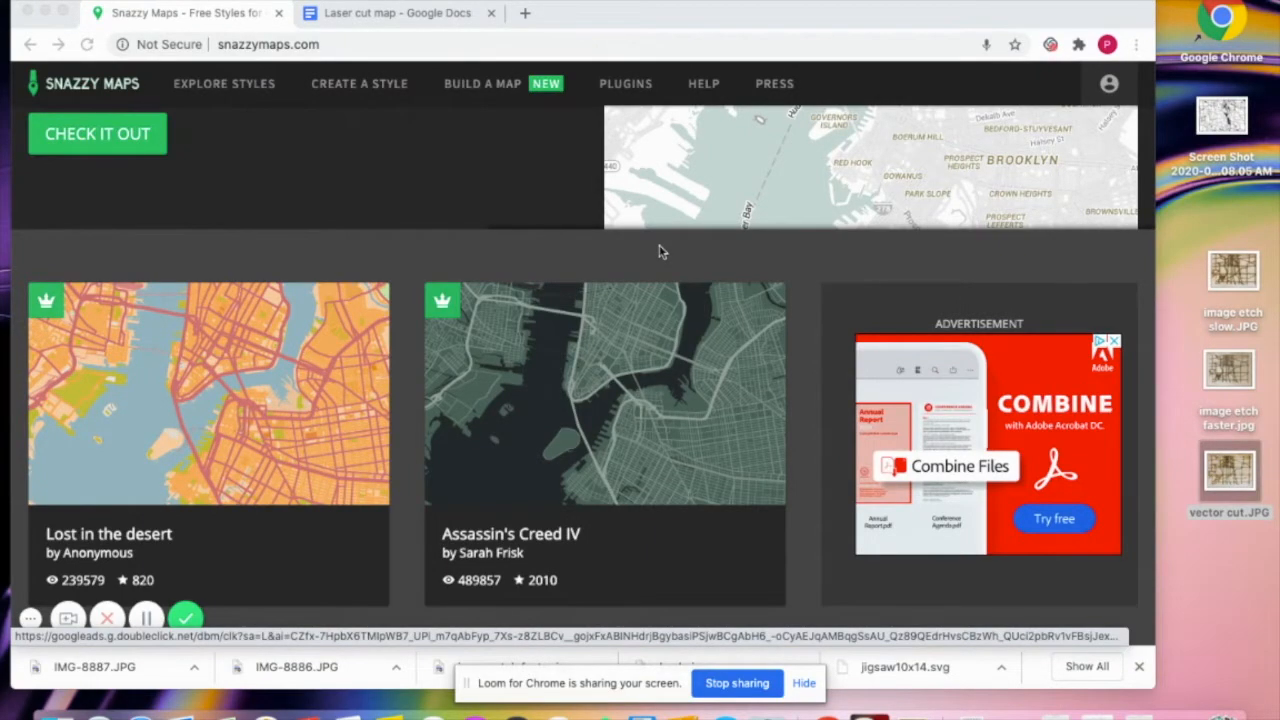
{"action": "mouse_move", "coordinate": [543, 203]}
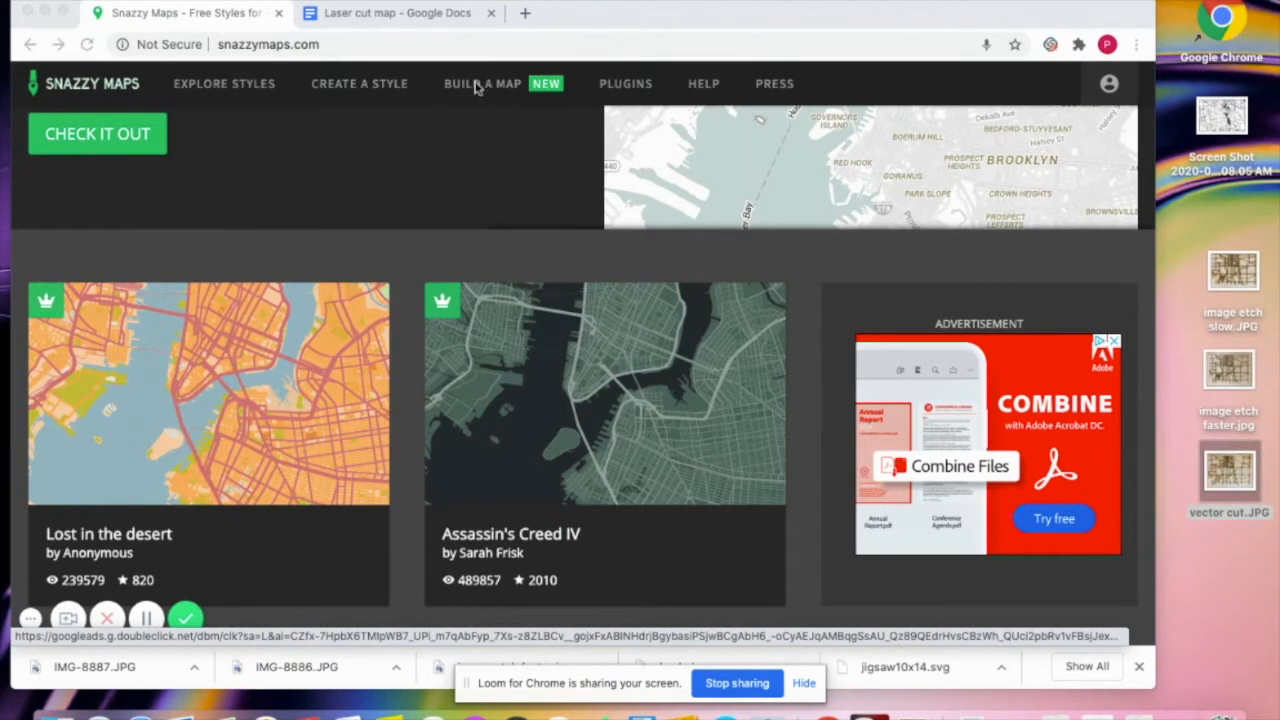
Start a new map and apply the Epilog Laser - Maps (Thin Lines) style
{"action": "left_click", "coordinate": [483, 83]}
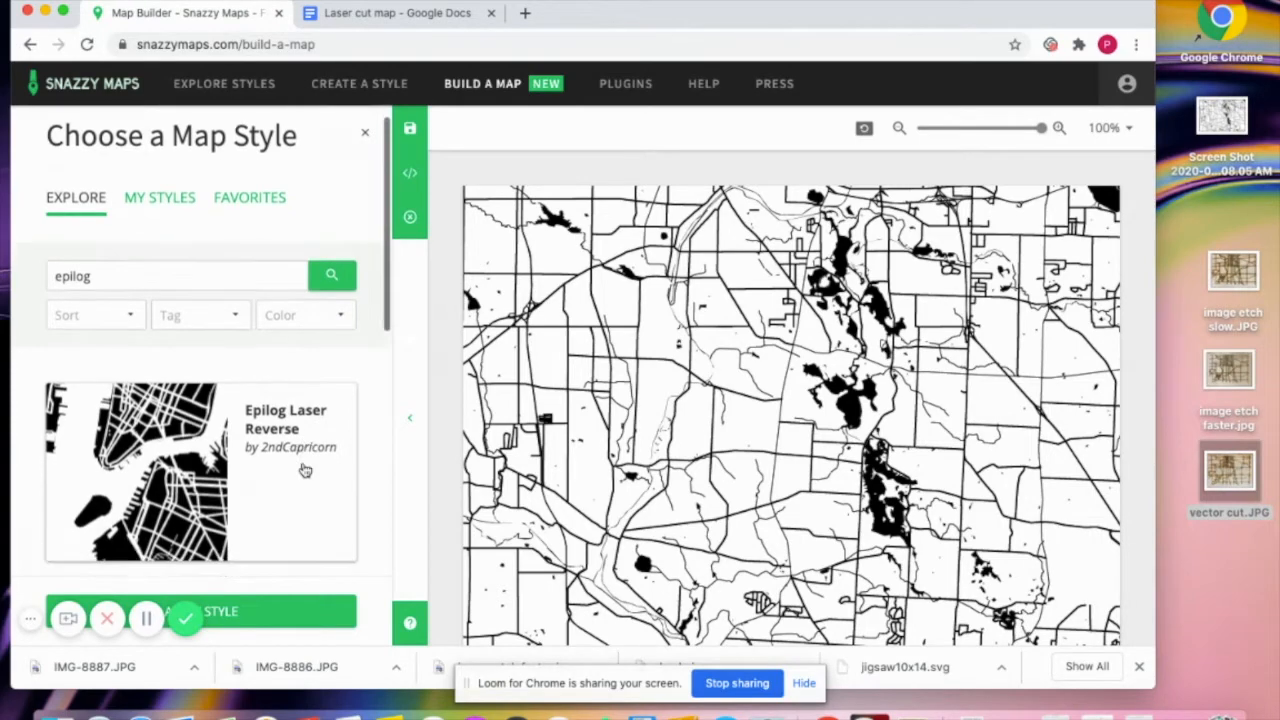
{"action": "scroll", "scroll_direction": "down", "scroll_amount": 3}
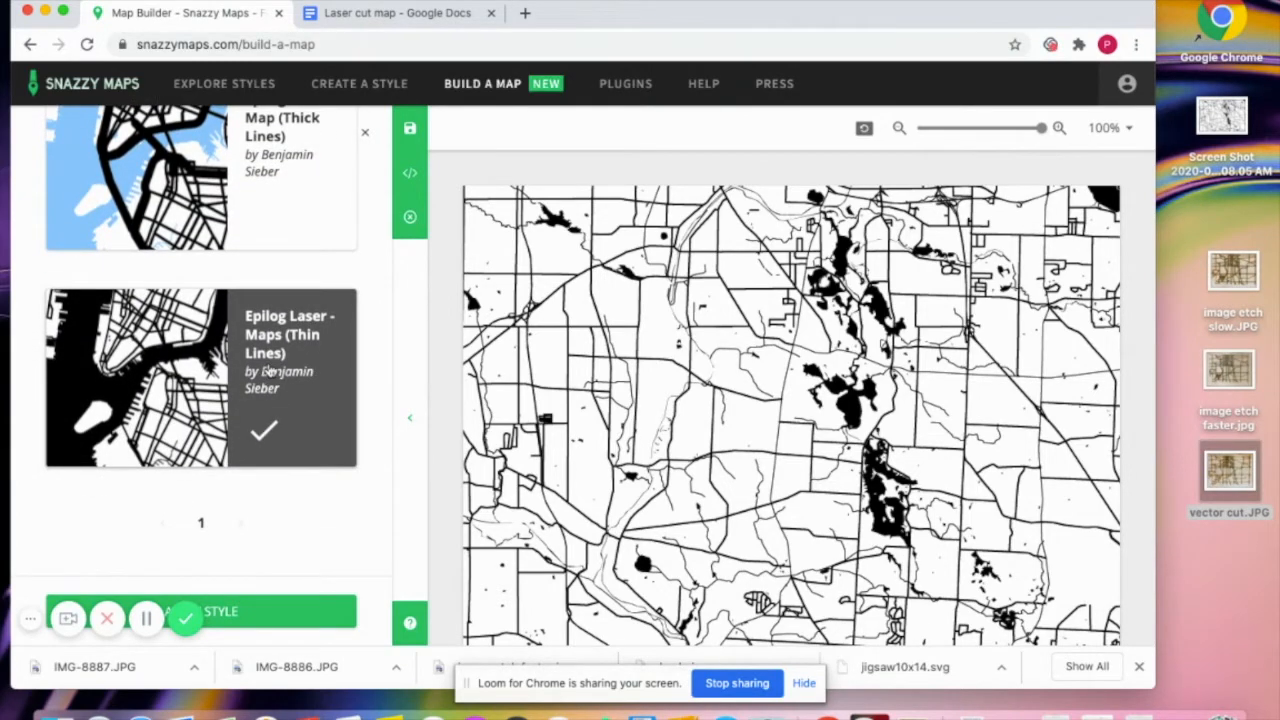
{"action": "scroll", "scroll_direction": "down", "scroll_amount": 3}
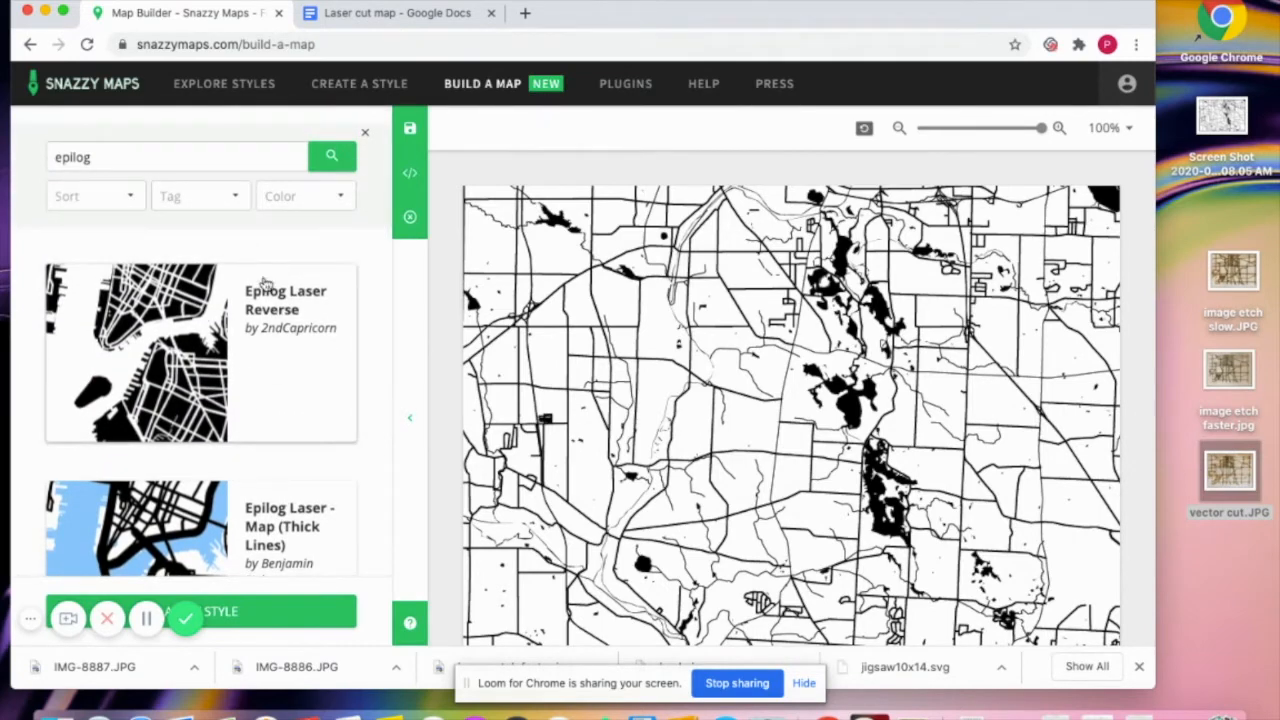
{"action": "scroll", "scroll_direction": "down", "scroll_amount": 3}
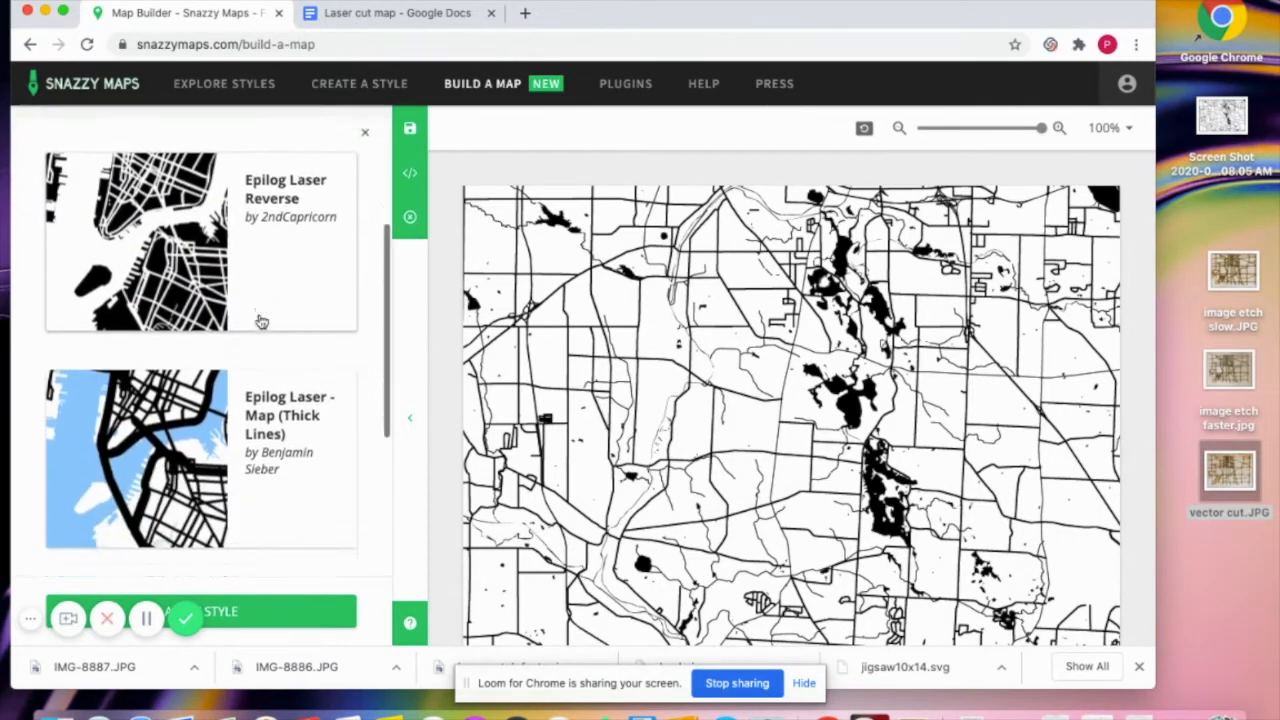
{"action": "scroll", "scroll_direction": "down", "scroll_amount": 3}
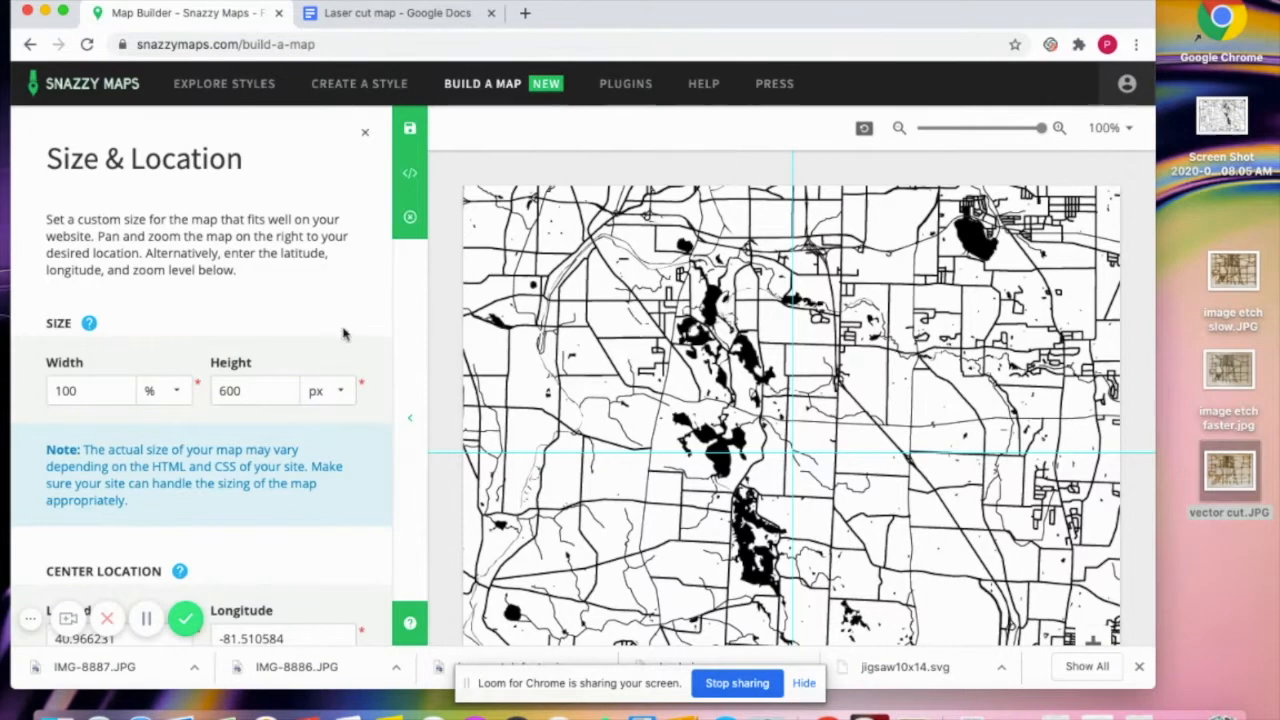
{"action": "mouse_move", "coordinate": [243, 328]}
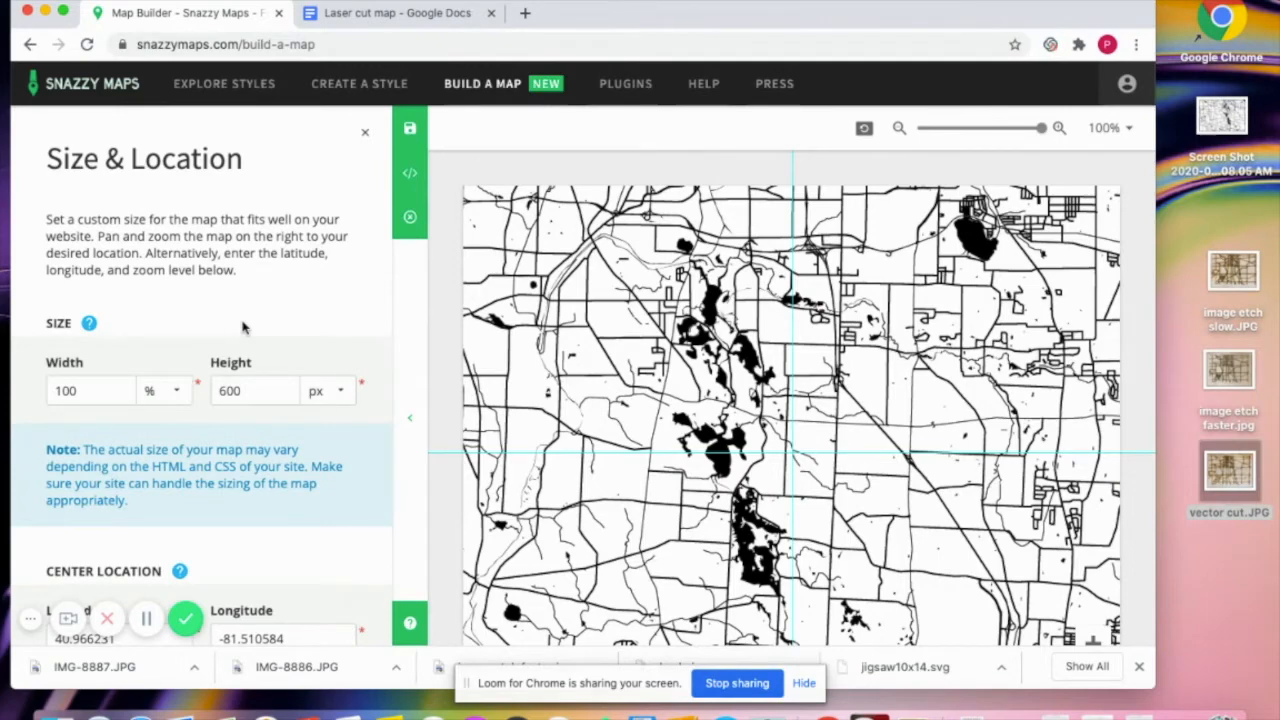
Search 'rome', then centre the map on ZIP 46038, Fishers, IN
{"action": "scroll", "scroll_direction": "down", "scroll_amount": 3}
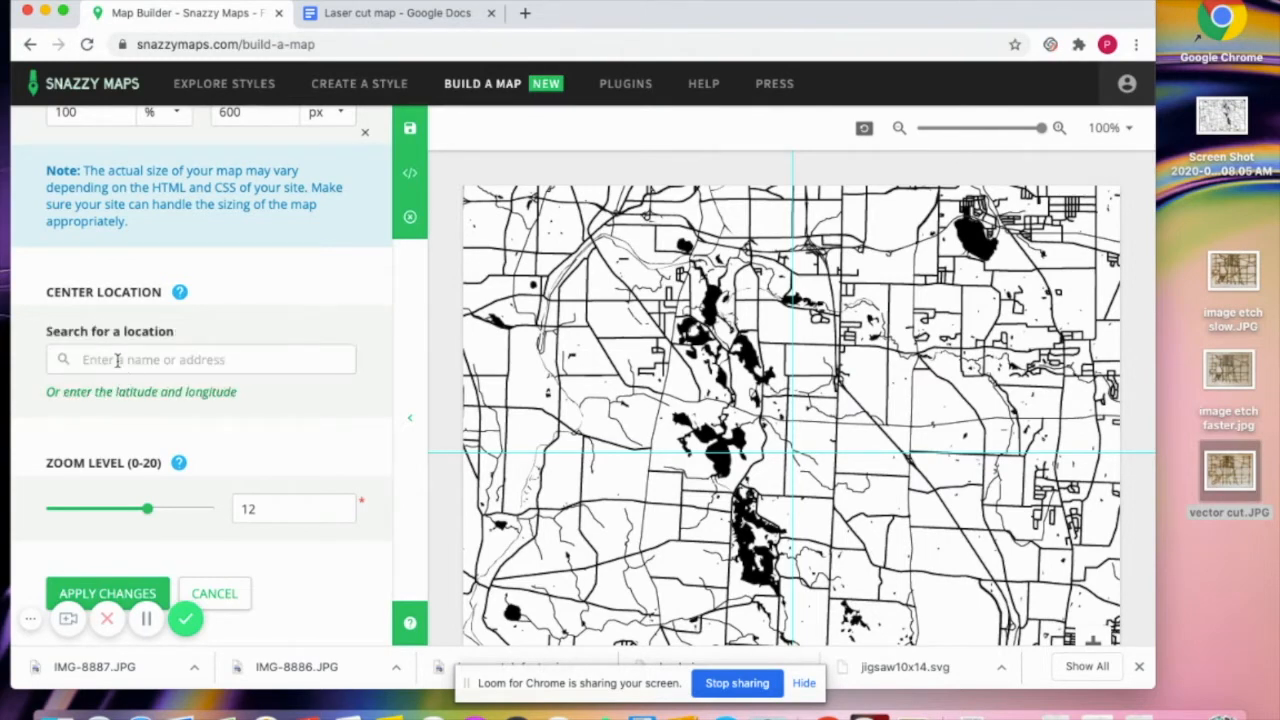
{"action": "left_click", "coordinate": [200, 359]}
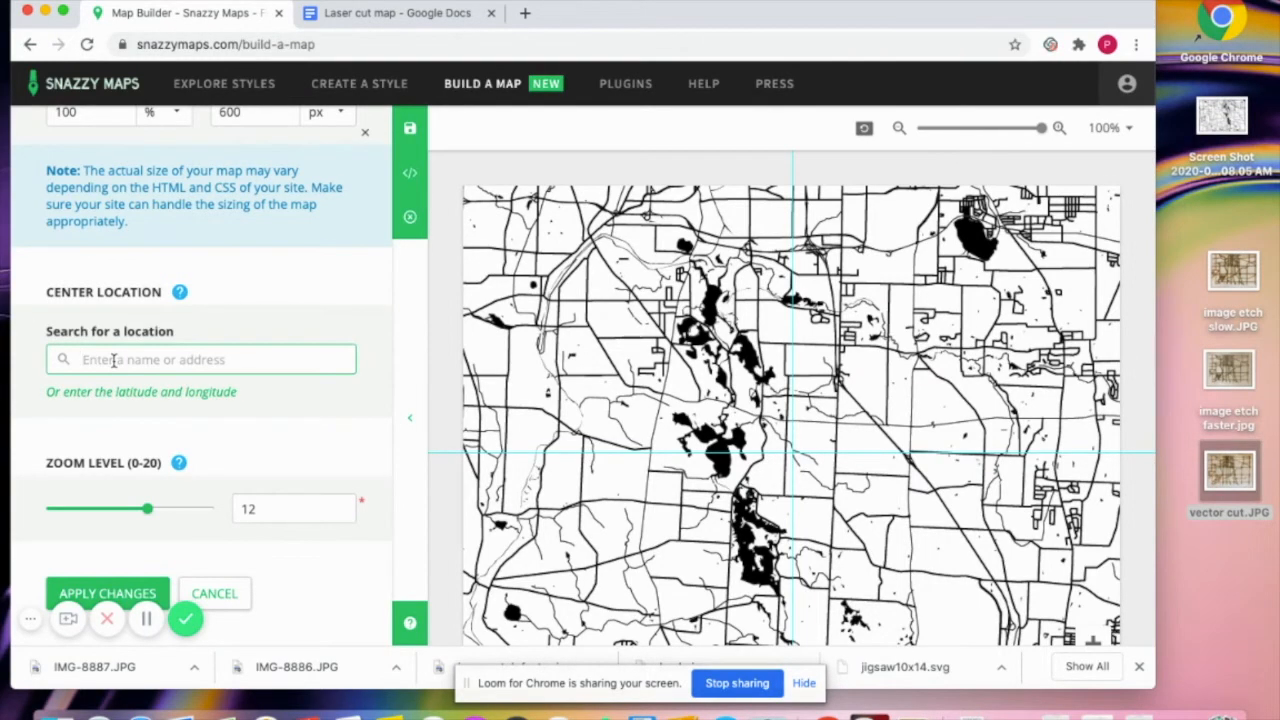
{"action": "type", "text": "rome"}
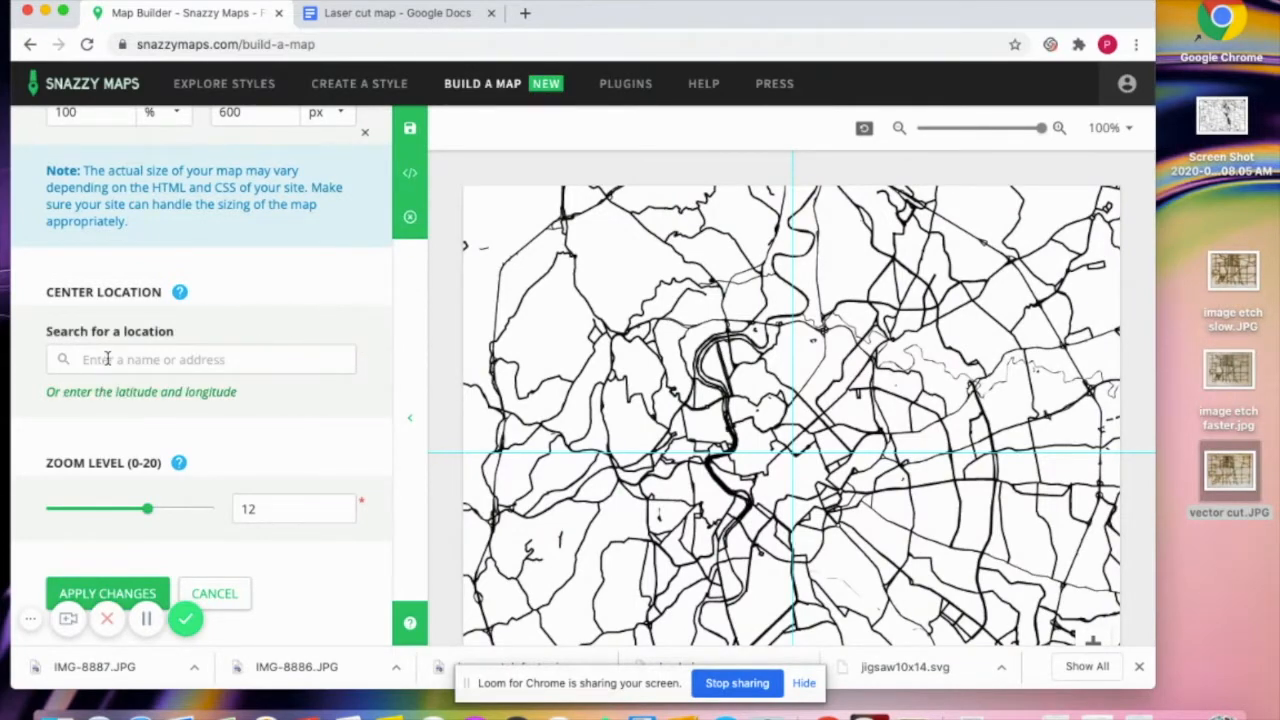
{"action": "left_click", "coordinate": [200, 359]}
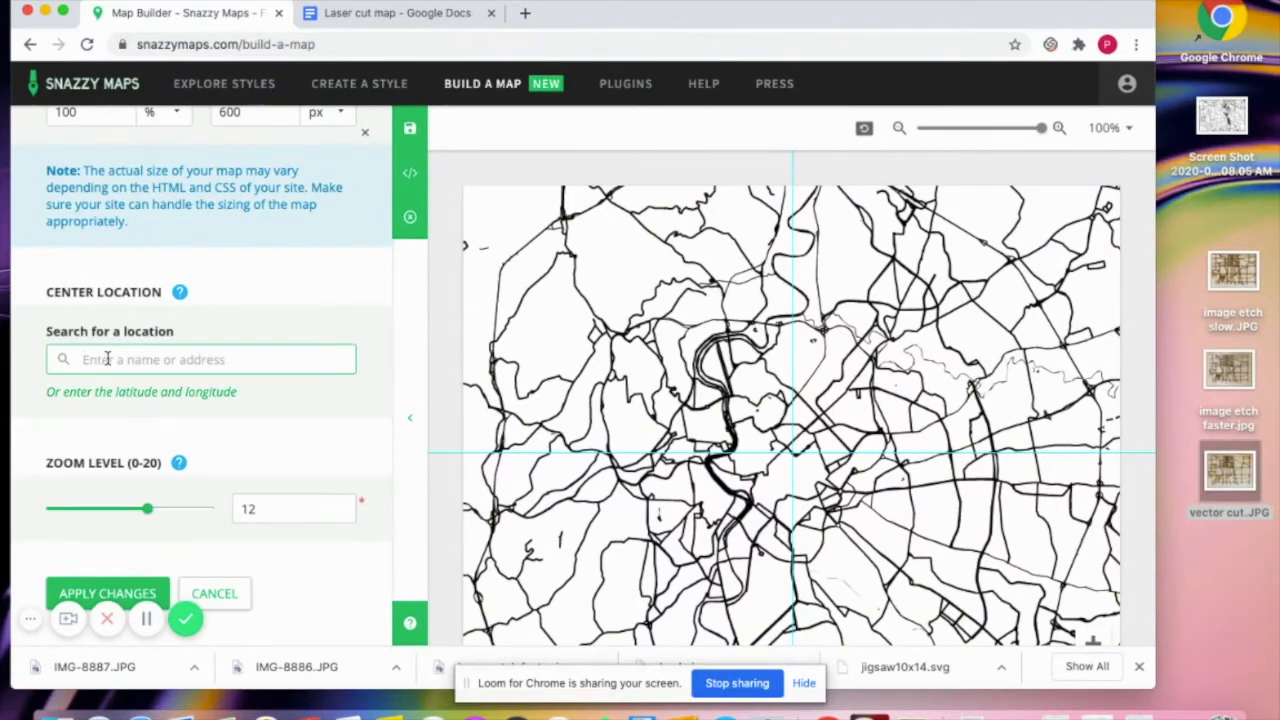
{"action": "type", "text": "46038"}
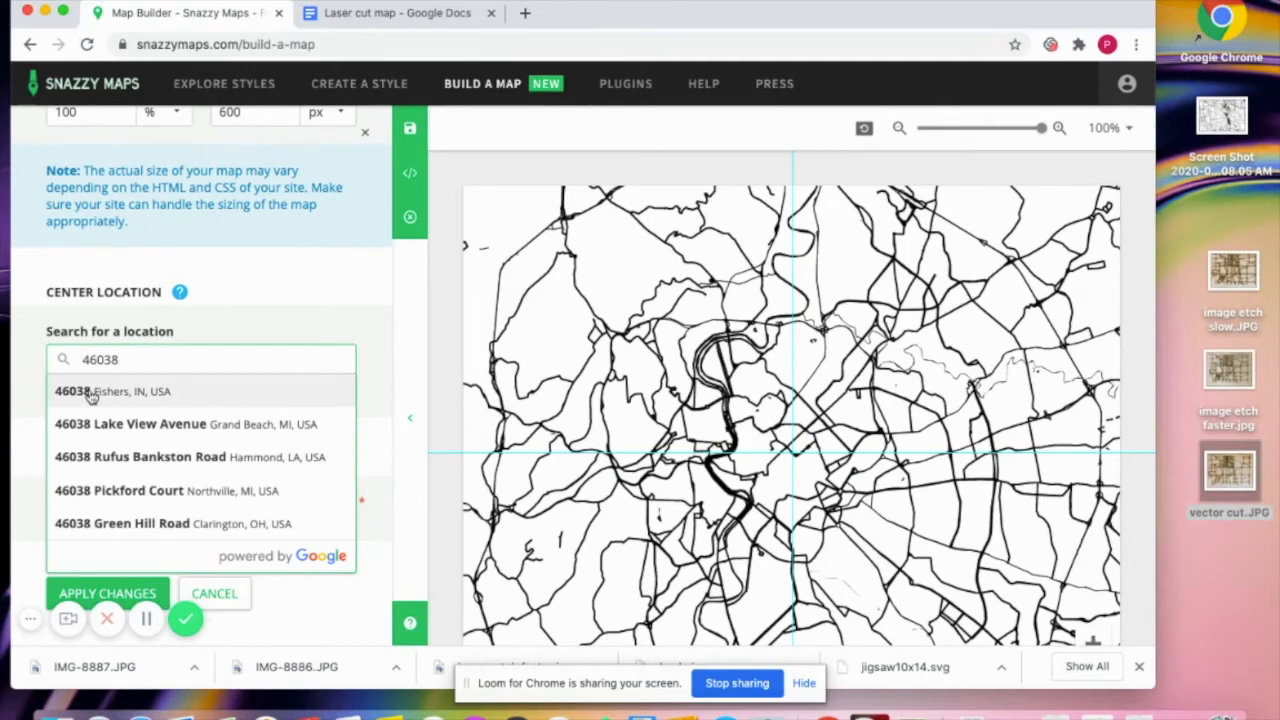
{"action": "left_click", "coordinate": [100, 391]}
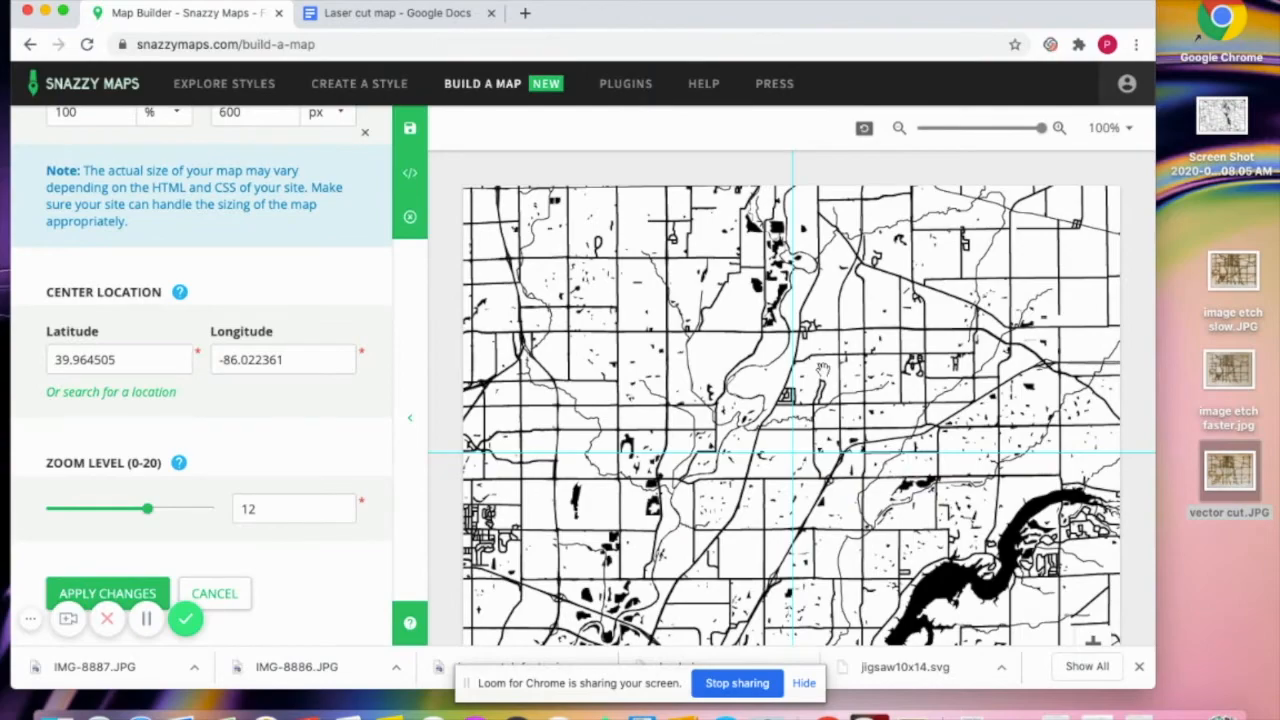
Frame the Fishers area with the lake at right at zoom 12, and apply
{"action": "left_click_drag", "start_coordinate": [144, 508], "coordinate": [166, 508]}
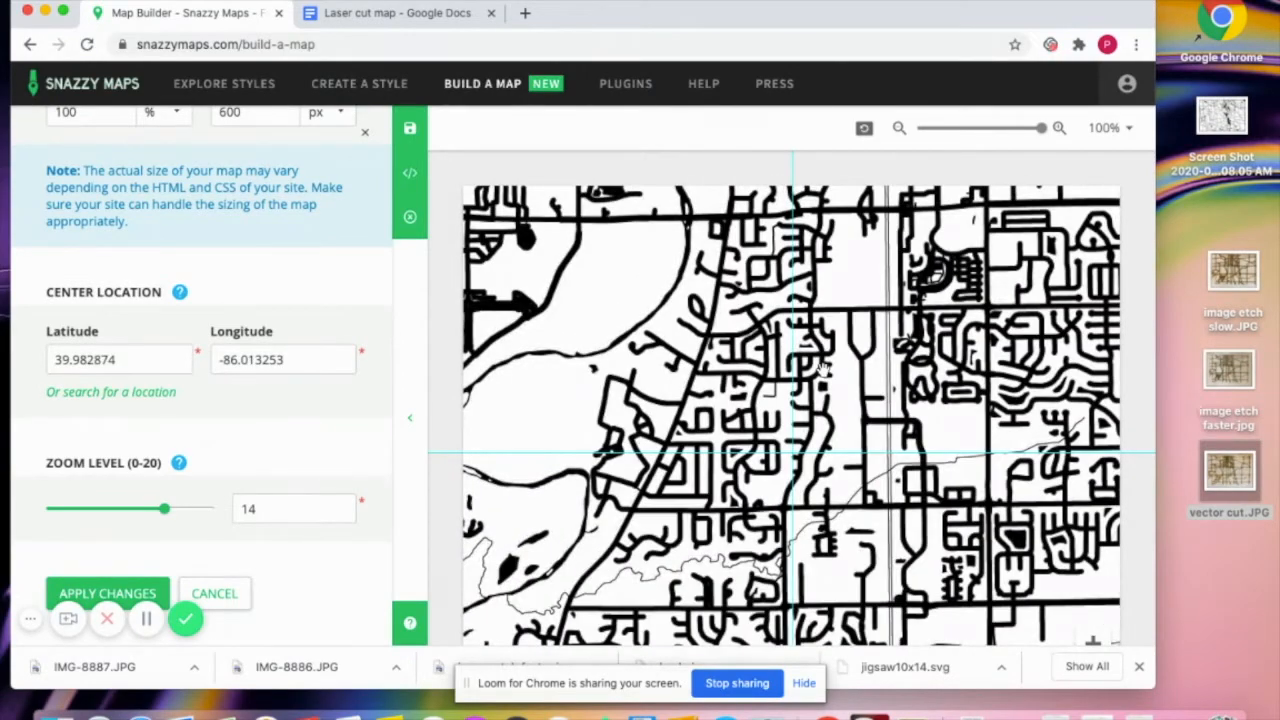
{"action": "left_click_drag", "start_coordinate": [165, 508], "coordinate": [143, 508]}
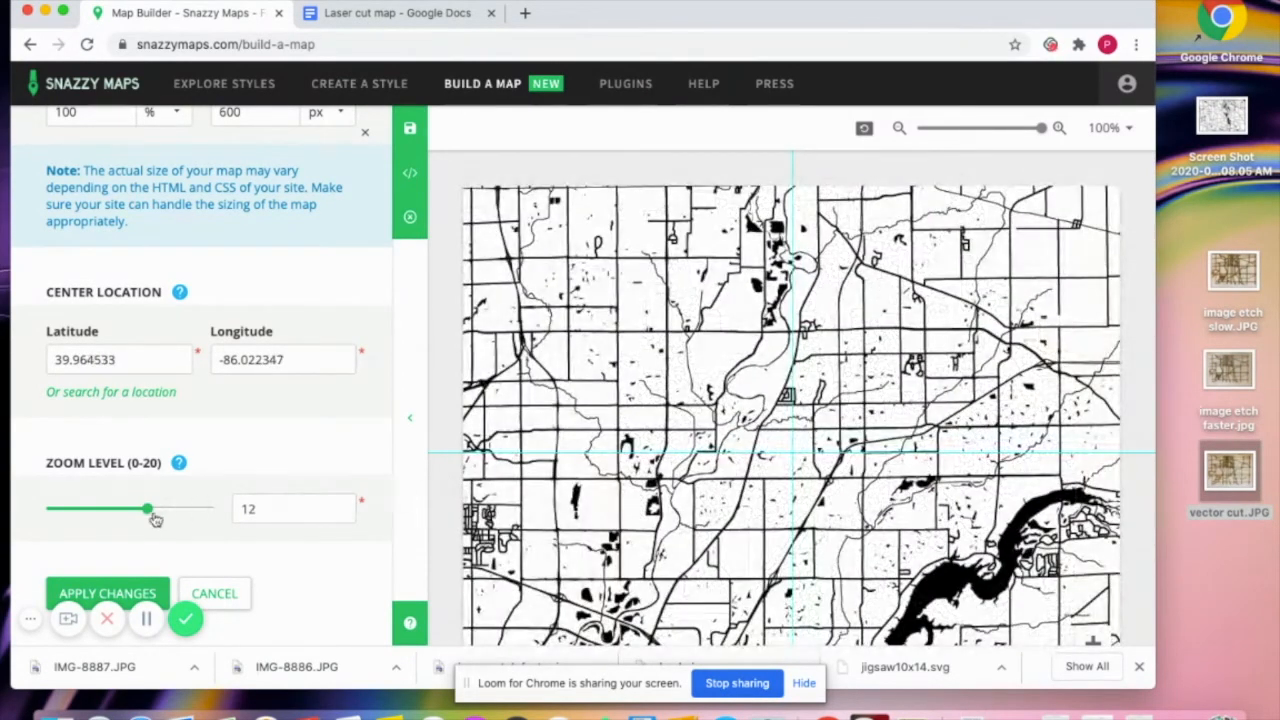
{"action": "left_click_drag", "start_coordinate": [144, 508], "coordinate": [119, 508]}
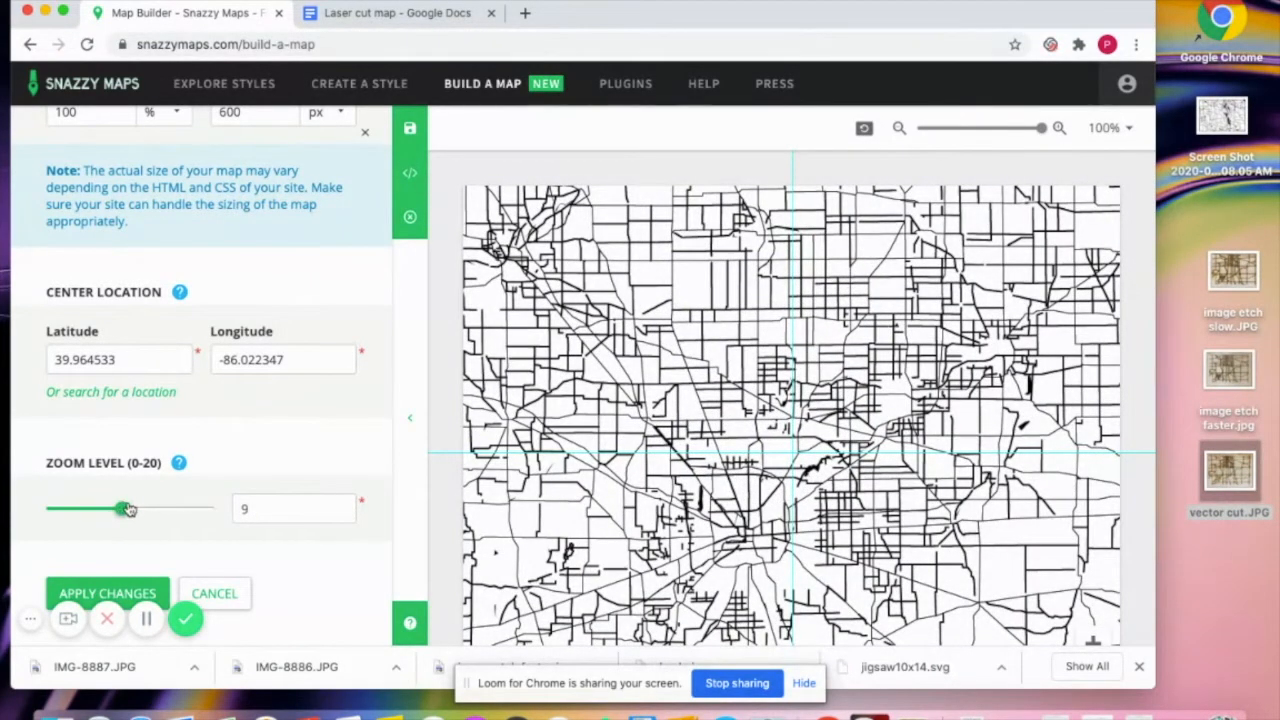
{"action": "left_click_drag", "start_coordinate": [123, 508], "coordinate": [133, 508]}
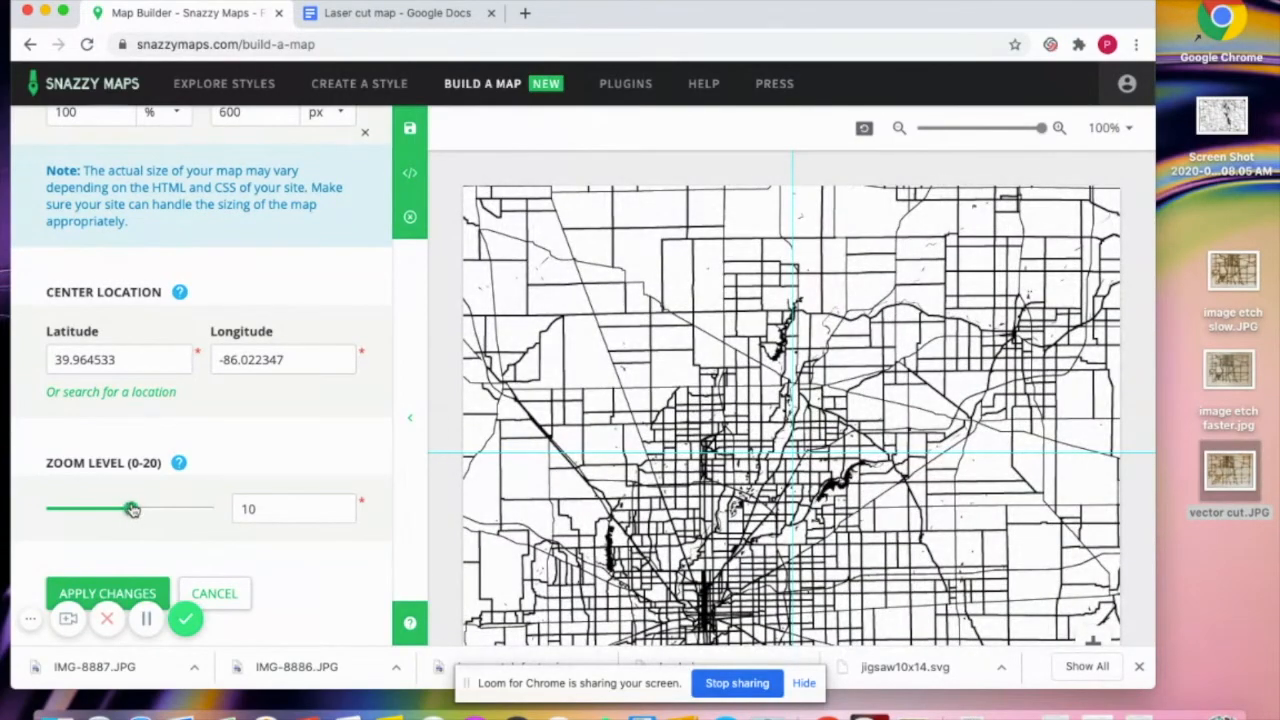
{"action": "left_click_drag", "start_coordinate": [133, 508], "coordinate": [146, 508]}
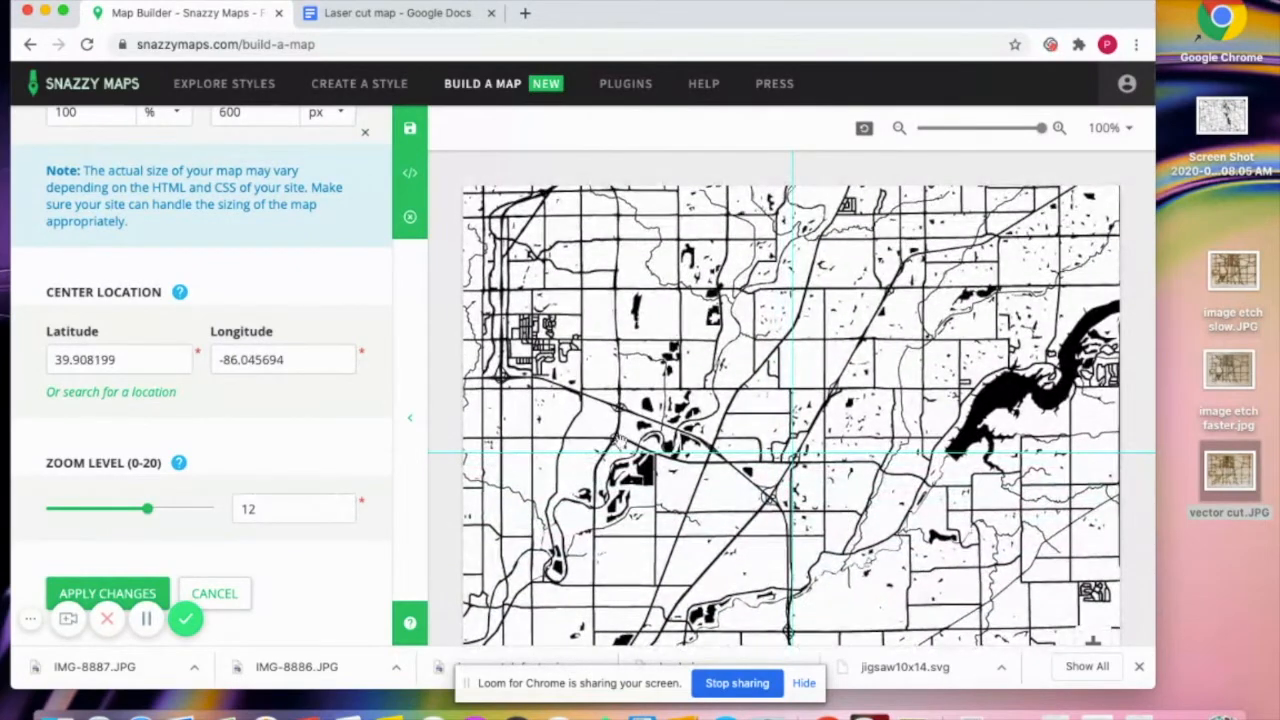
{"action": "left_click", "coordinate": [107, 593]}
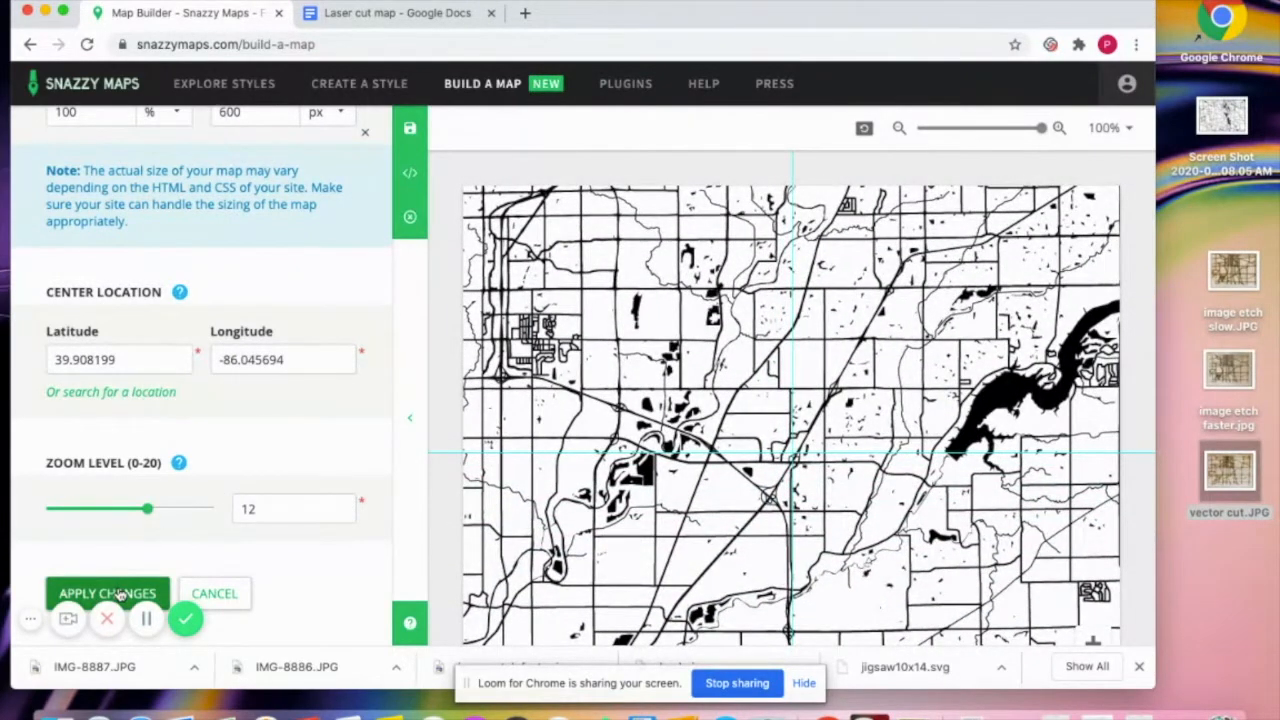
{"action": "left_click", "coordinate": [107, 593]}
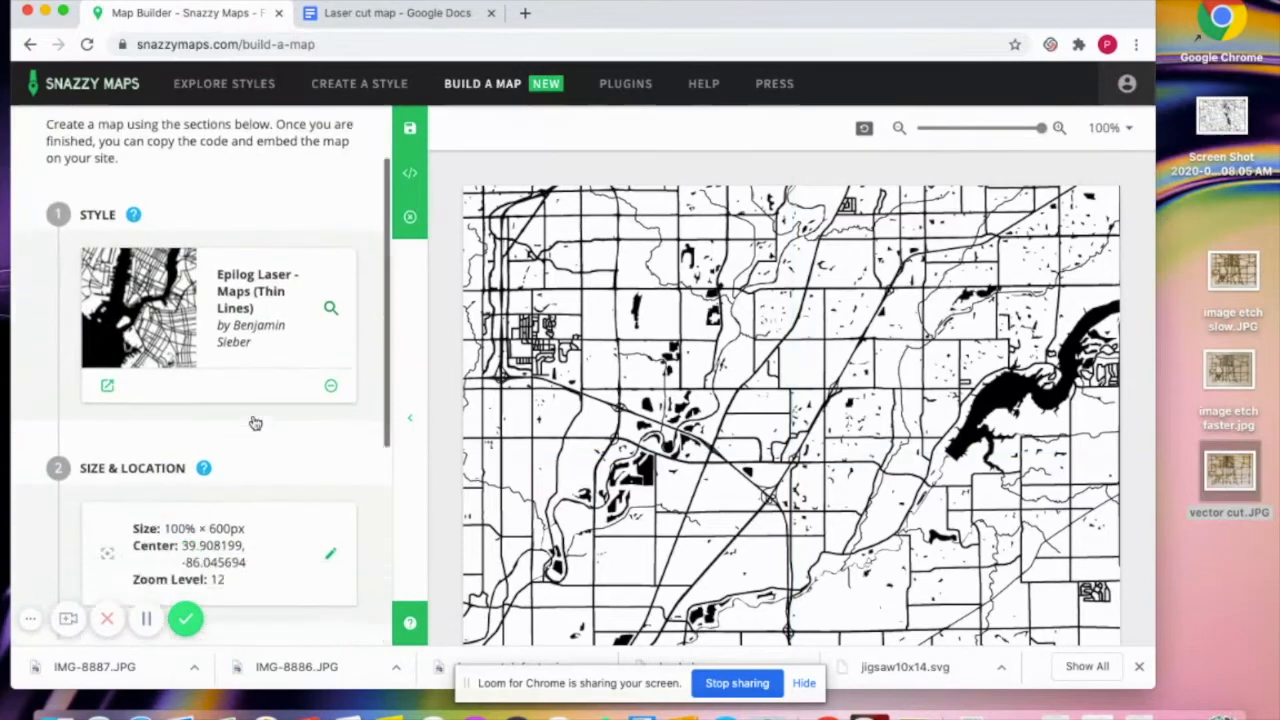
In Advanced Settings, try Default Google Maps controls, then choose Hide all controls
{"action": "scroll", "scroll_direction": "down", "scroll_amount": 3}
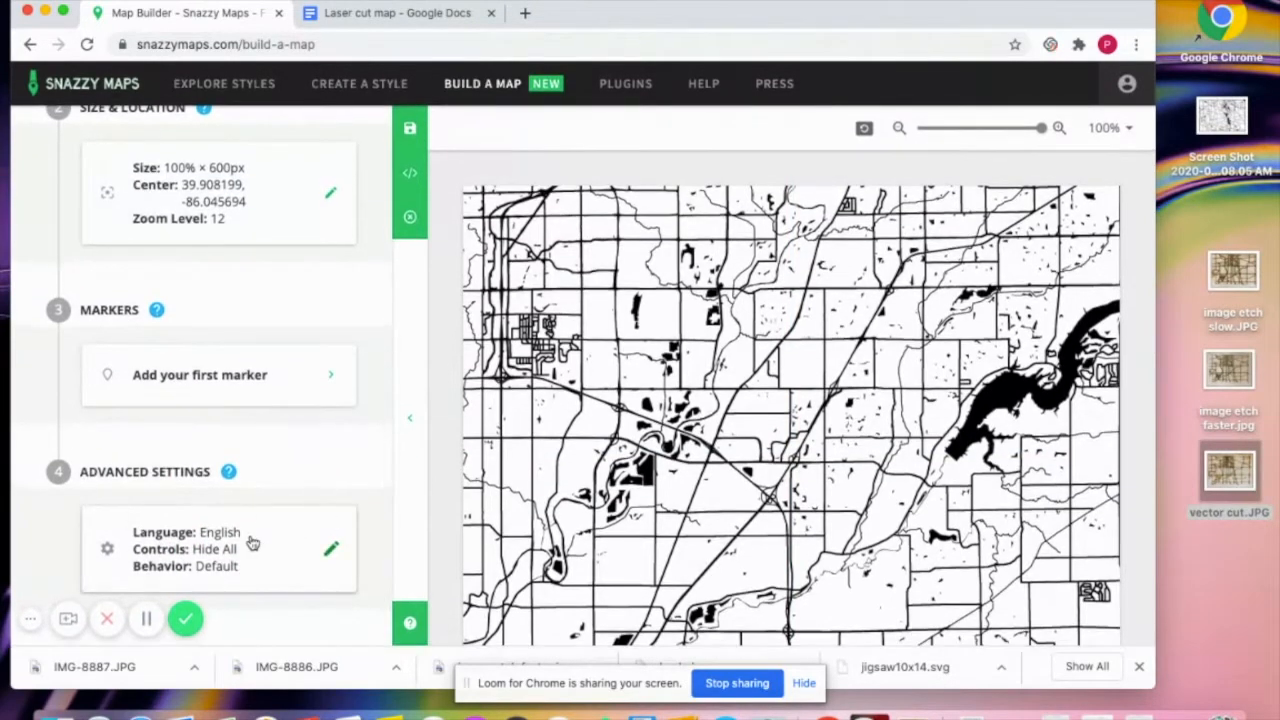
{"action": "left_click", "coordinate": [330, 548]}
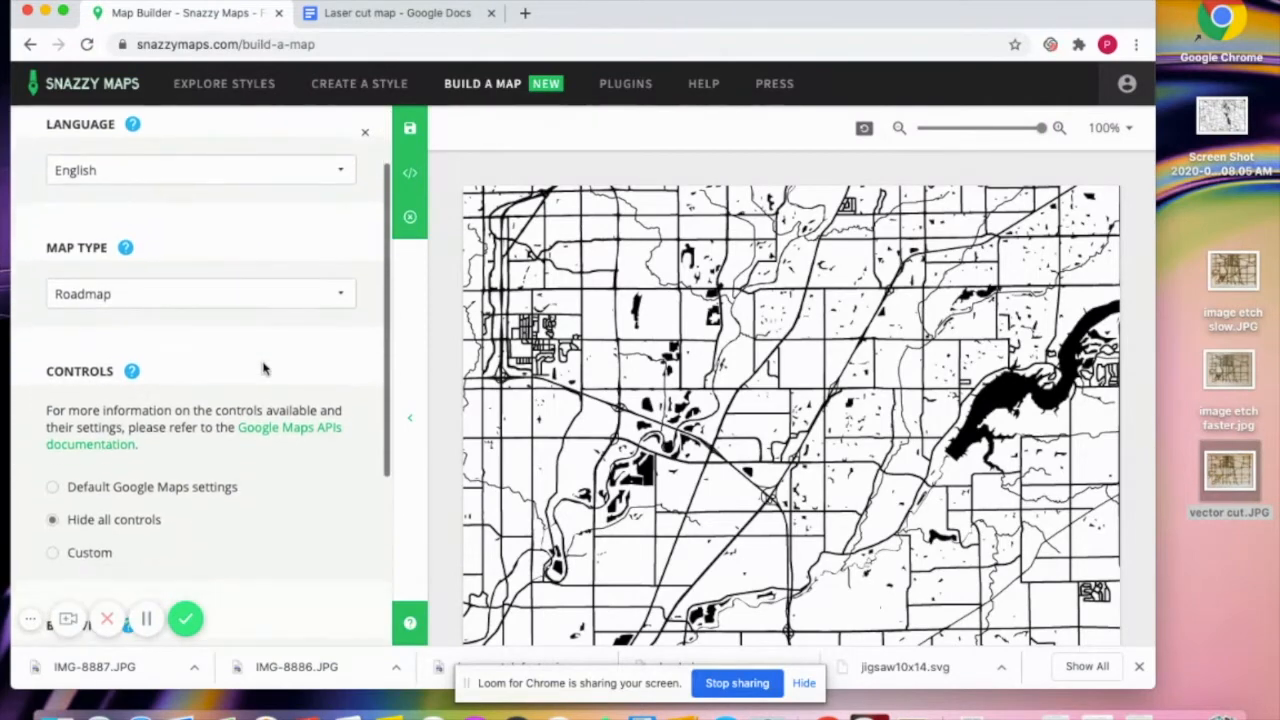
{"action": "scroll", "scroll_direction": "down", "scroll_amount": 3}
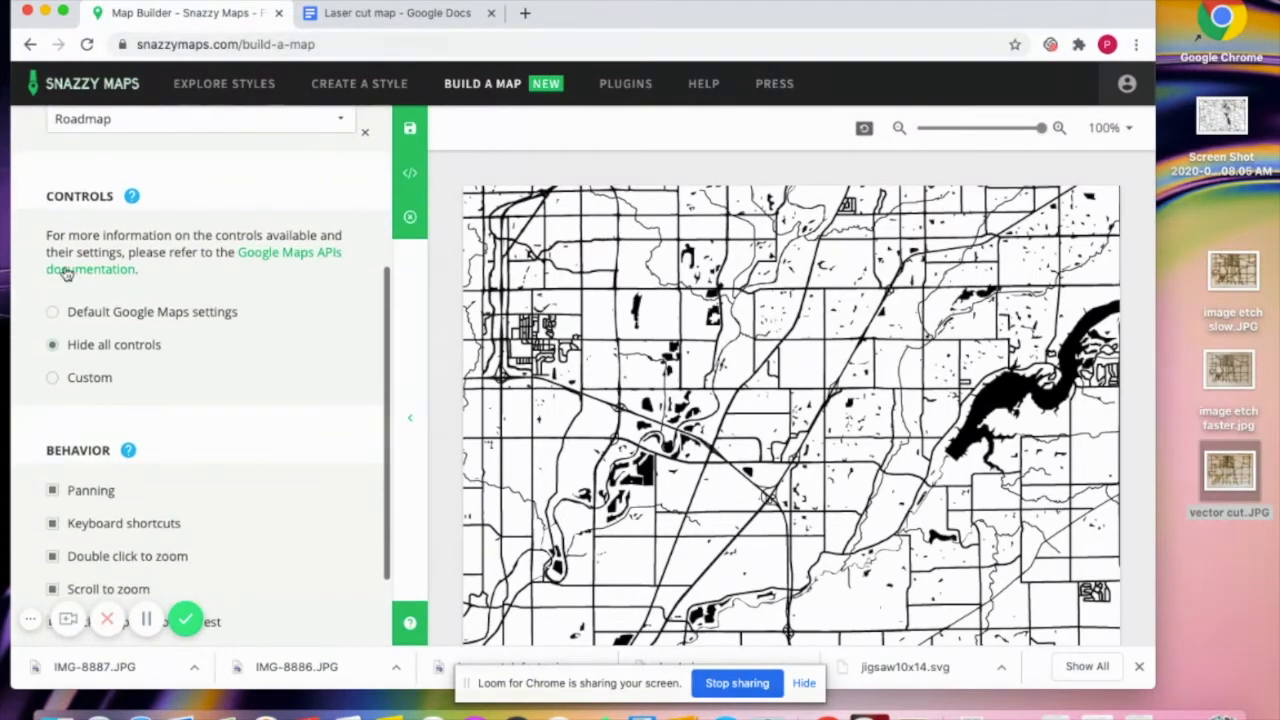
{"action": "left_click", "coordinate": [52, 311]}
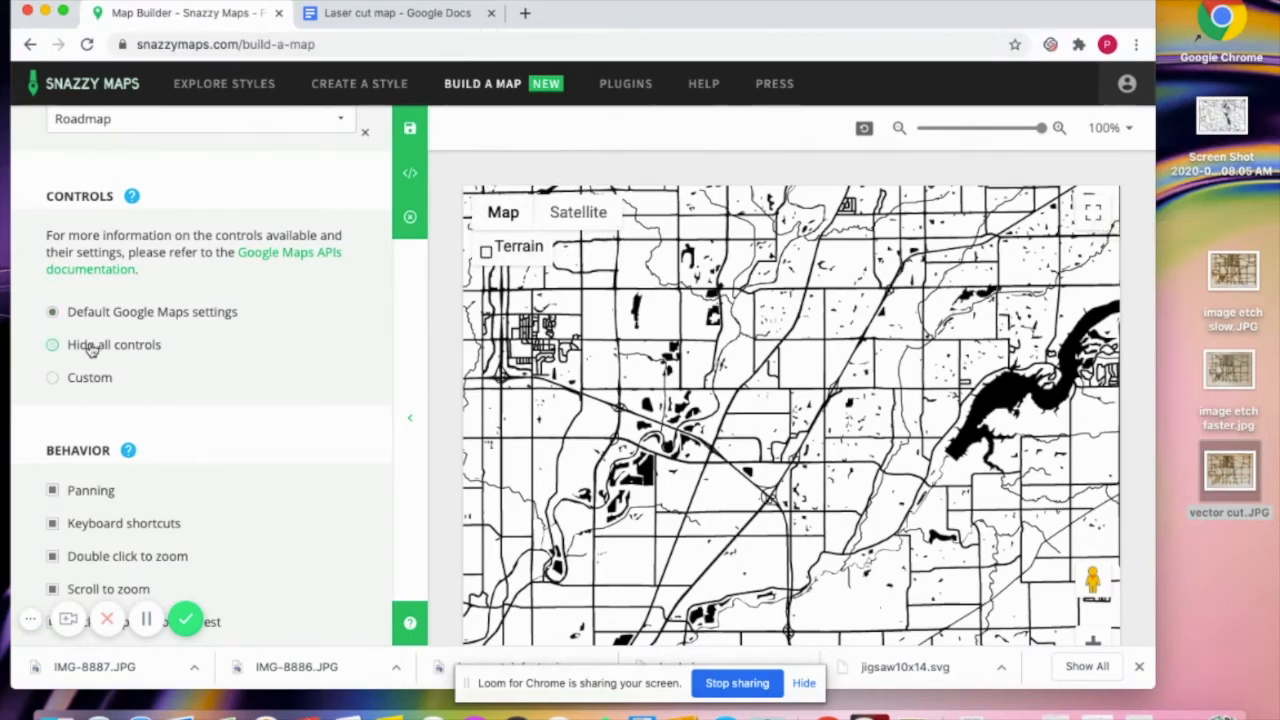
{"action": "left_click", "coordinate": [52, 344]}
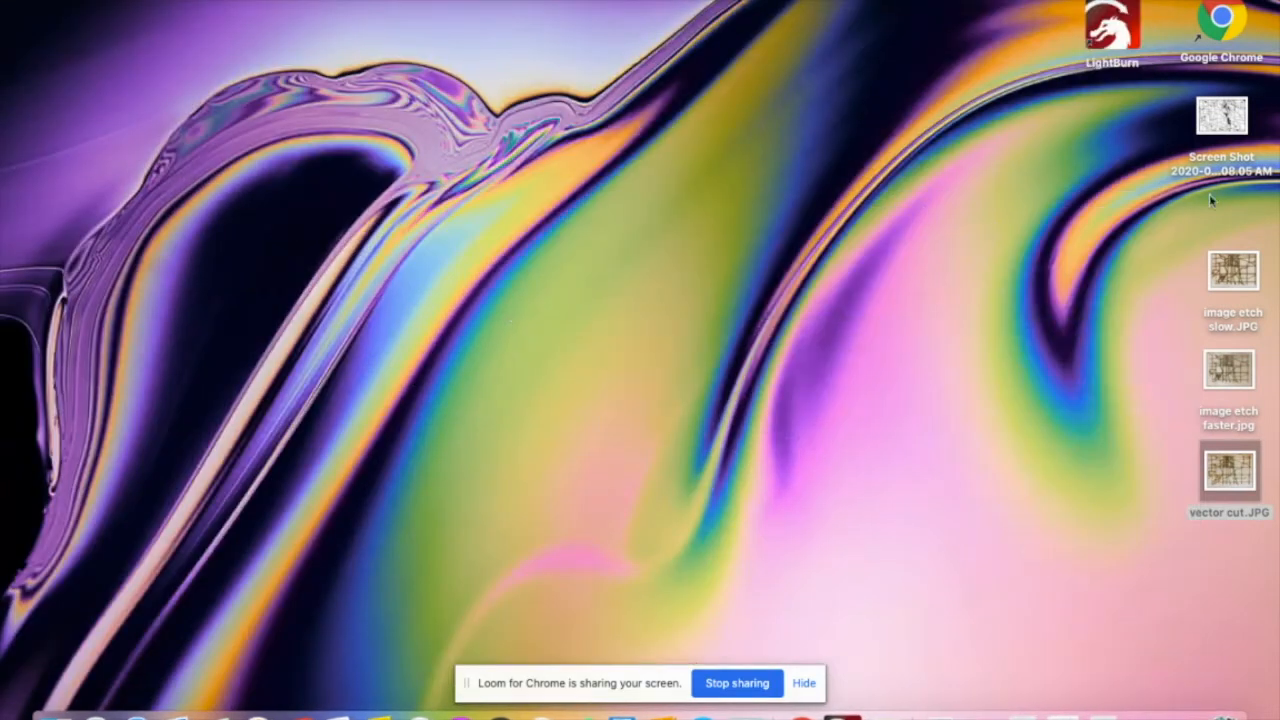
{"action": "mouse_move", "coordinate": [960, 395]}
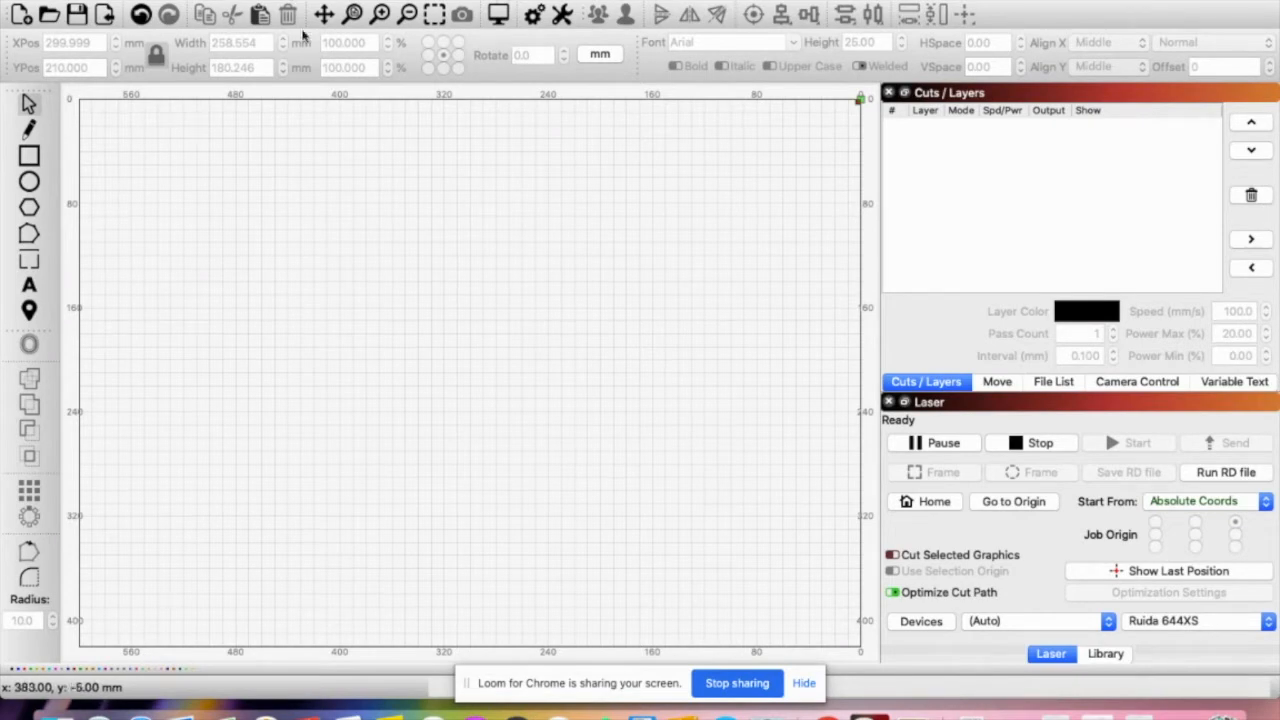
Import the map screenshot and close the job preview estimating about 1:15:10
{"action": "left_click", "coordinate": [20, 14]}
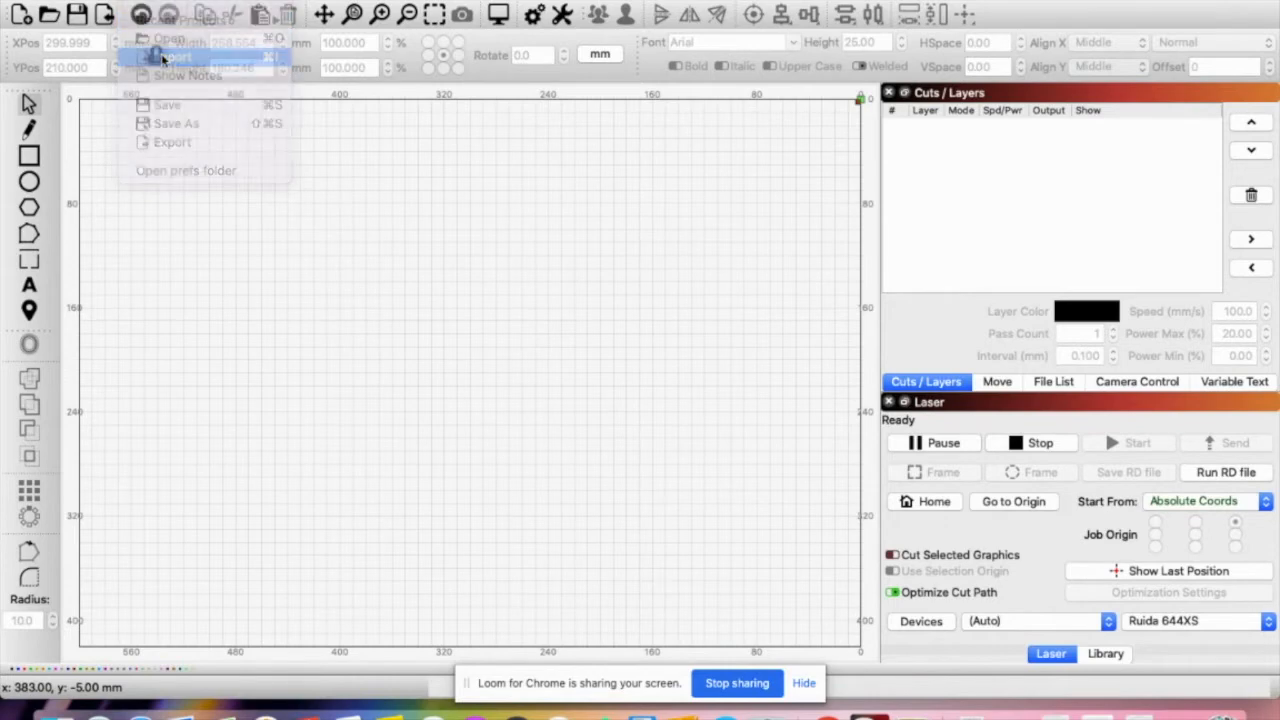
{"action": "left_click", "coordinate": [178, 57]}
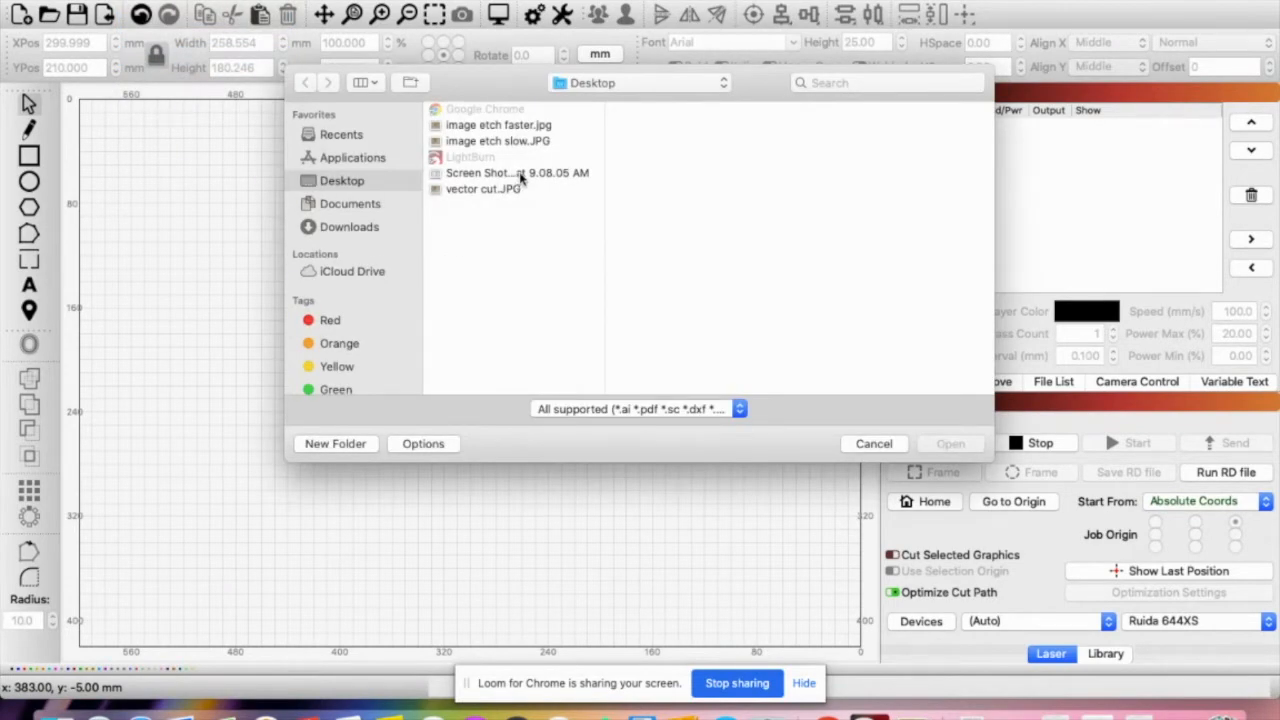
{"action": "left_click", "coordinate": [872, 443]}
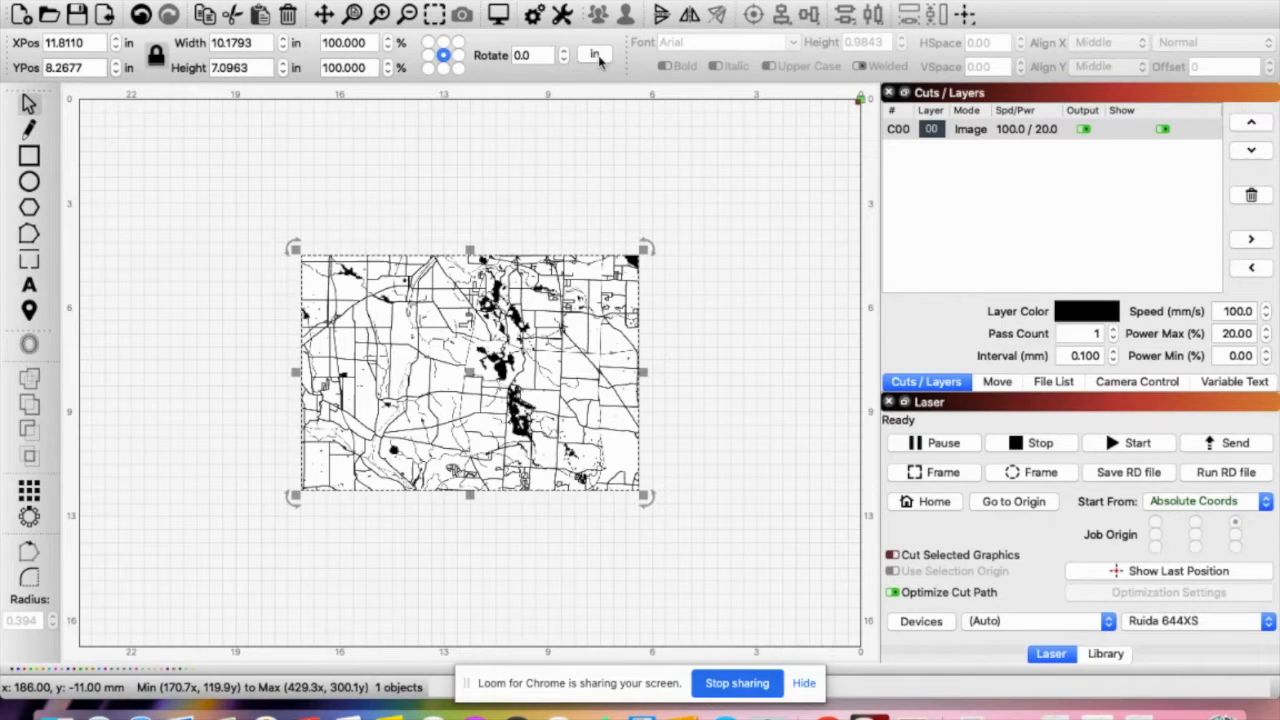
{"action": "mouse_move", "coordinate": [528, 137]}
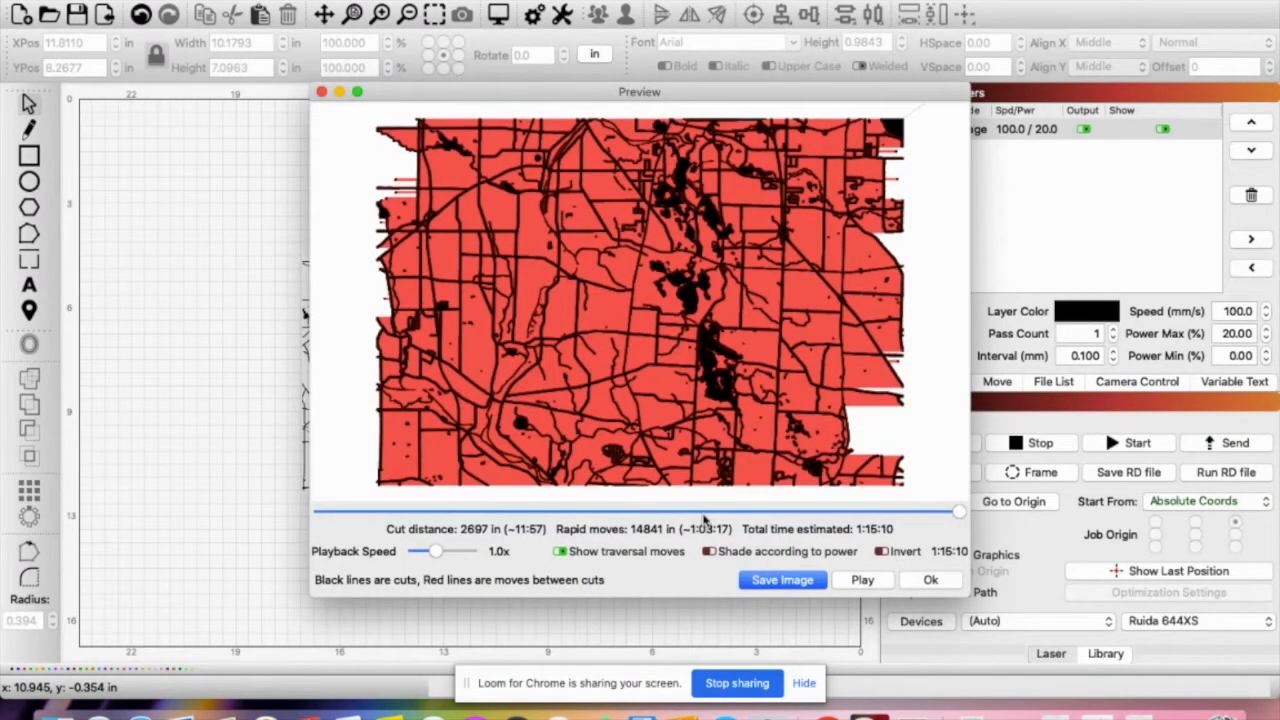
{"action": "mouse_move", "coordinate": [620, 315]}
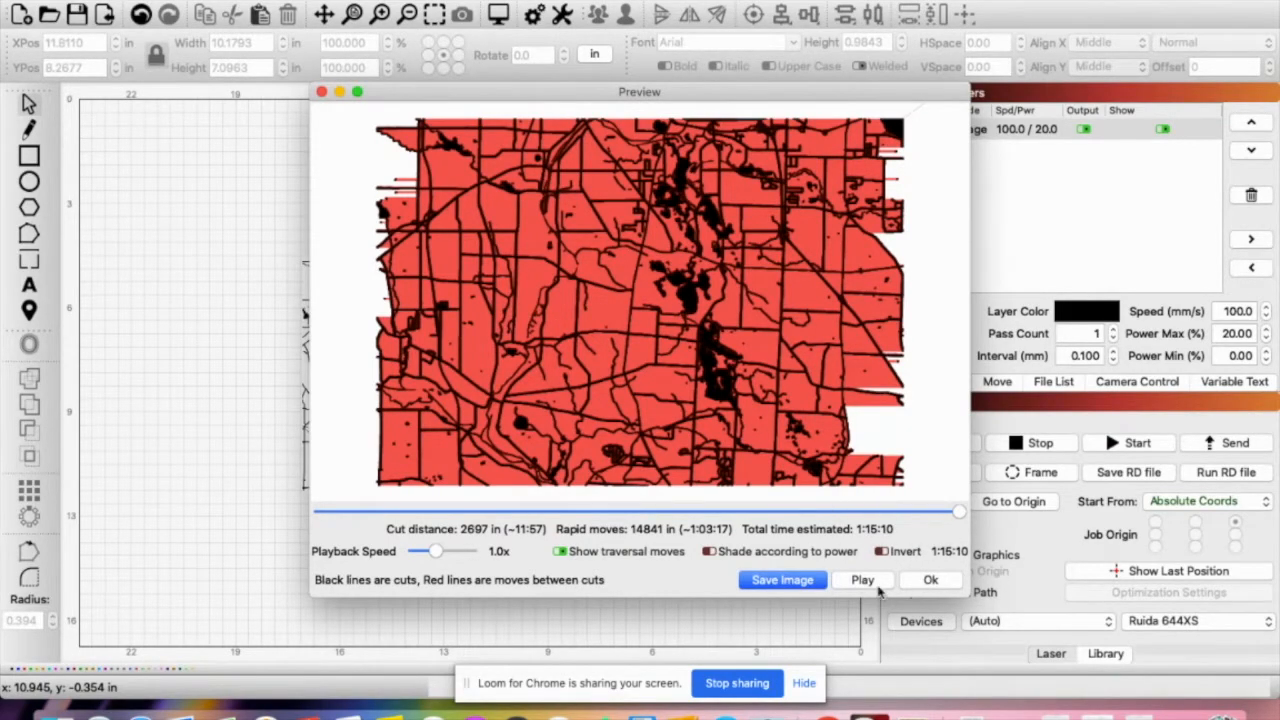
{"action": "left_click", "coordinate": [929, 580]}
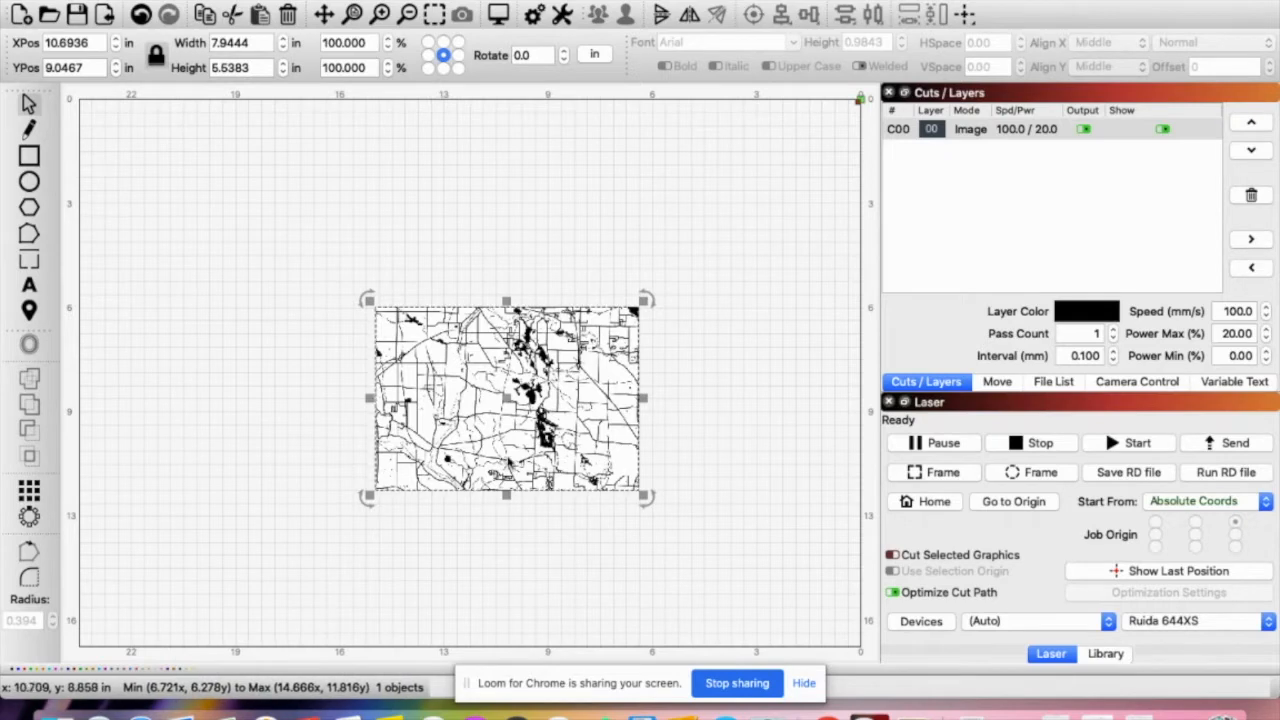
{"action": "mouse_move", "coordinate": [700, 365]}
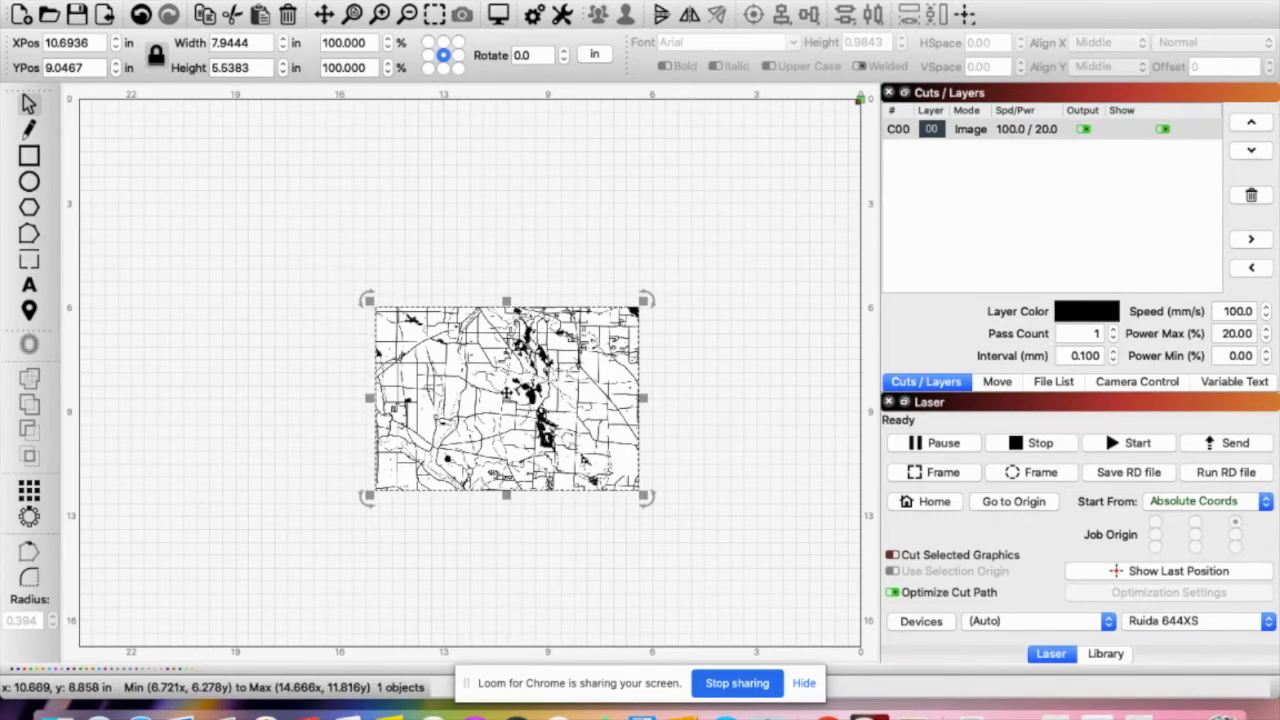
Drag the map image to the top-right of the work area
{"action": "left_click_drag", "start_coordinate": [505, 400], "coordinate": [675, 213]}
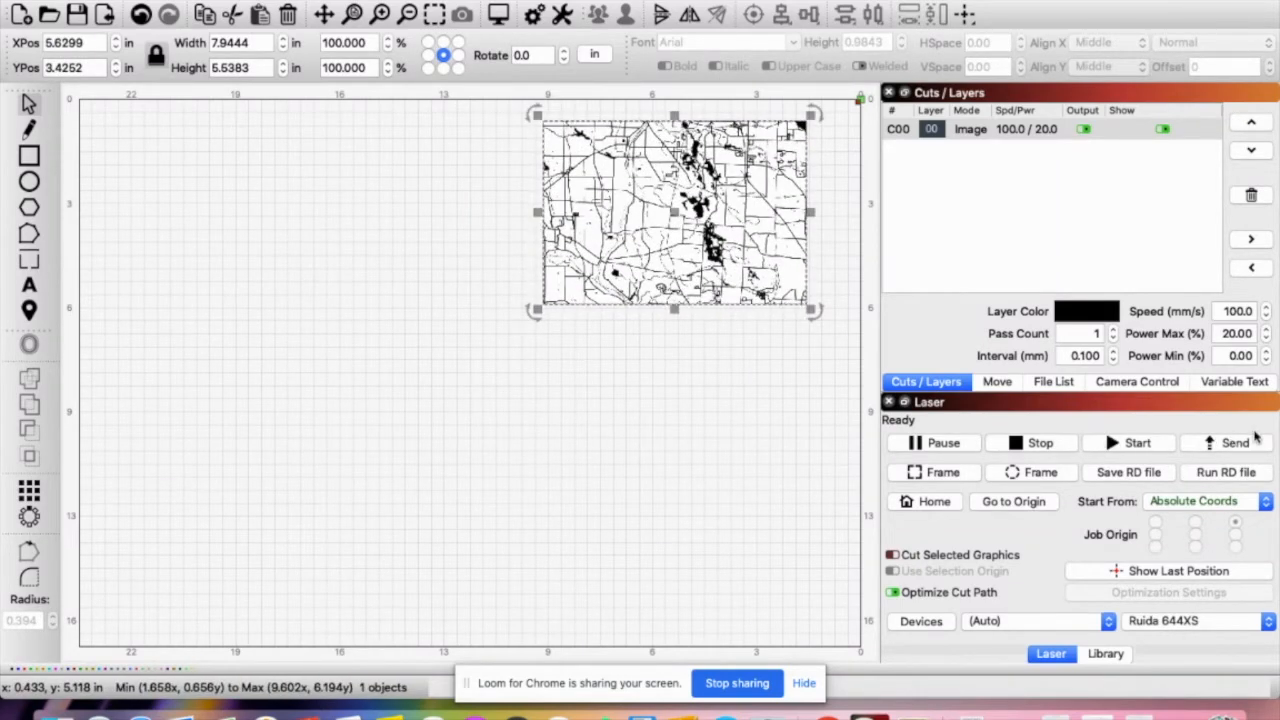
{"action": "mouse_move", "coordinate": [970, 135]}
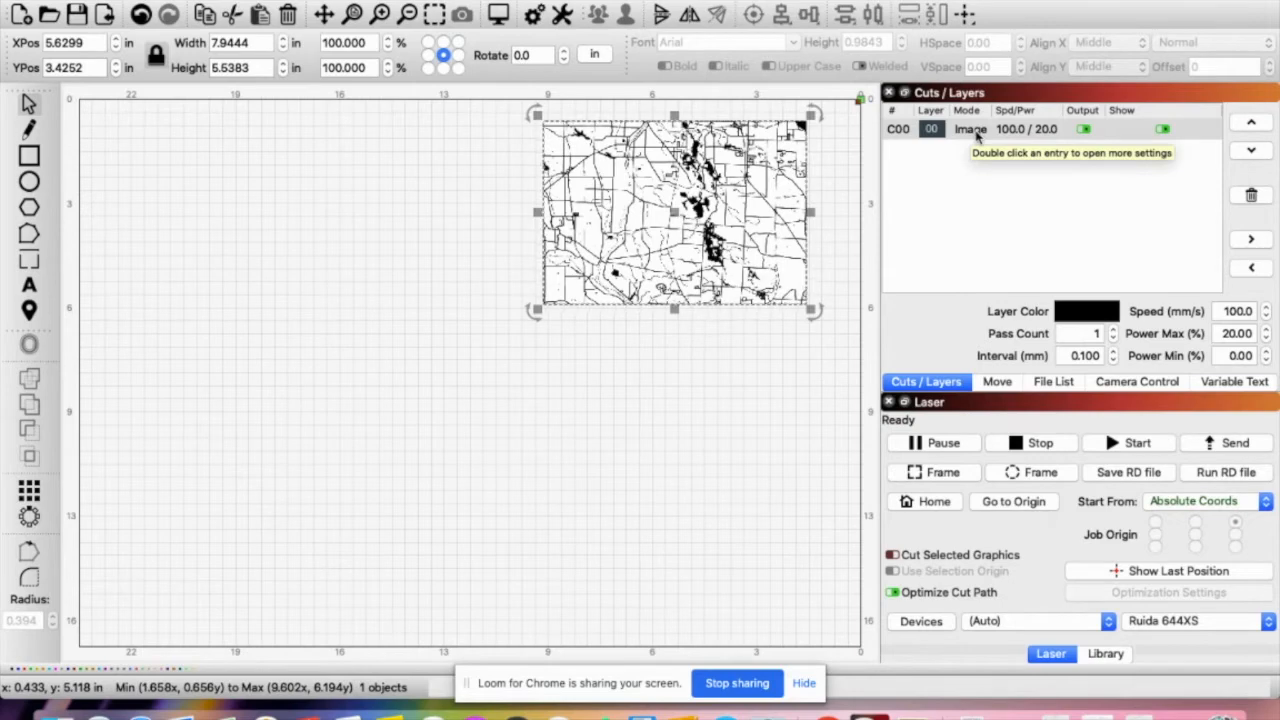
Open the C00 image layer settings, set Min Power to 20% and DPI to 254
{"action": "double_click", "coordinate": [970, 129]}
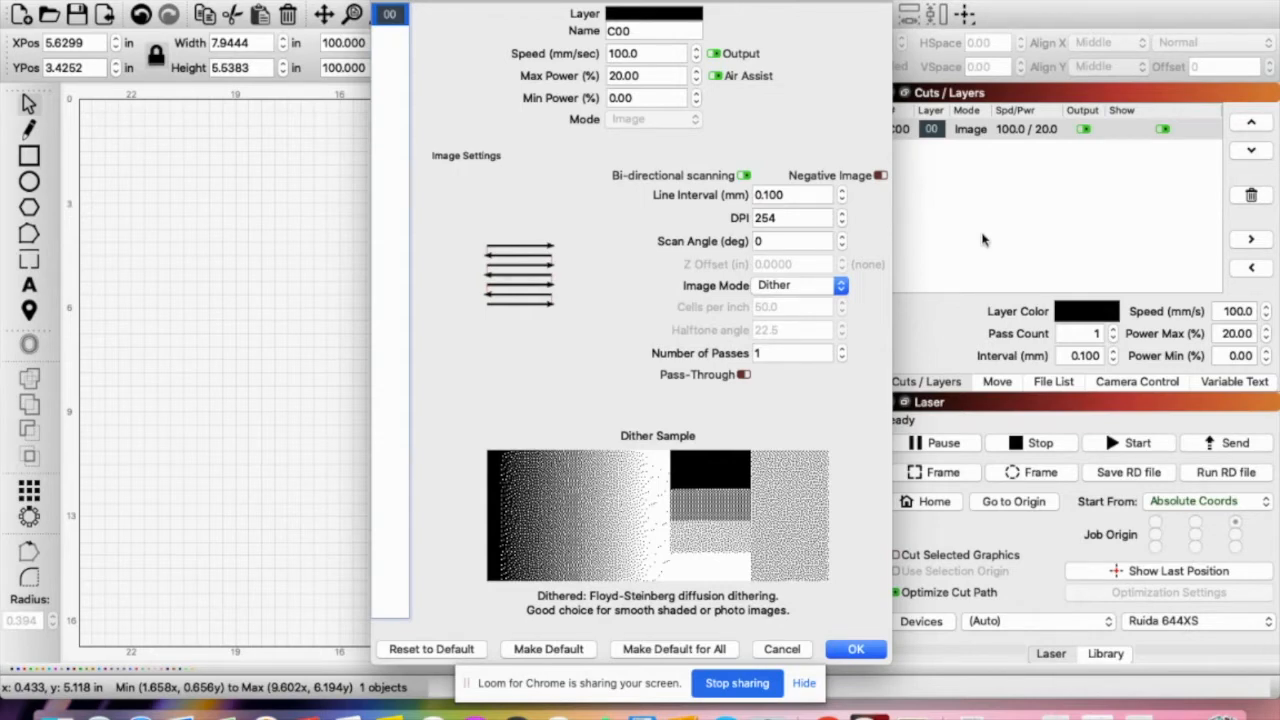
{"action": "mouse_move", "coordinate": [830, 78]}
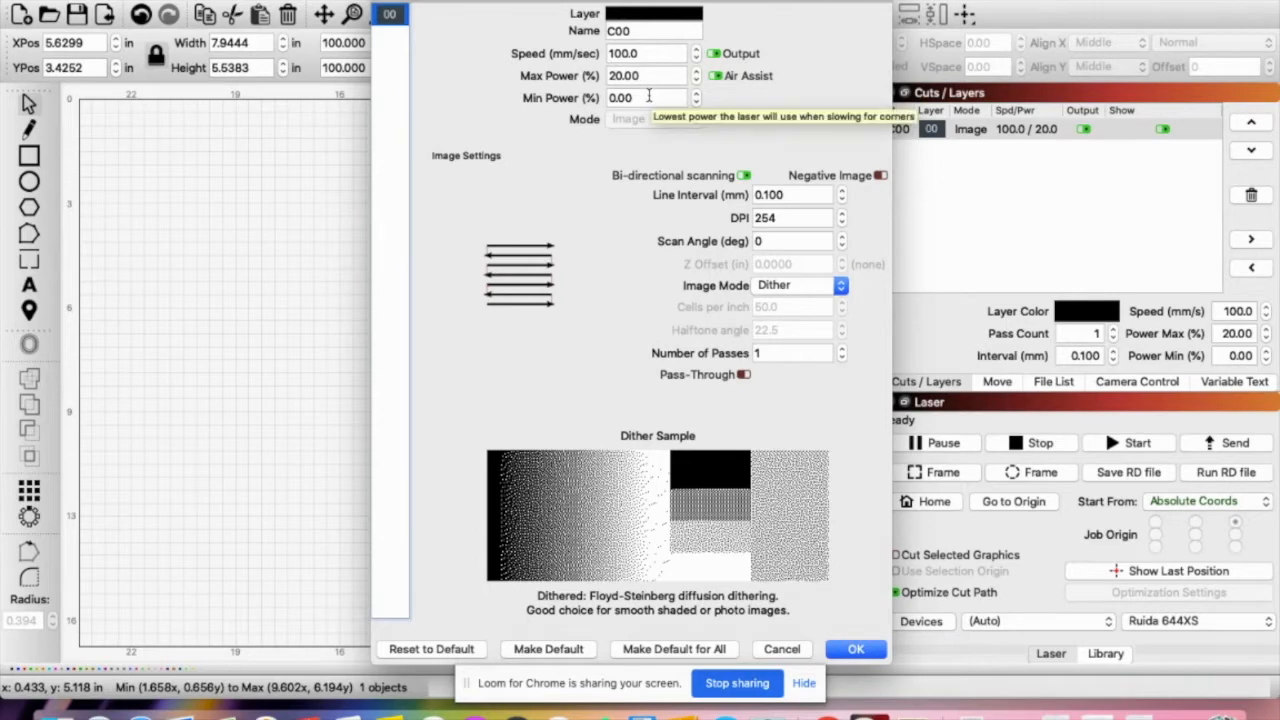
{"action": "left_click", "coordinate": [645, 97]}
{"action": "type", "text": "20"}
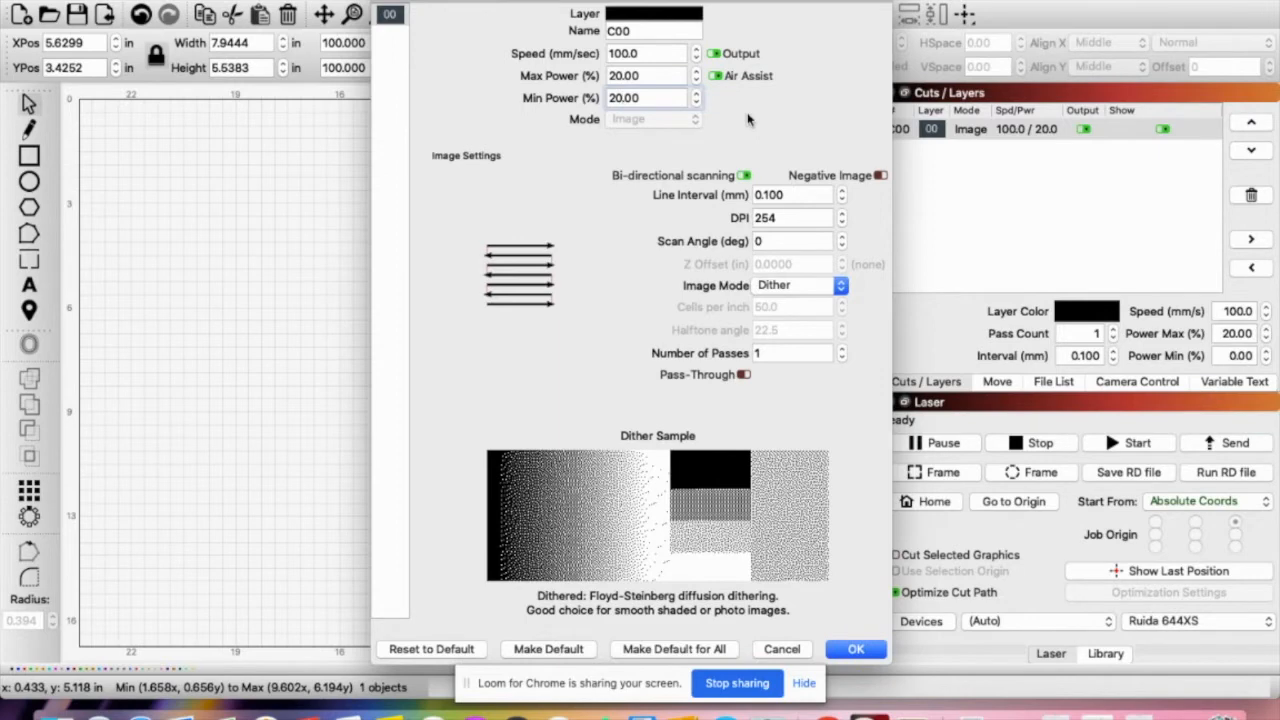
{"action": "mouse_move", "coordinate": [778, 128]}
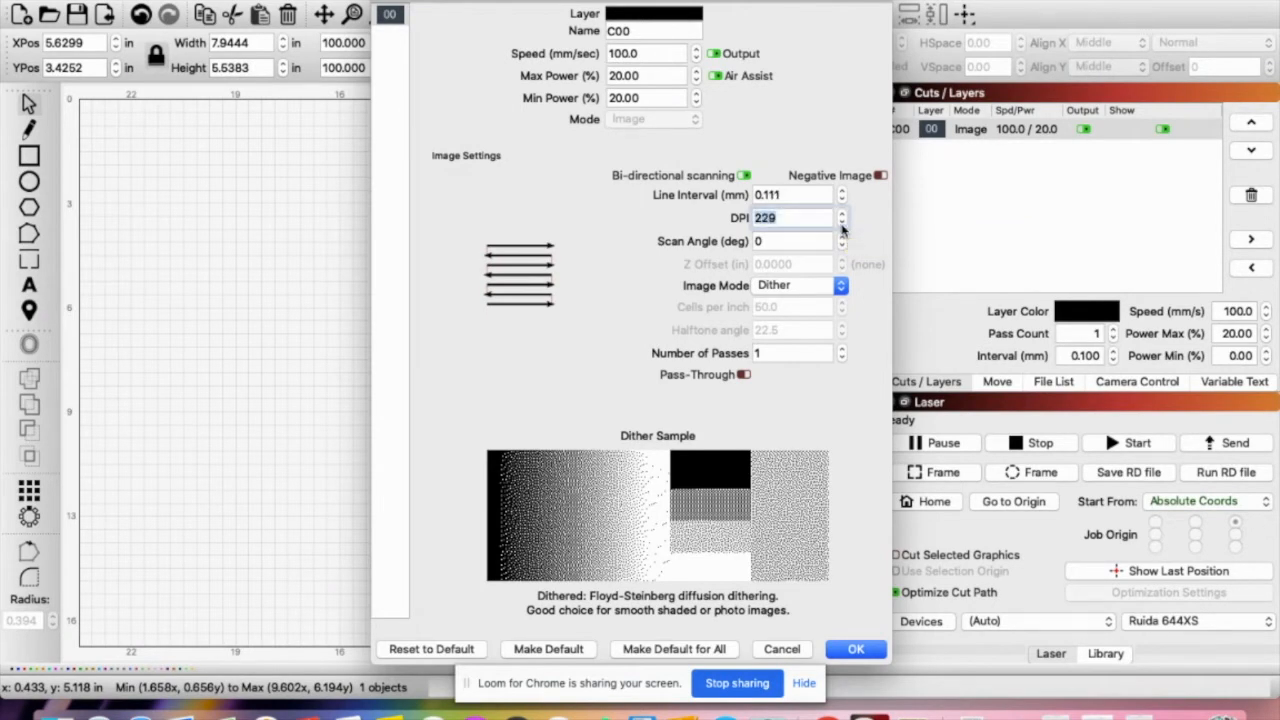
{"action": "left_click", "coordinate": [842, 214]}
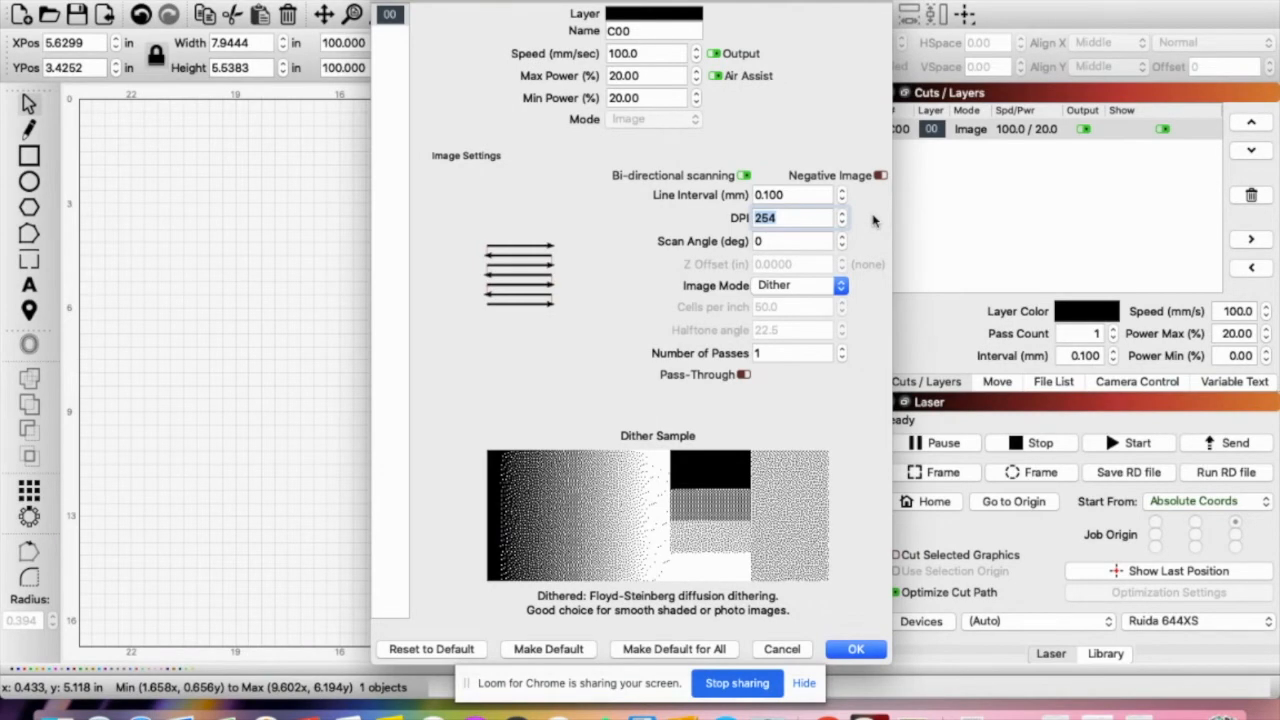
{"action": "mouse_move", "coordinate": [873, 370]}
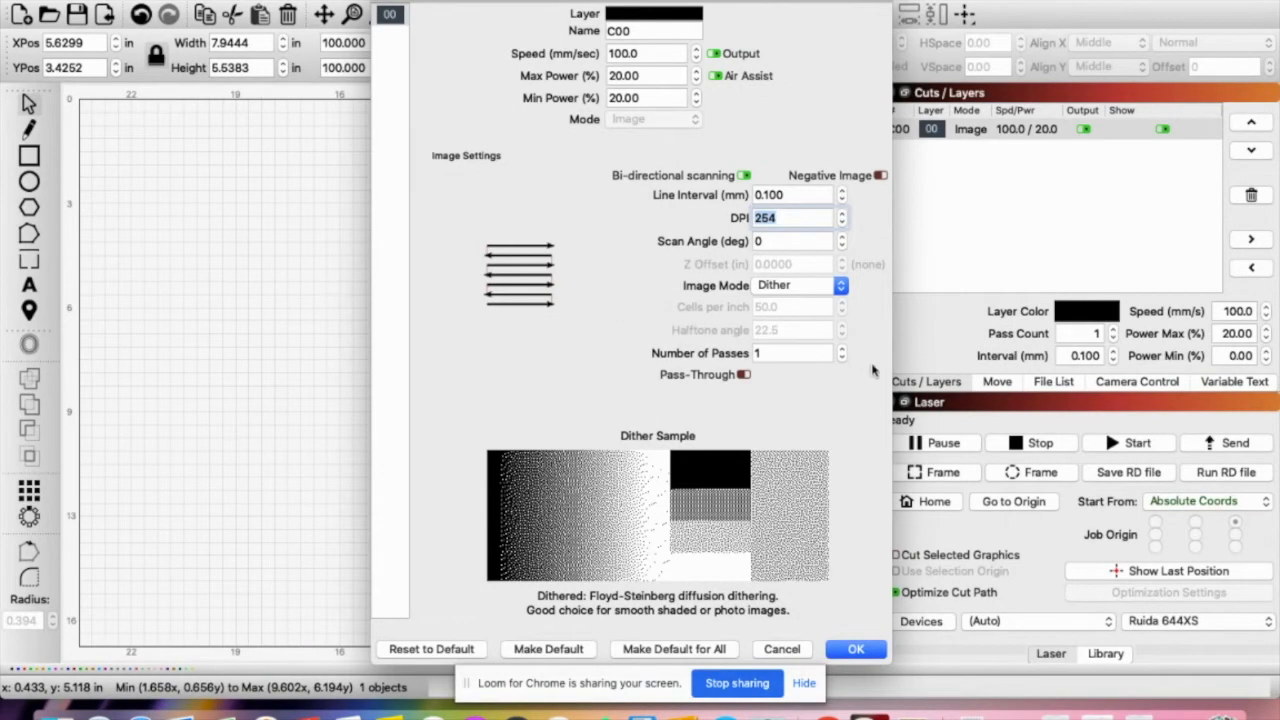
{"action": "mouse_move", "coordinate": [867, 308]}
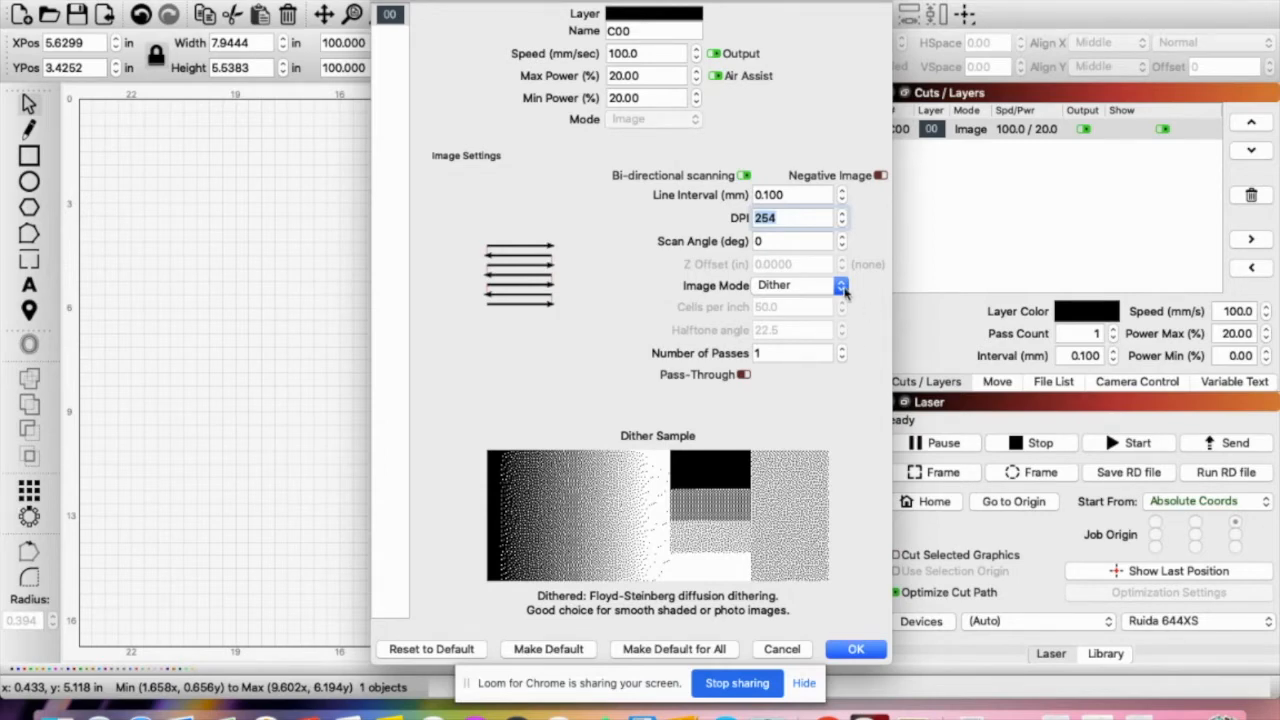
{"action": "mouse_move", "coordinate": [842, 285]}
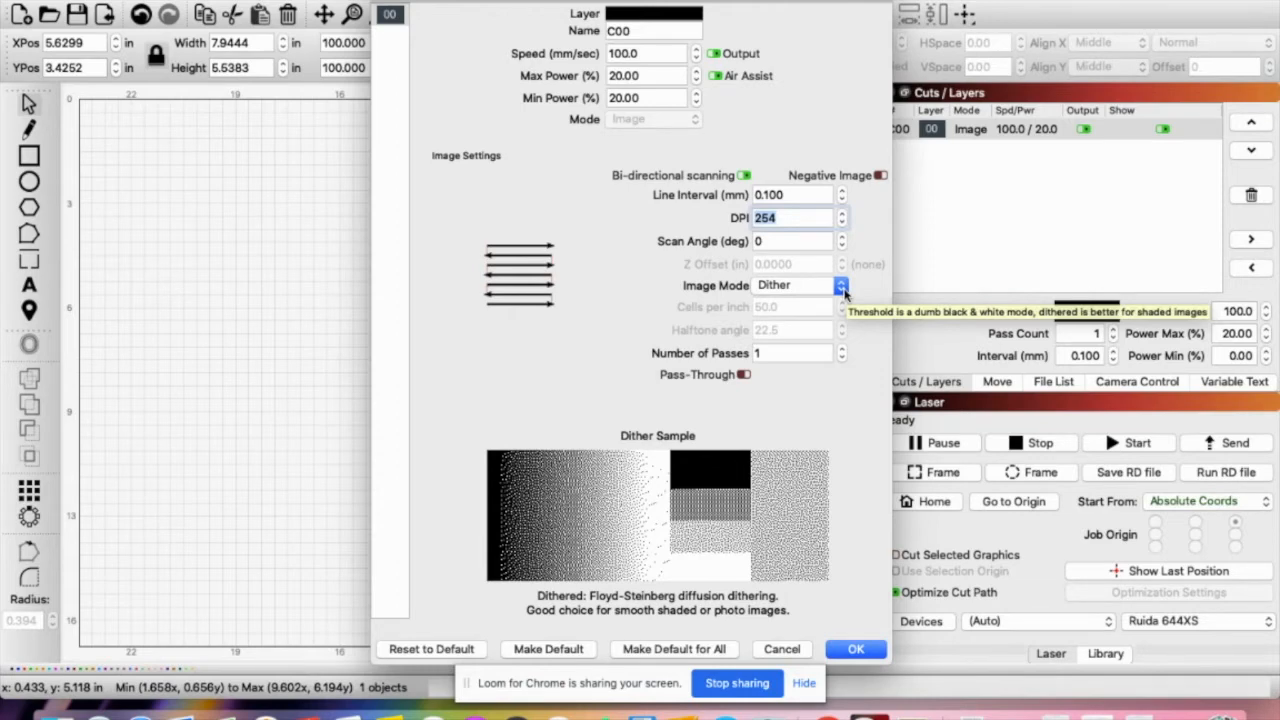
Review the Image Mode options, keep Dither, and accept the layer settings
{"action": "left_click", "coordinate": [841, 286]}
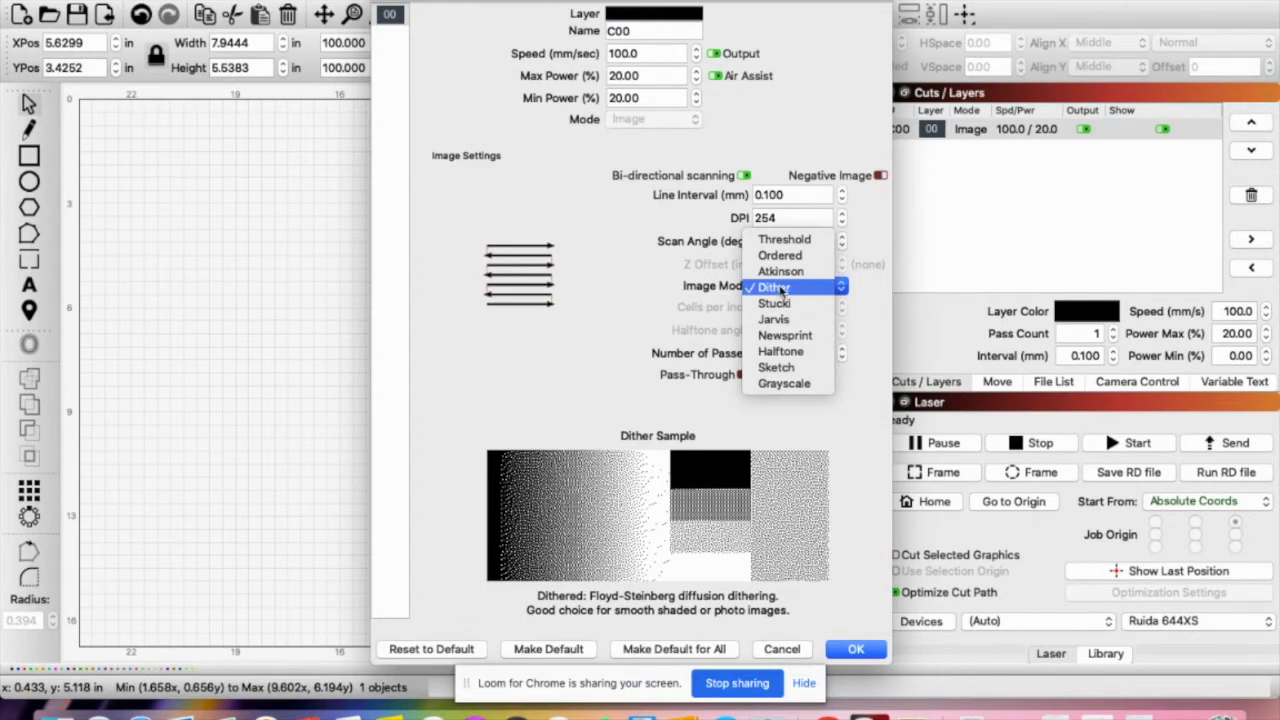
{"action": "mouse_move", "coordinate": [784, 384]}
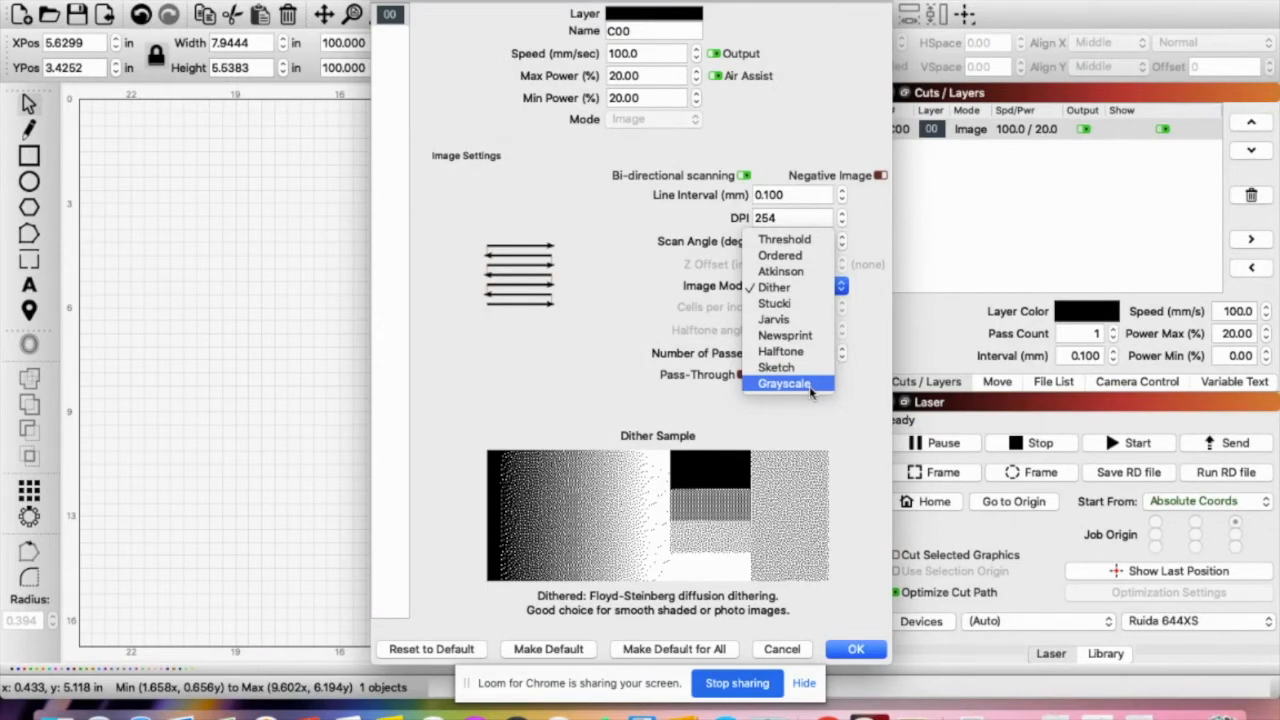
{"action": "mouse_move", "coordinate": [812, 390]}
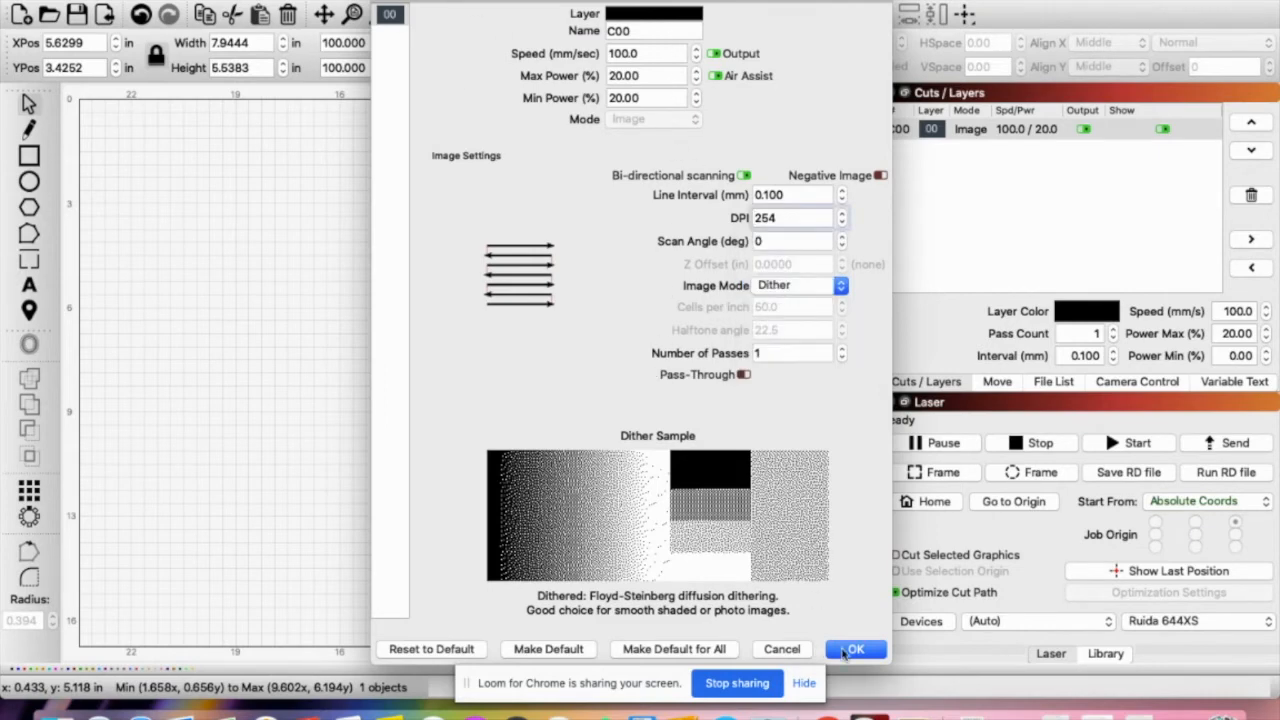
{"action": "left_click", "coordinate": [855, 649]}
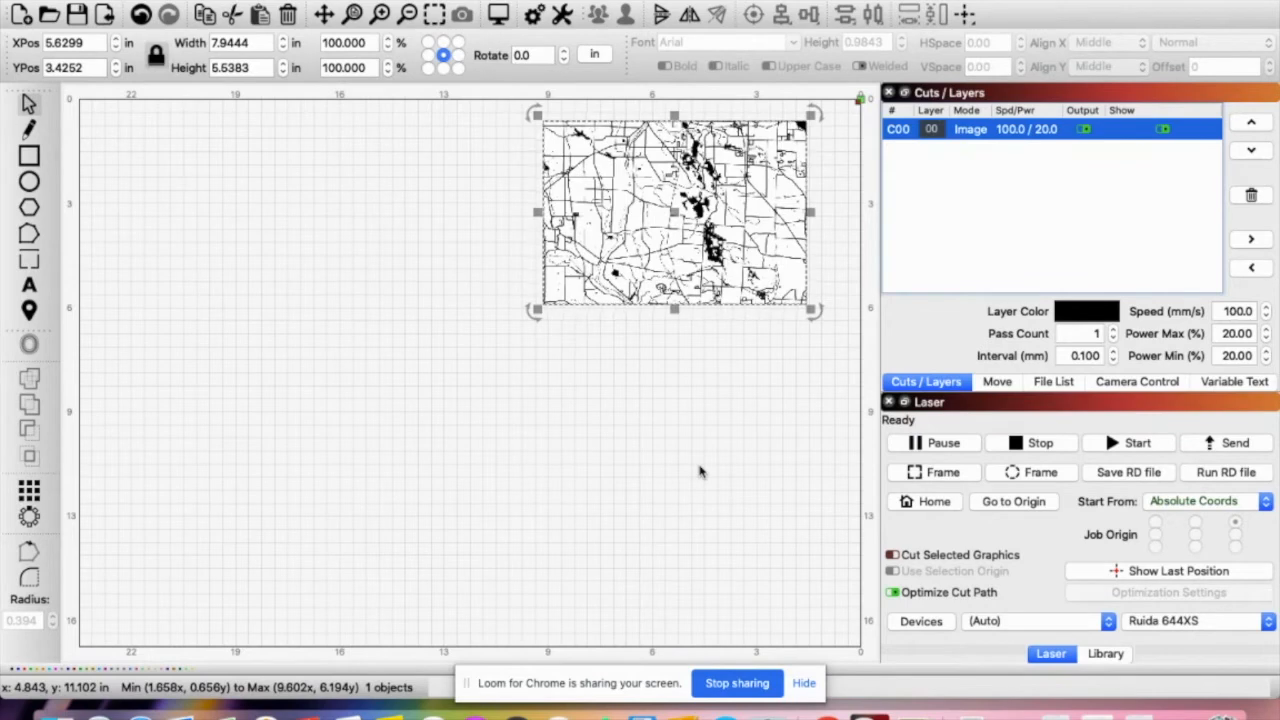
{"action": "mouse_move", "coordinate": [687, 231]}
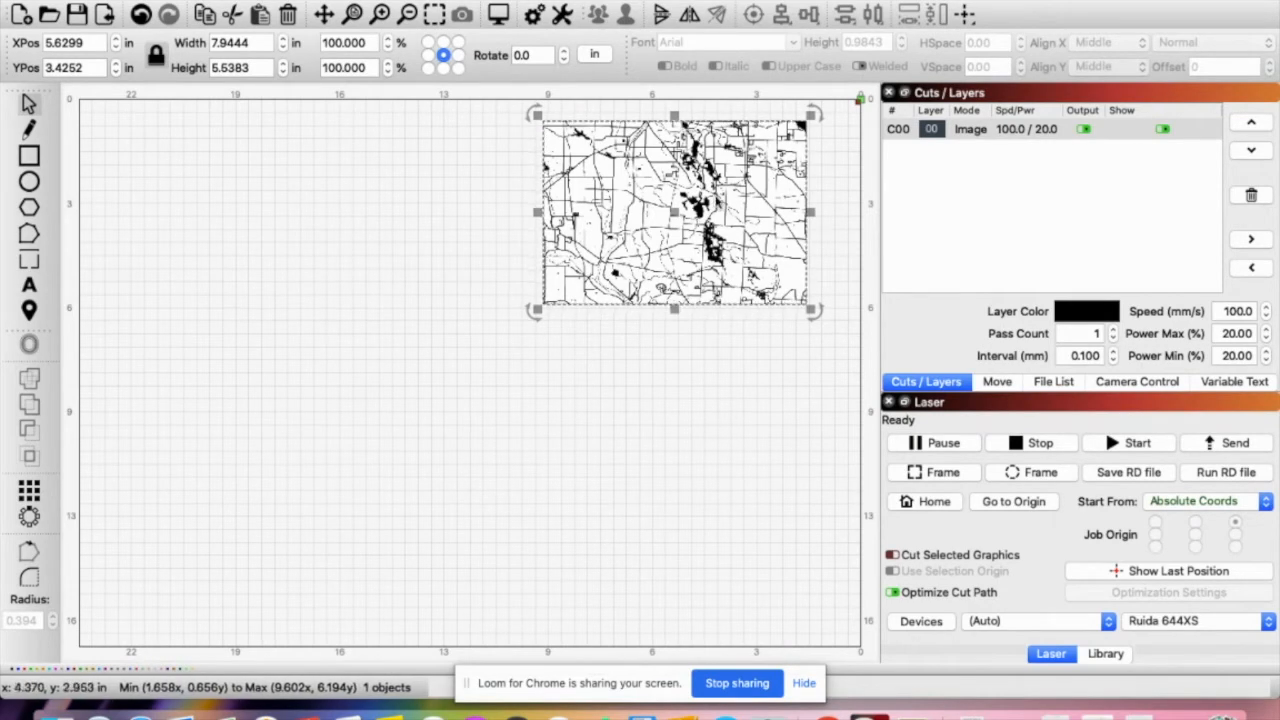
{"action": "mouse_move", "coordinate": [650, 373]}
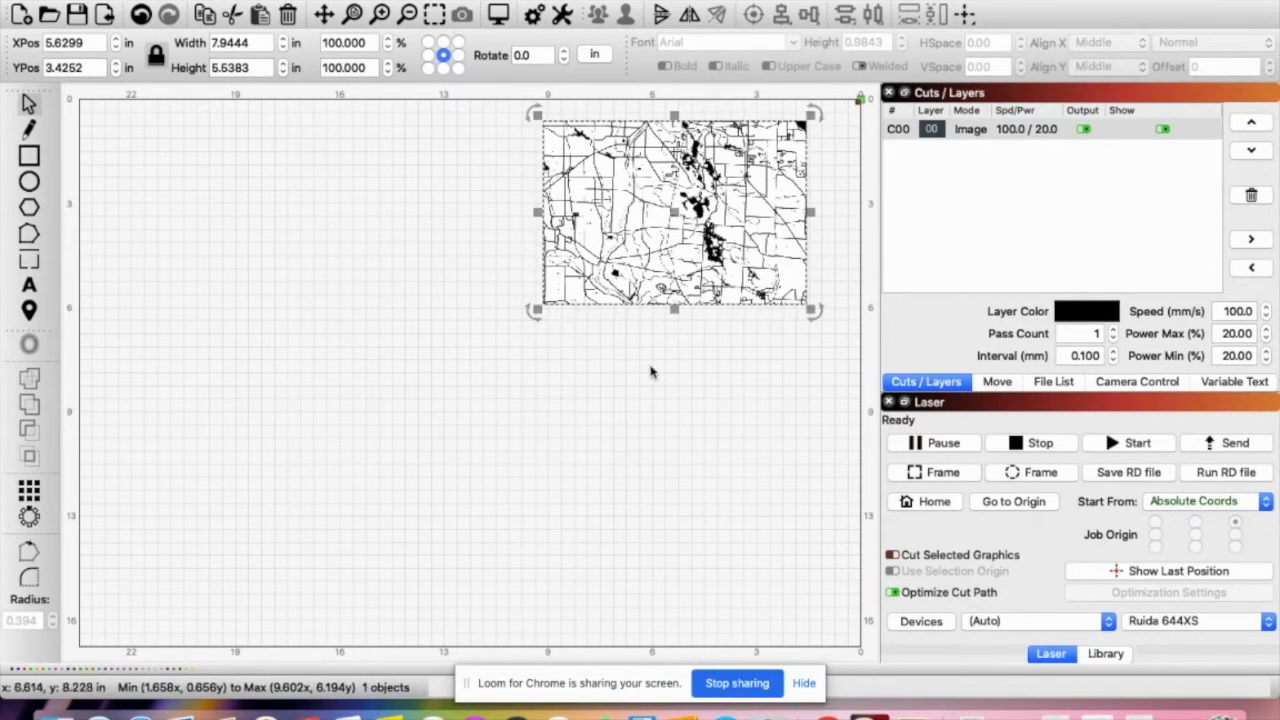
{"action": "mouse_move", "coordinate": [620, 150]}
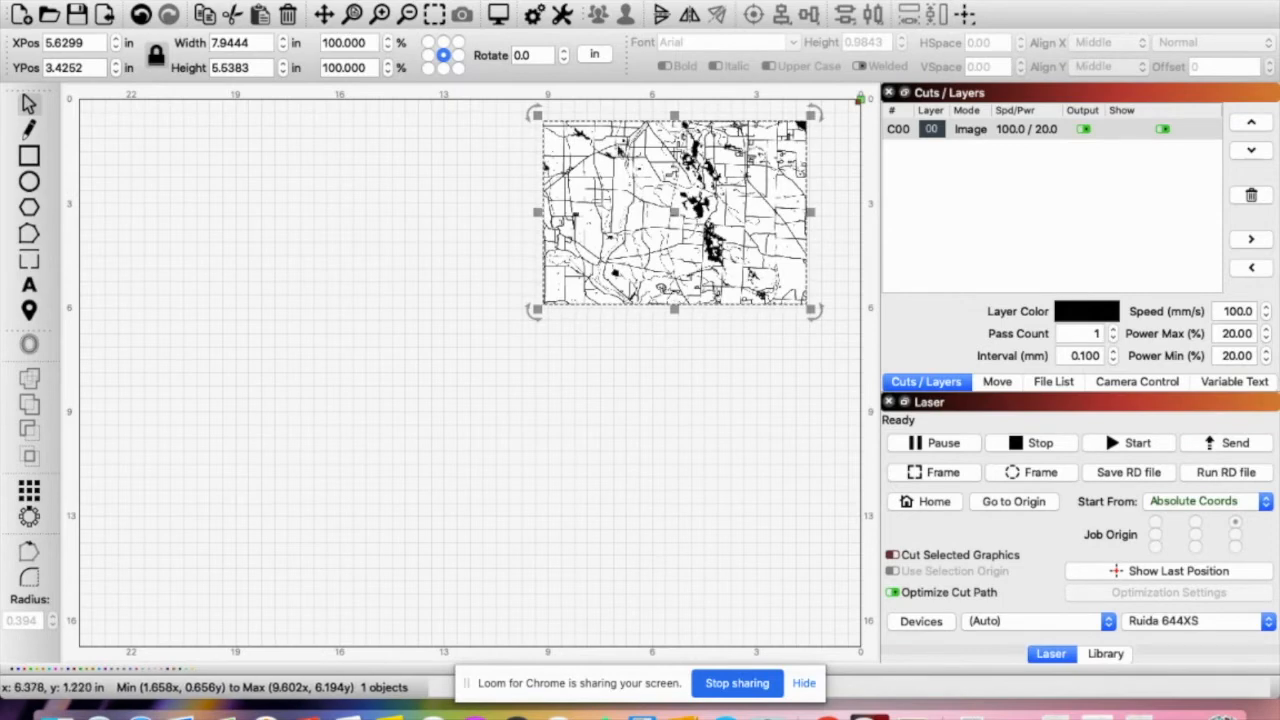
{"action": "mouse_move", "coordinate": [710, 262]}
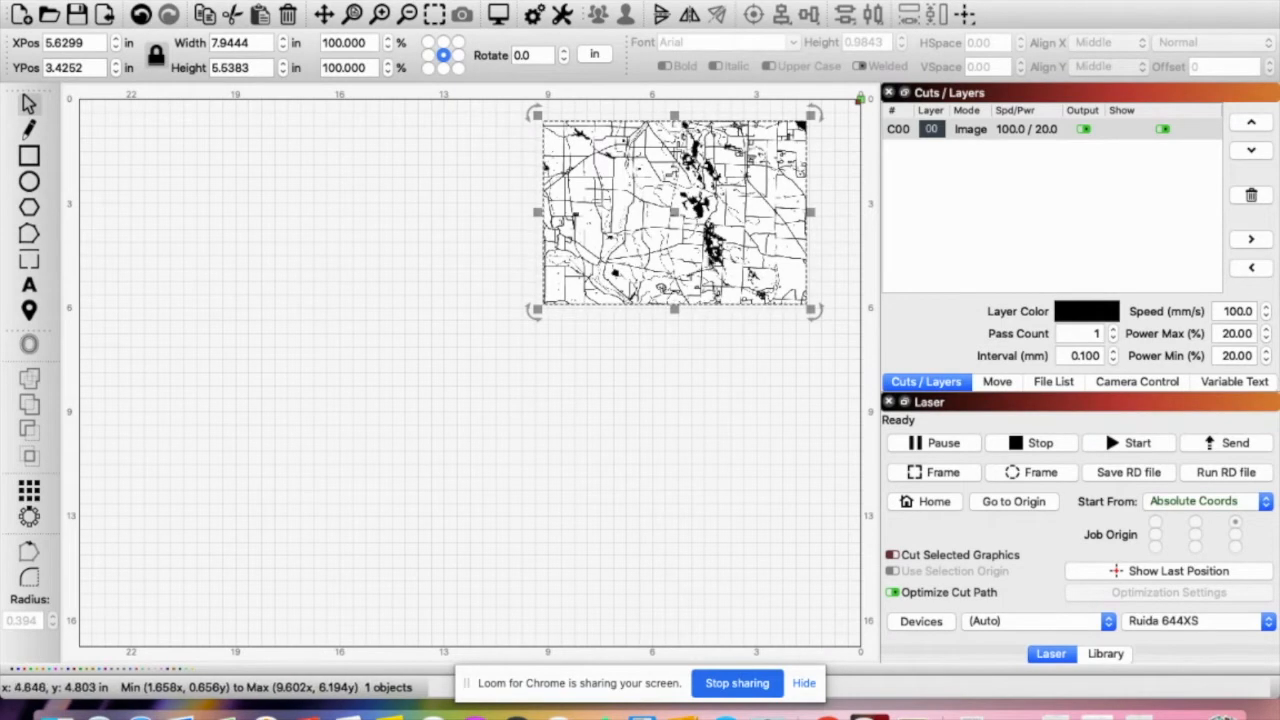
{"action": "mouse_move", "coordinate": [713, 263]}
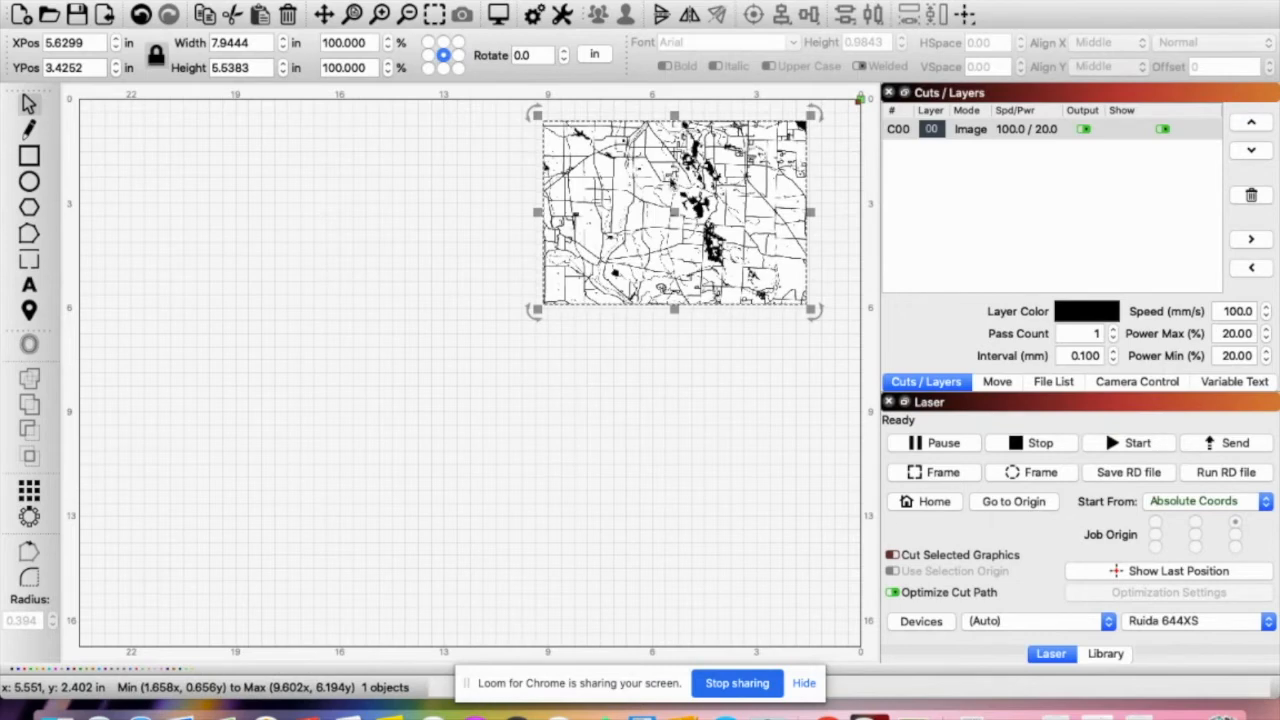
{"action": "mouse_move", "coordinate": [668, 183]}
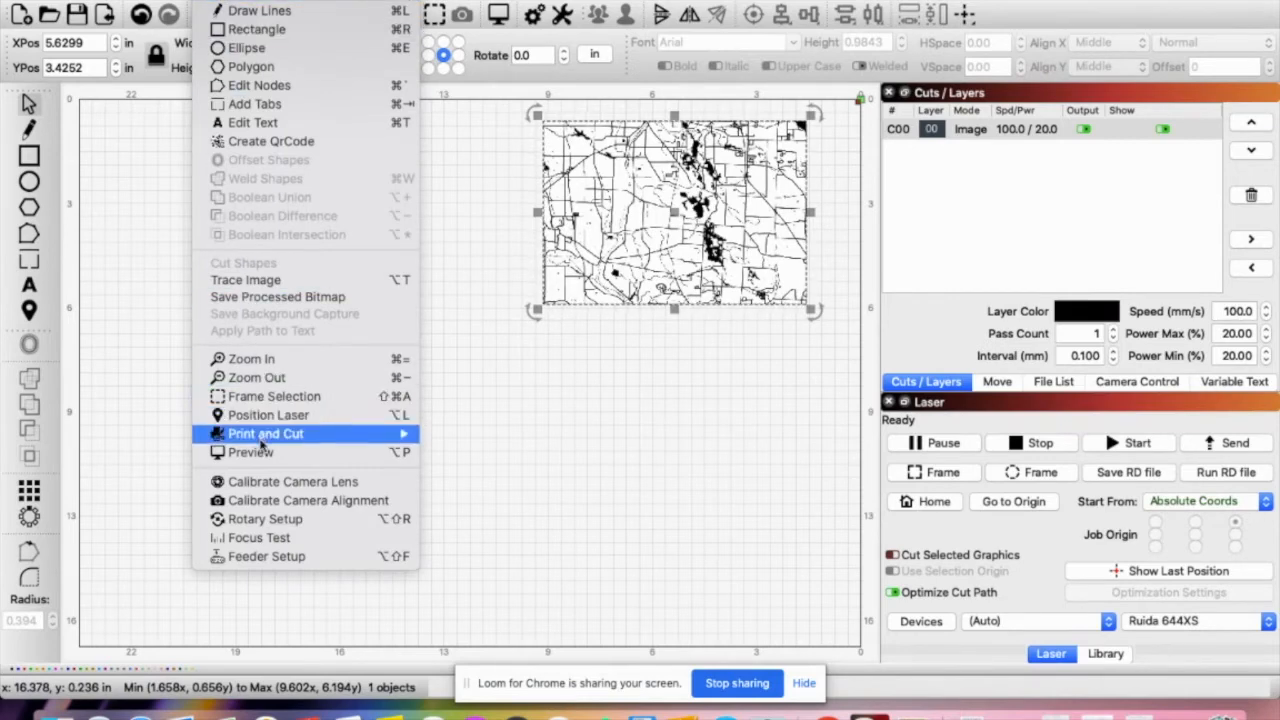
{"action": "mouse_move", "coordinate": [245, 280]}
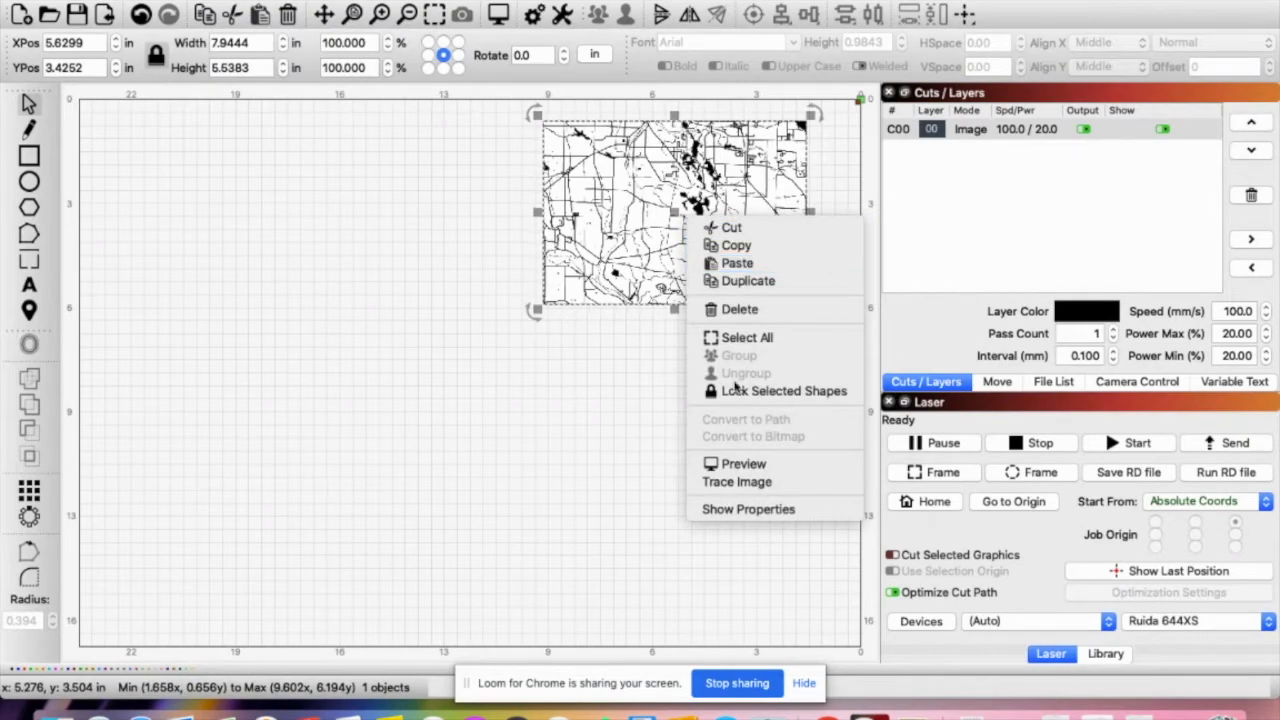
Trace the map with cutoff 0 and a lowered threshold, making the new layer Line mode
{"action": "left_click", "coordinate": [737, 481]}
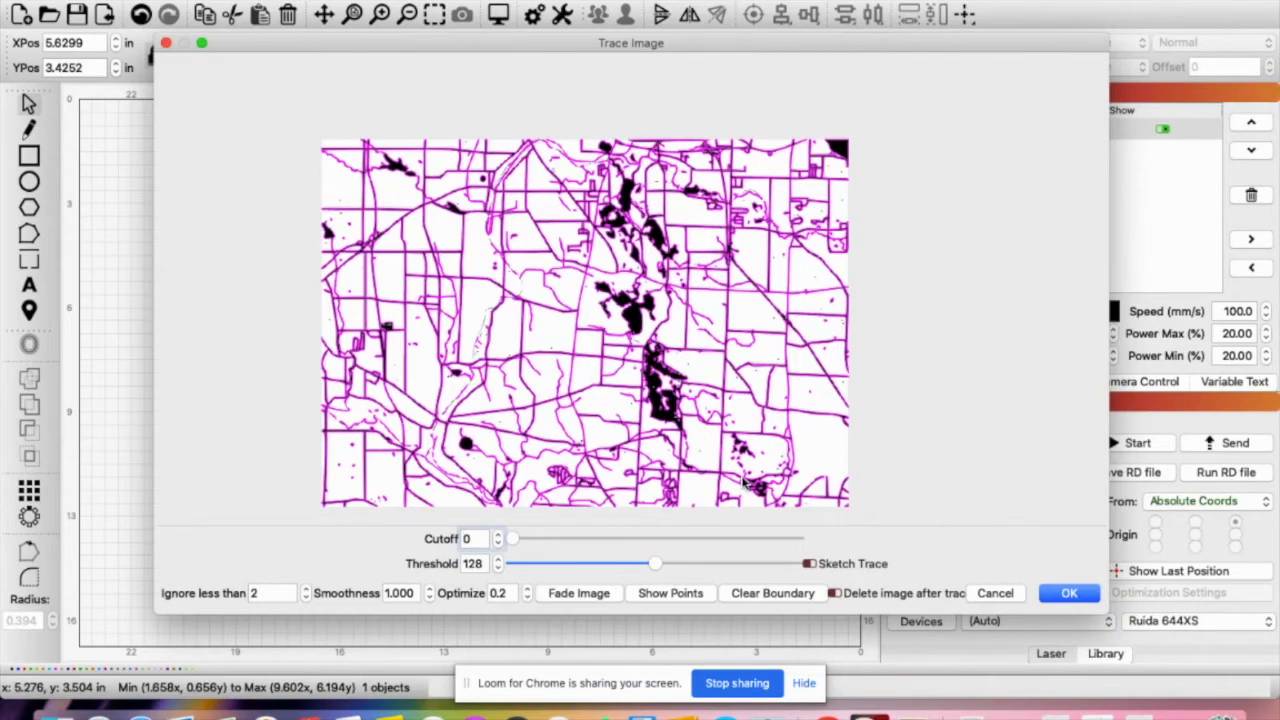
{"action": "mouse_move", "coordinate": [510, 545]}
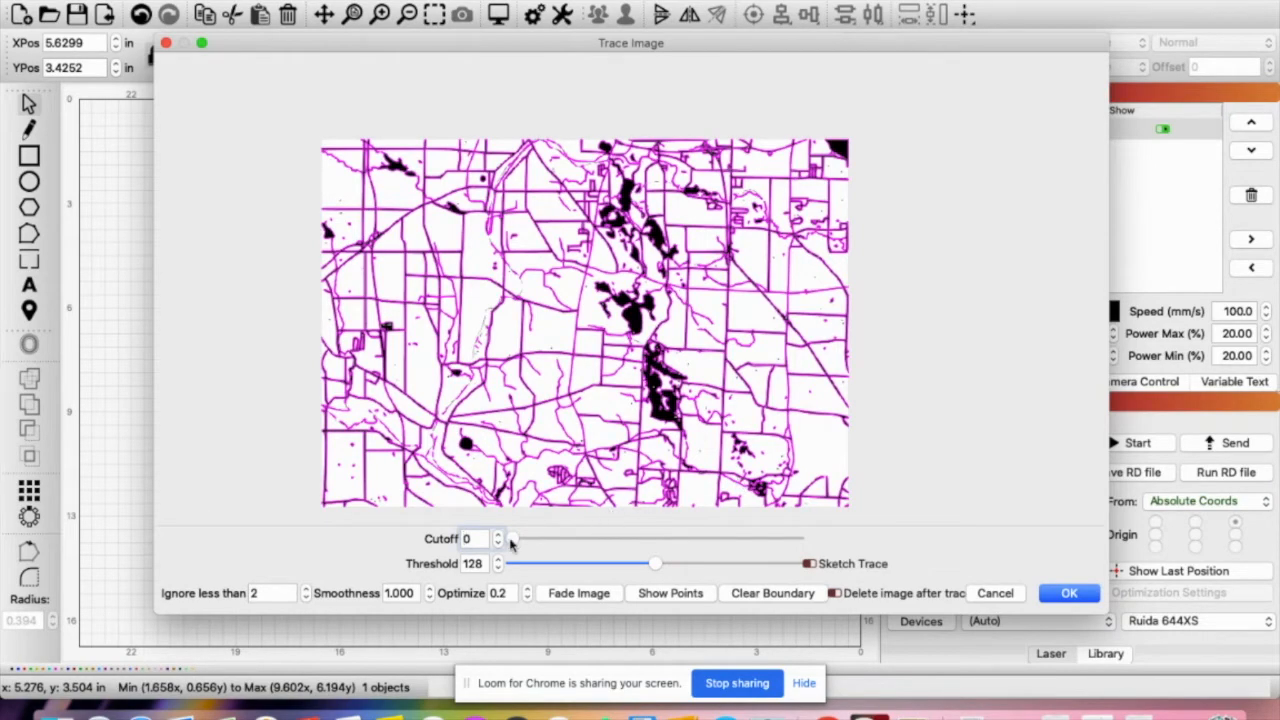
{"action": "left_click_drag", "start_coordinate": [513, 539], "coordinate": [573, 539]}
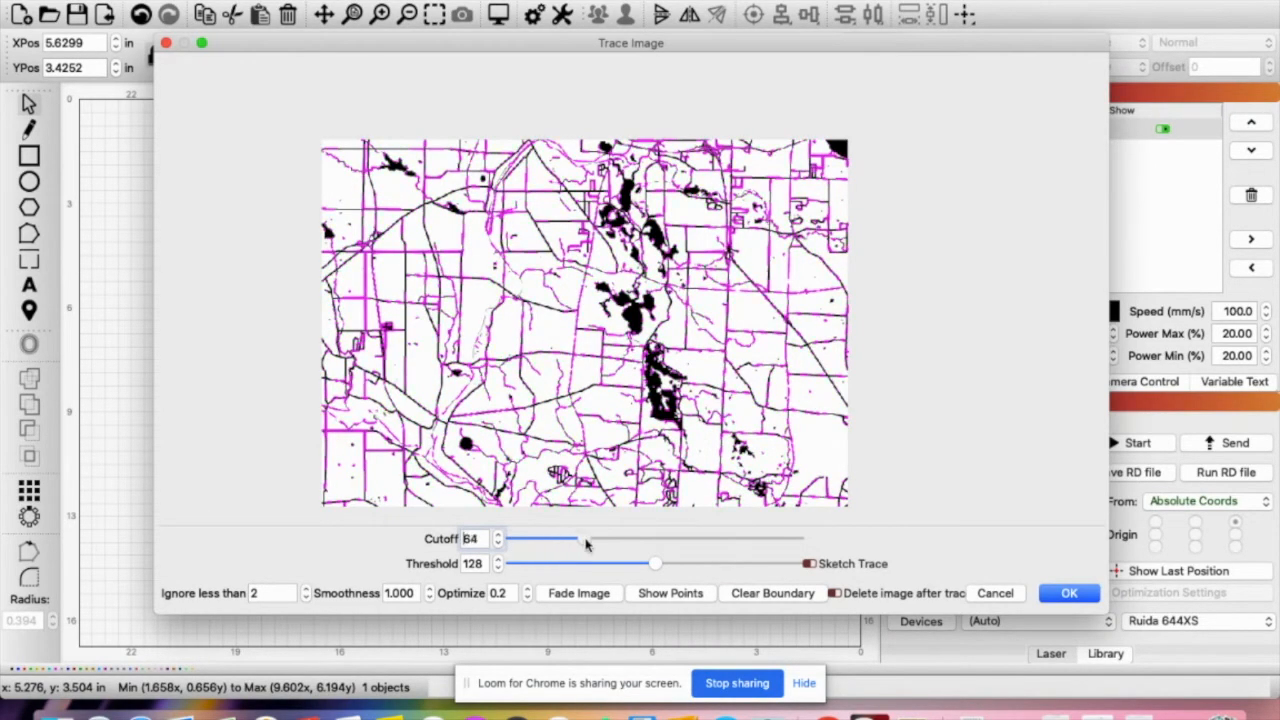
{"action": "left_click_drag", "start_coordinate": [575, 539], "coordinate": [500, 539]}
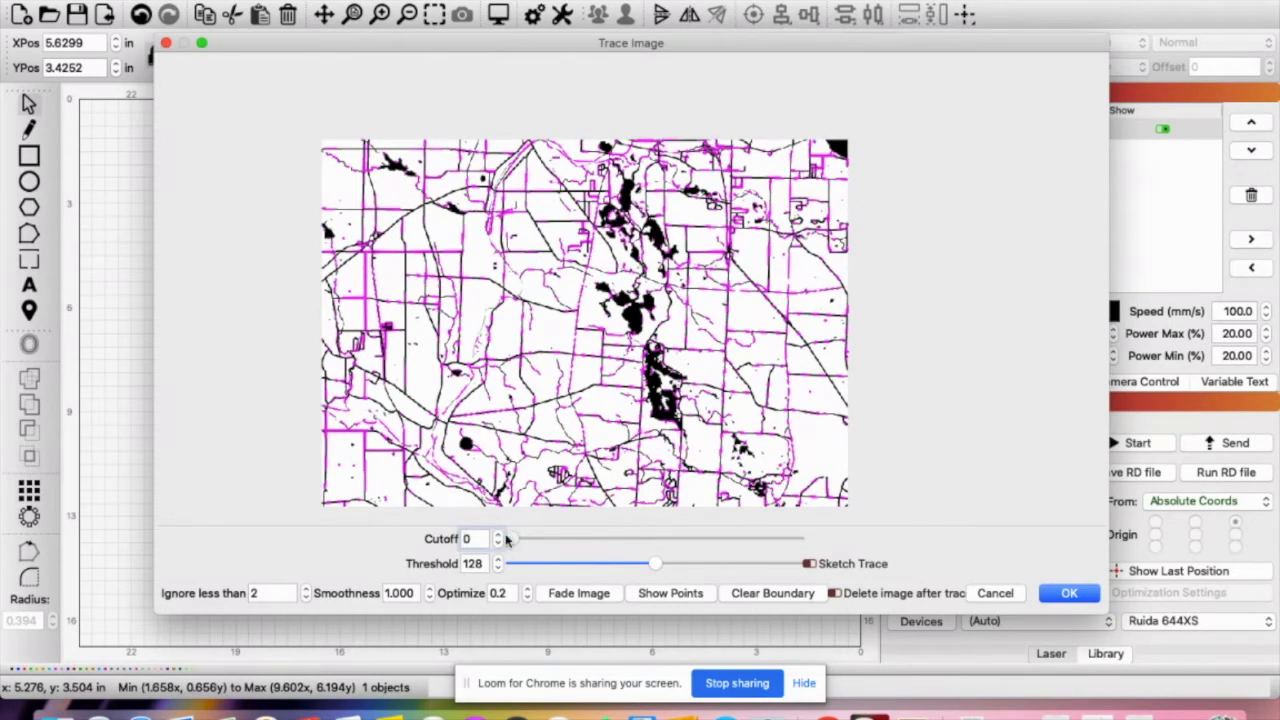
{"action": "left_click_drag", "start_coordinate": [655, 563], "coordinate": [625, 563]}
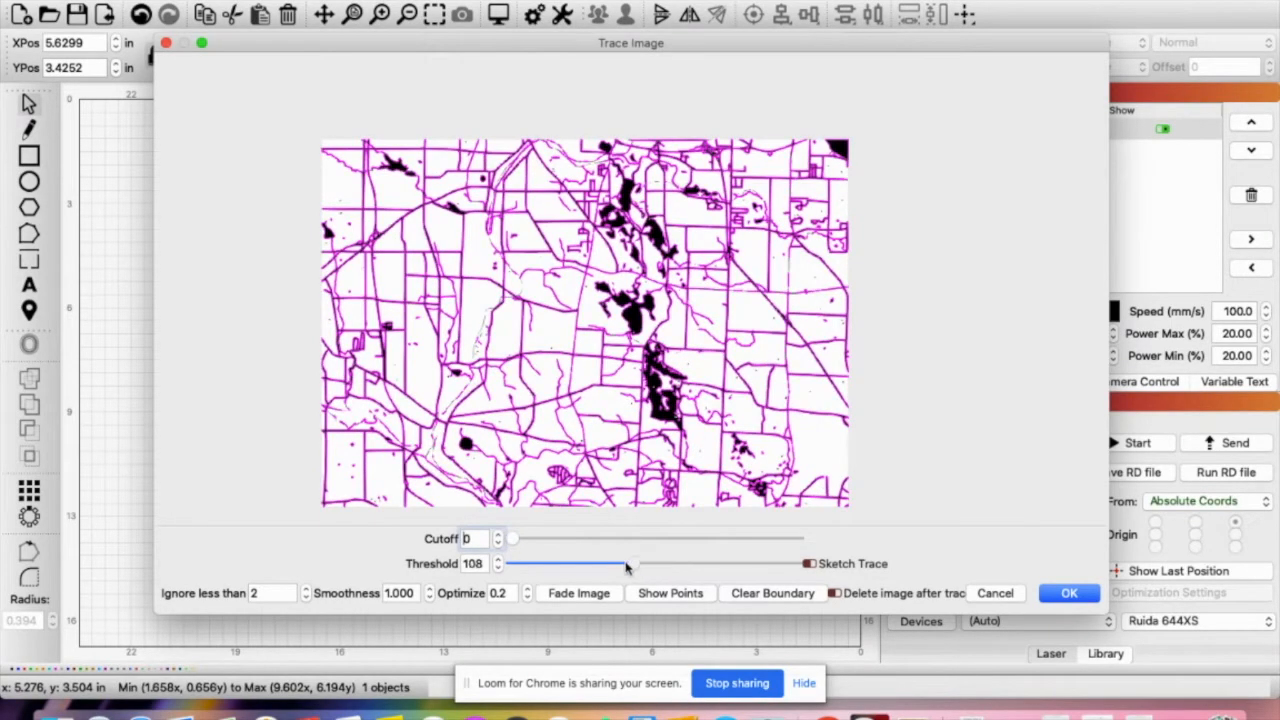
{"action": "left_click_drag", "start_coordinate": [640, 563], "coordinate": [620, 563]}
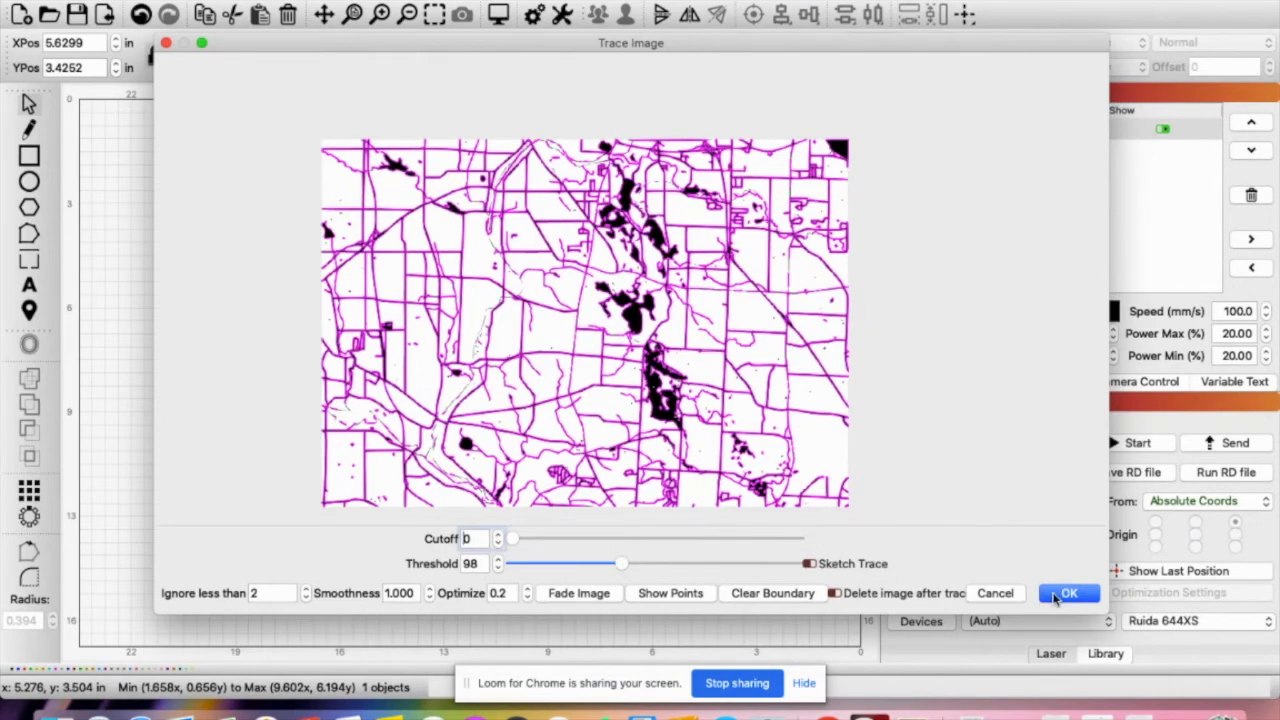
{"action": "left_click", "coordinate": [1068, 593]}
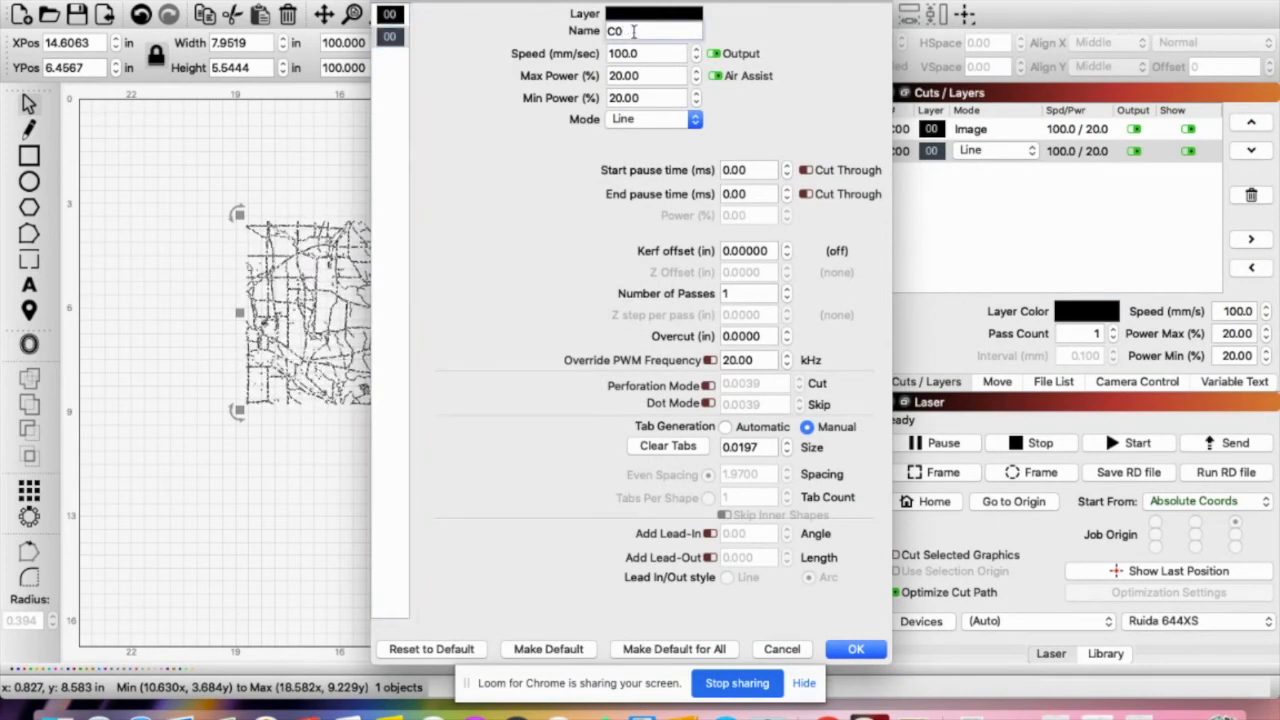
{"action": "left_click", "coordinate": [856, 649]}
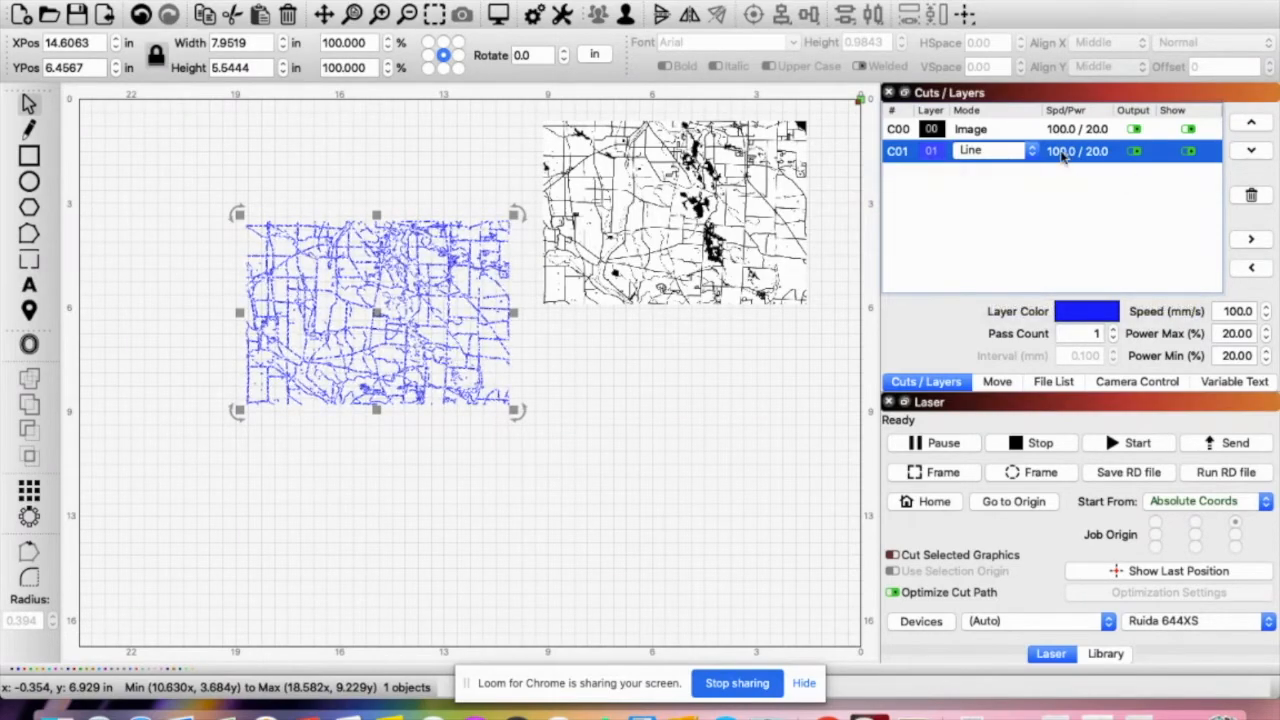
{"action": "mouse_move", "coordinate": [1065, 155]}
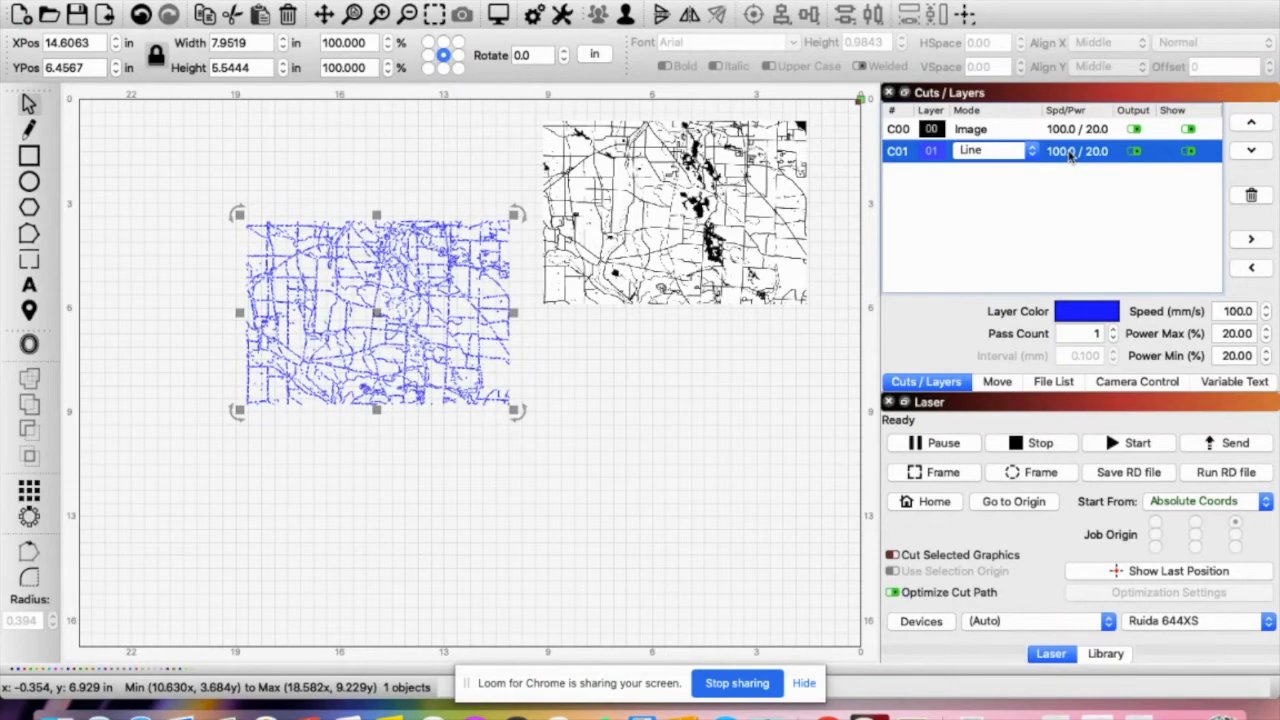
{"action": "mouse_move", "coordinate": [1063, 235]}
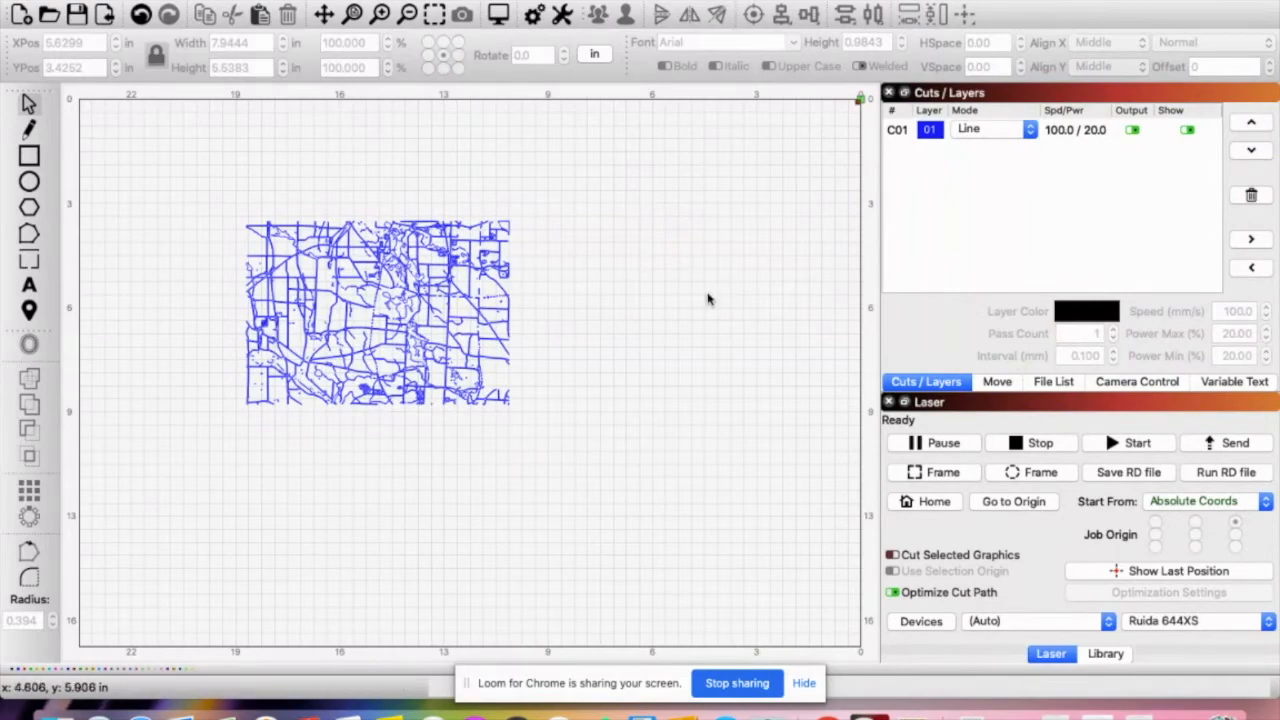
{"action": "mouse_move", "coordinate": [725, 322]}
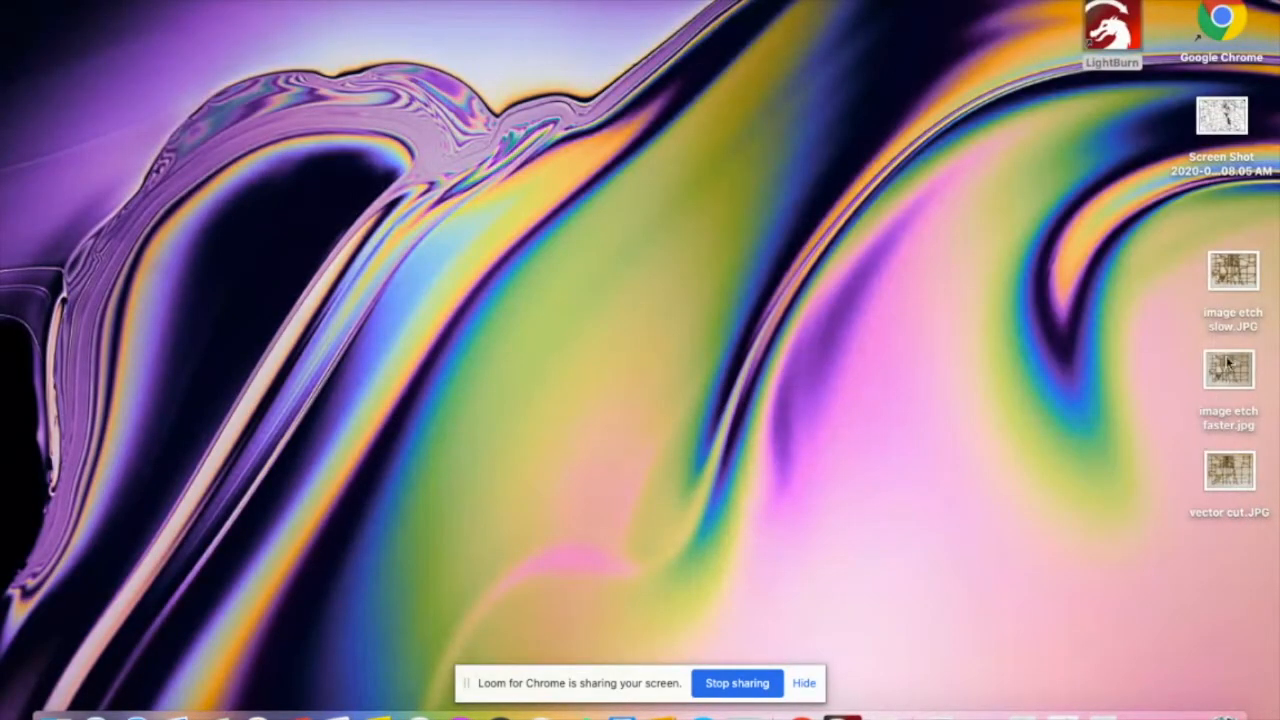
Open the slow image etch photo from the desktop
{"action": "double_click", "coordinate": [1233, 270]}
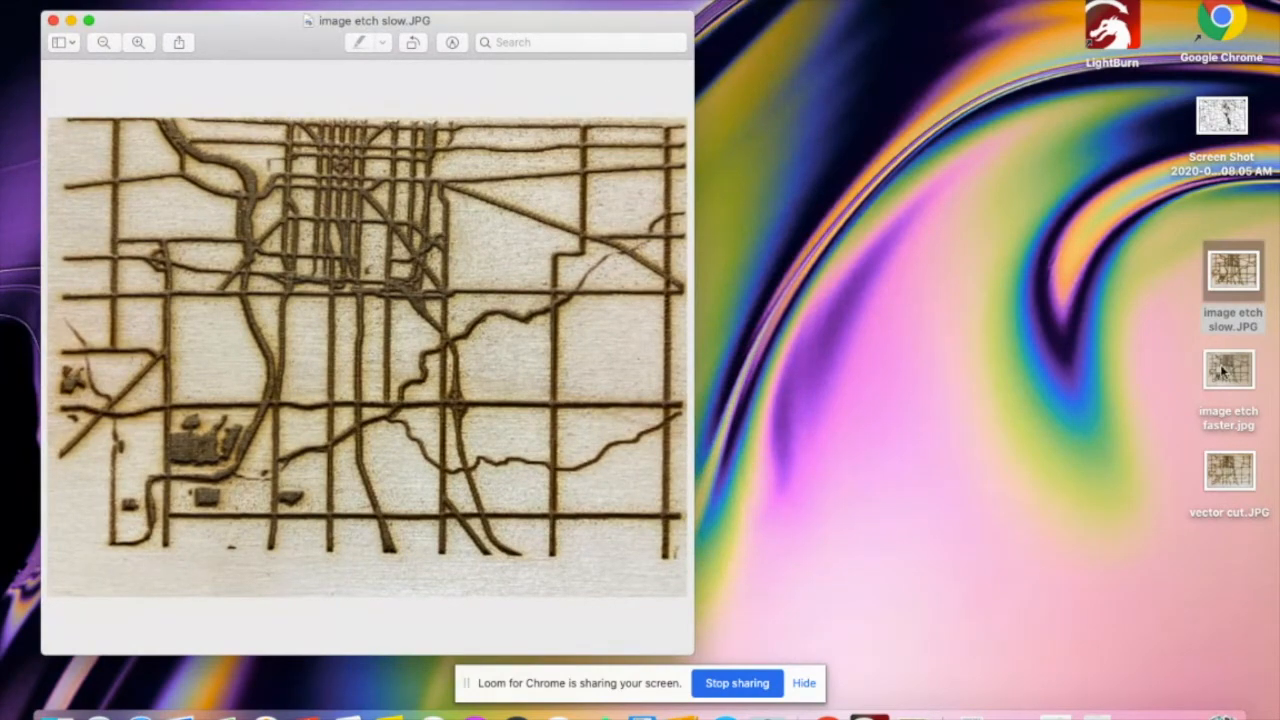
Open 'image etch faster.jpg' in Preview beside the slow etch photo
{"action": "double_click", "coordinate": [1228, 370]}
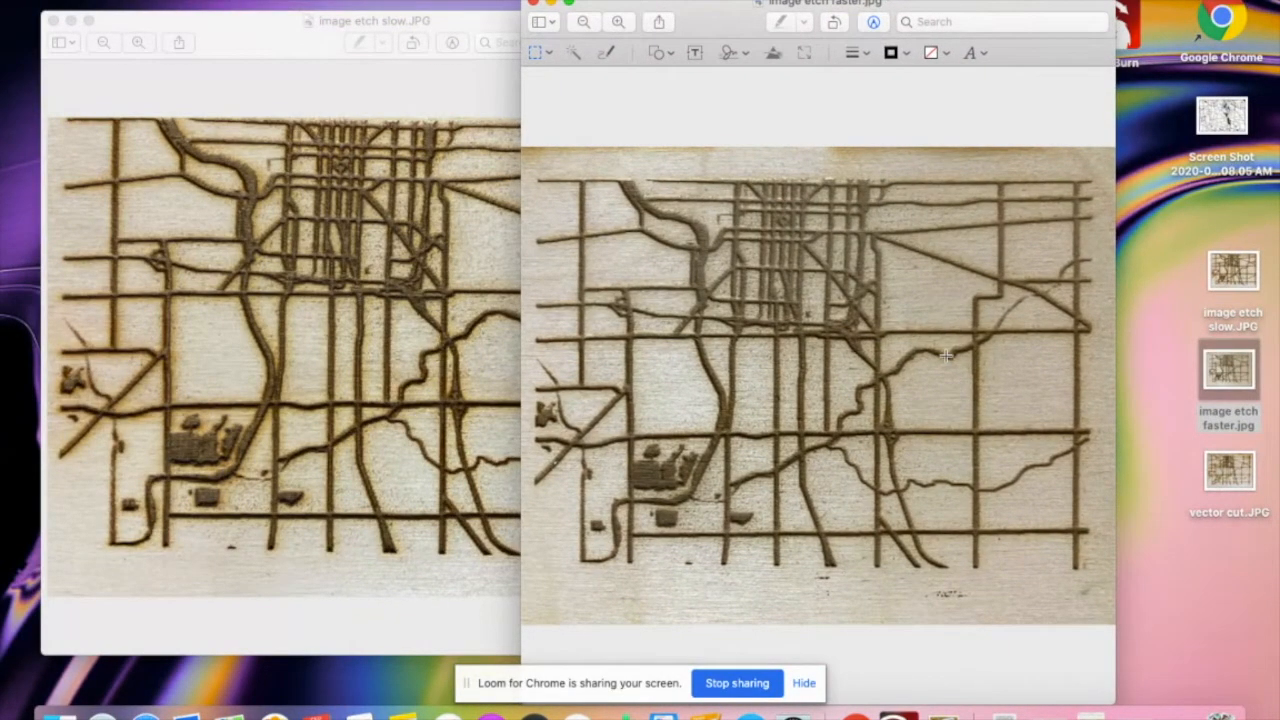
{"action": "mouse_move", "coordinate": [733, 367]}
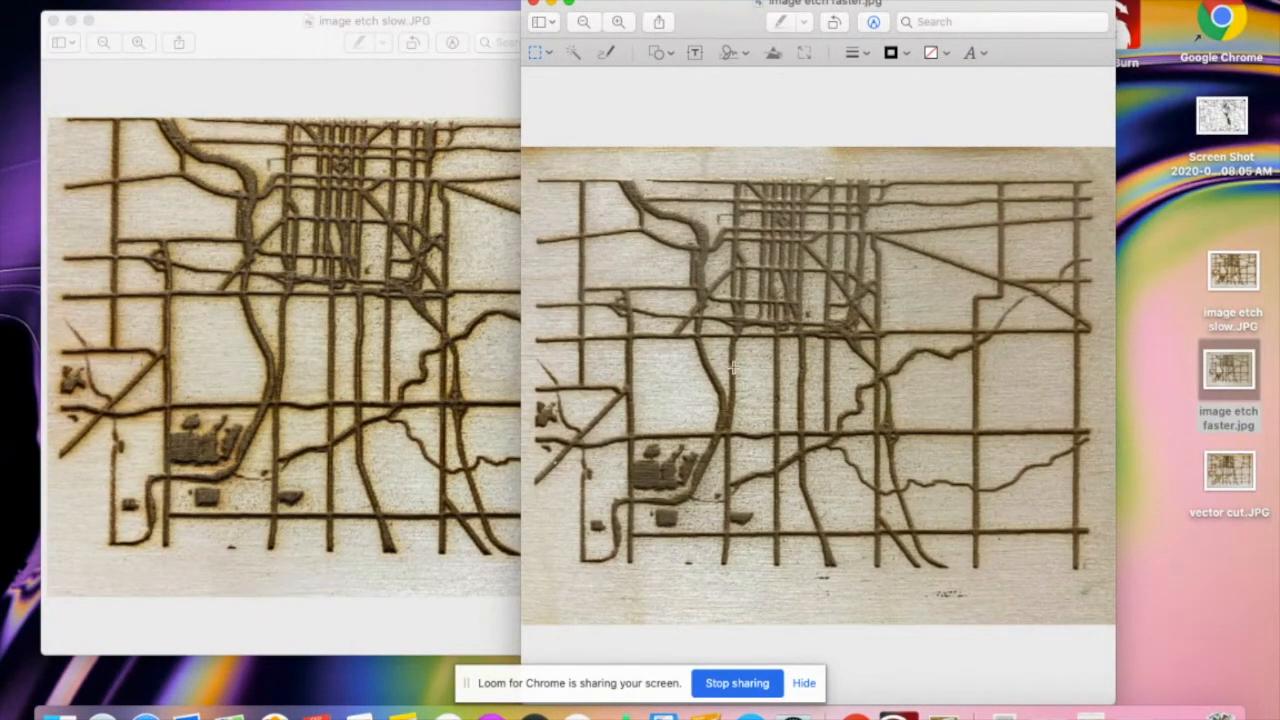
{"action": "mouse_move", "coordinate": [955, 537]}
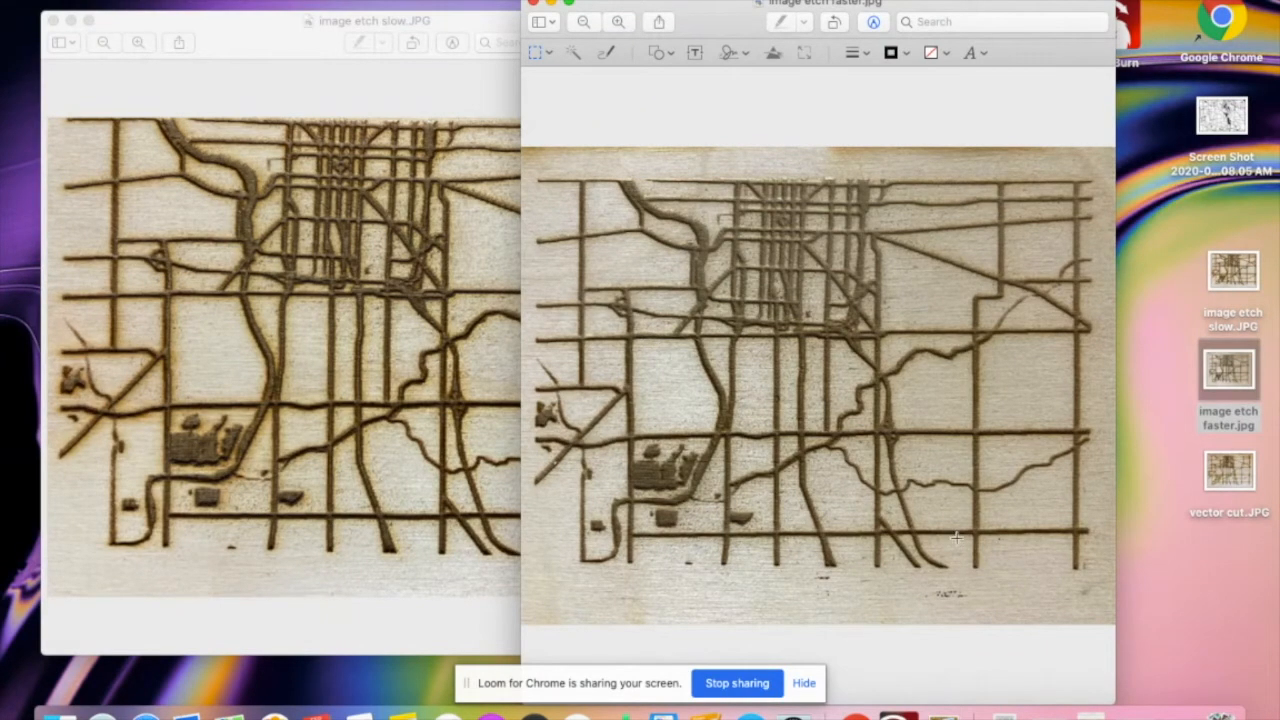
{"action": "mouse_move", "coordinate": [710, 477]}
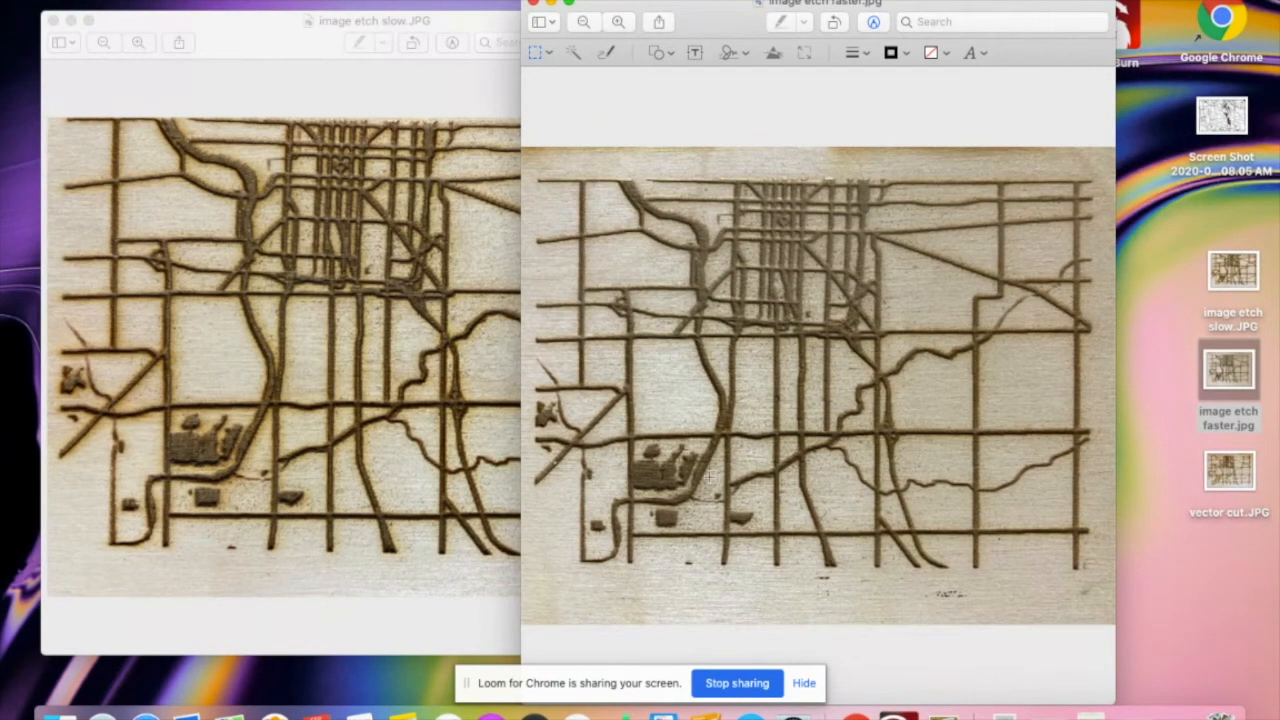
{"action": "mouse_move", "coordinate": [853, 521]}
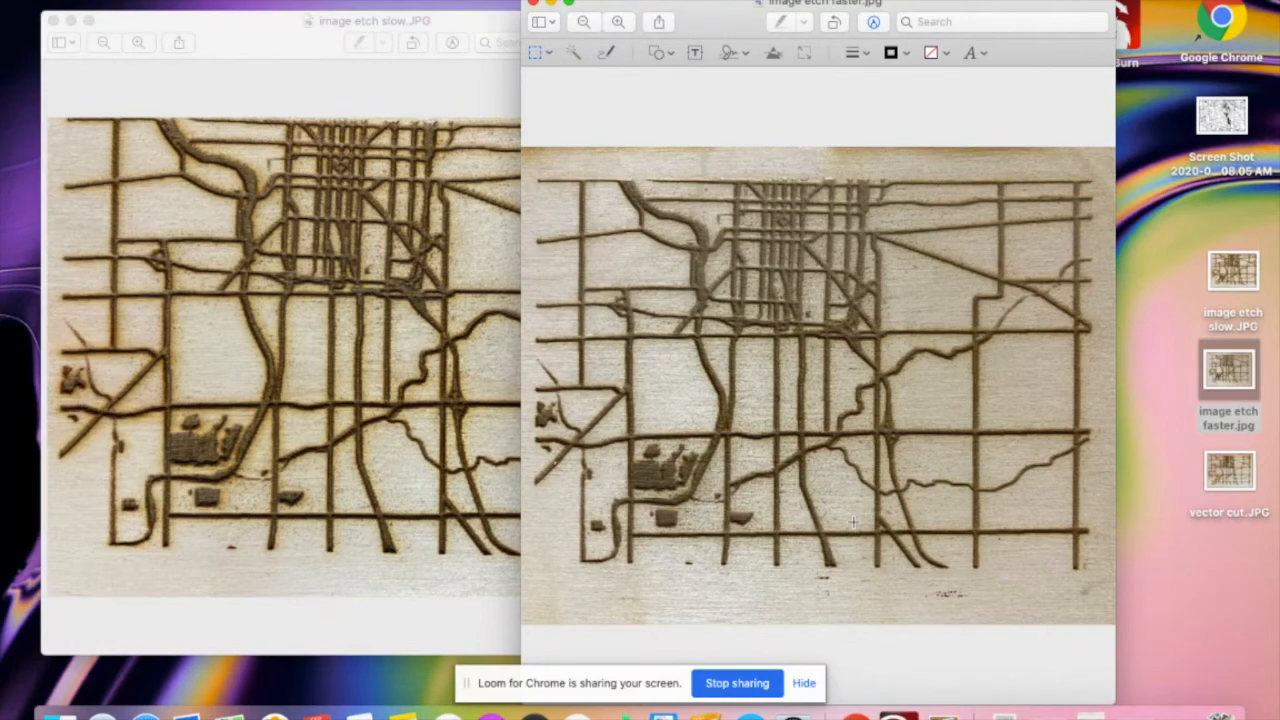
{"action": "mouse_move", "coordinate": [698, 275]}
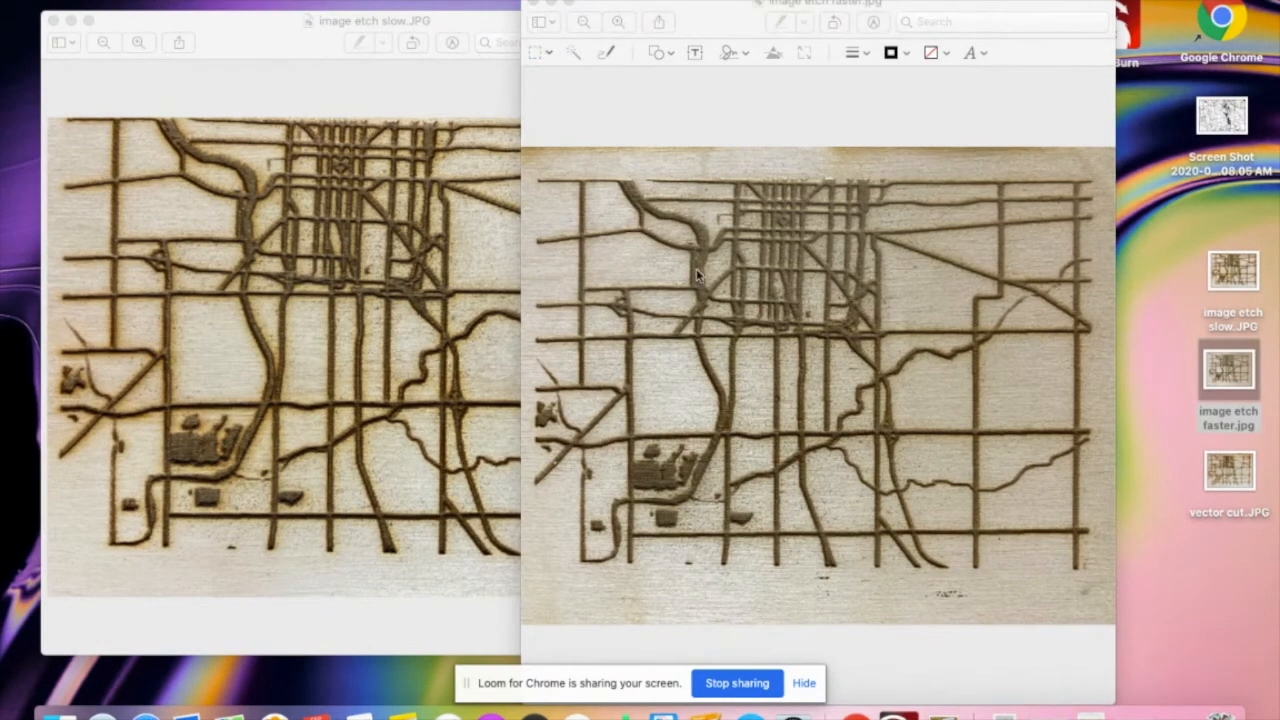
{"action": "mouse_move", "coordinate": [800, 235]}
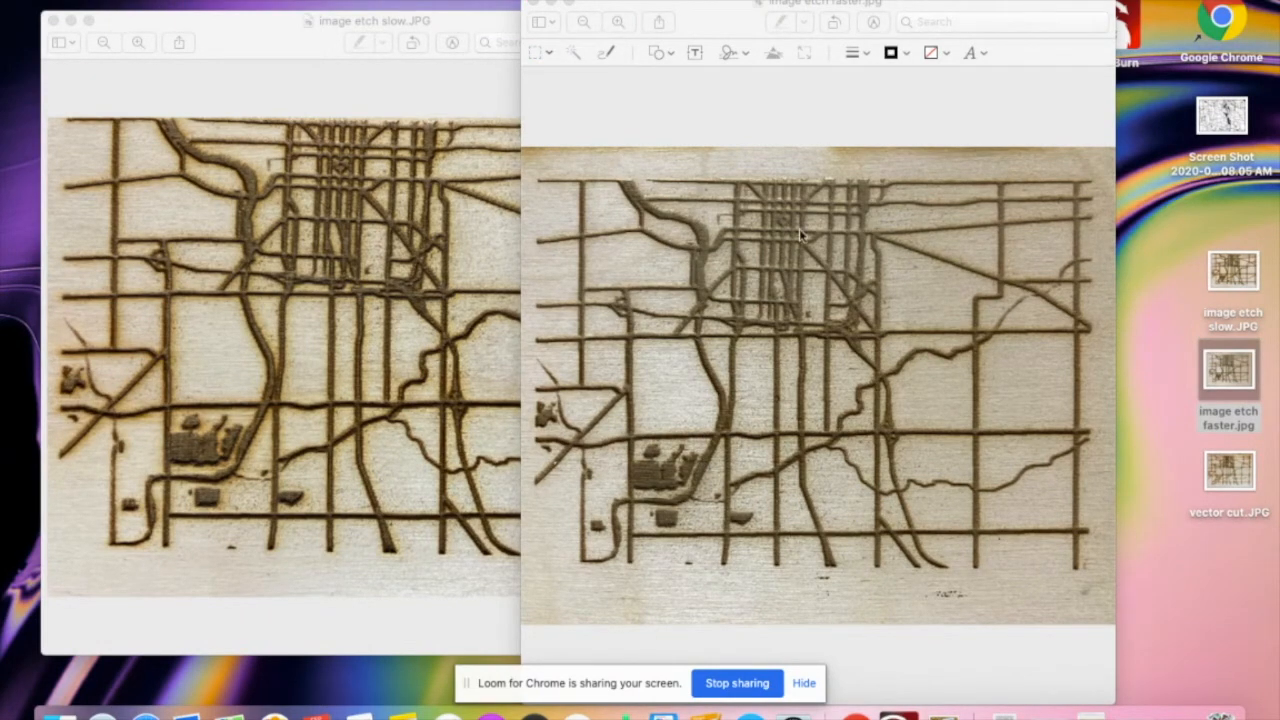
{"action": "mouse_move", "coordinate": [980, 440]}
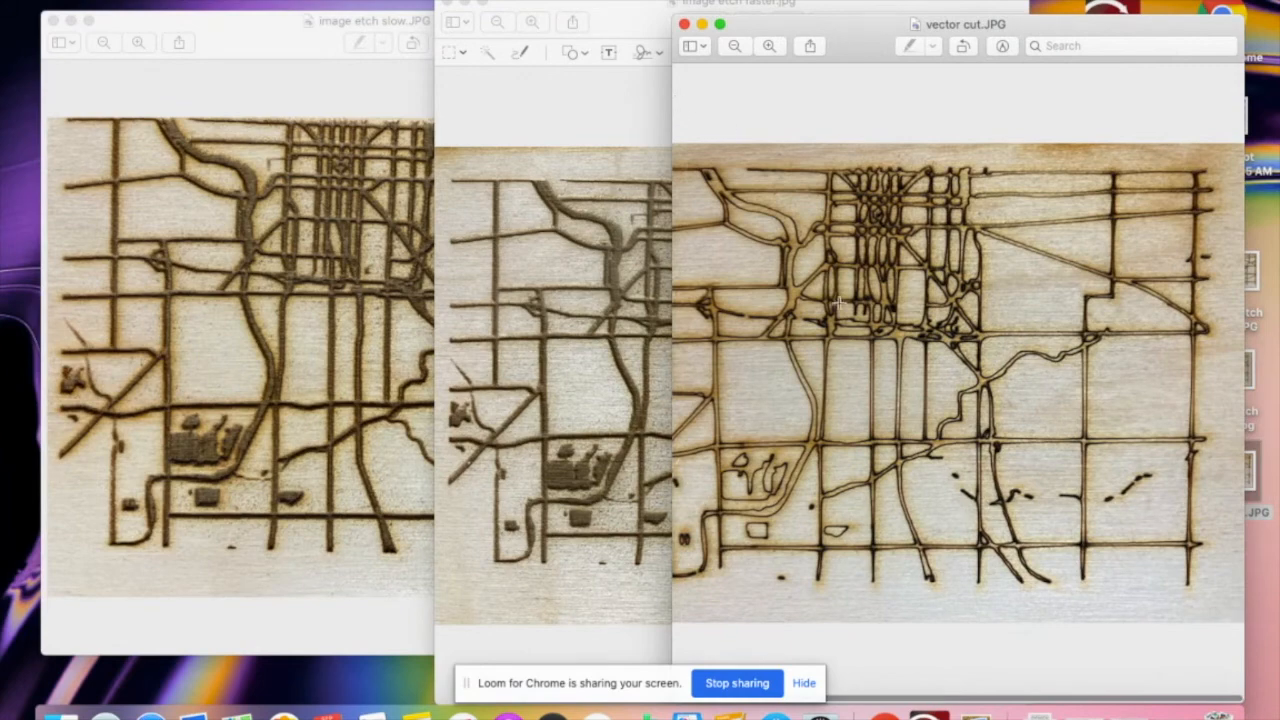
{"action": "mouse_move", "coordinate": [790, 268]}
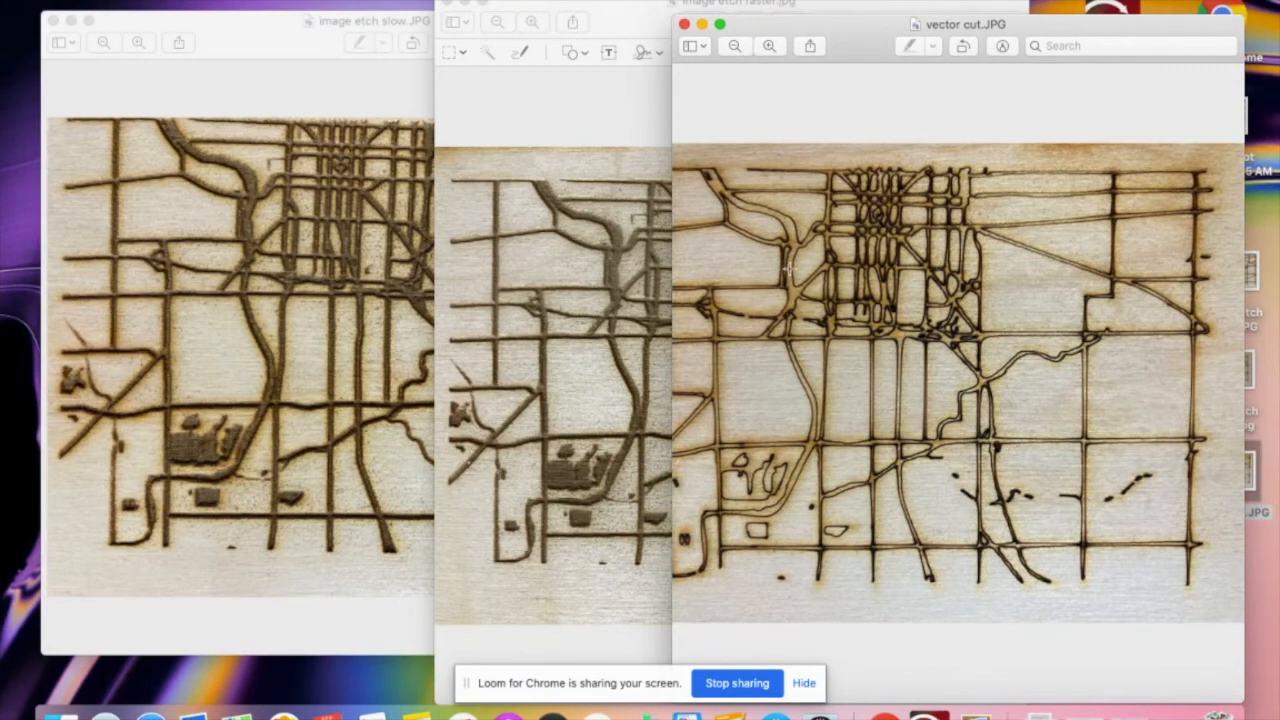
{"action": "mouse_move", "coordinate": [735, 483]}
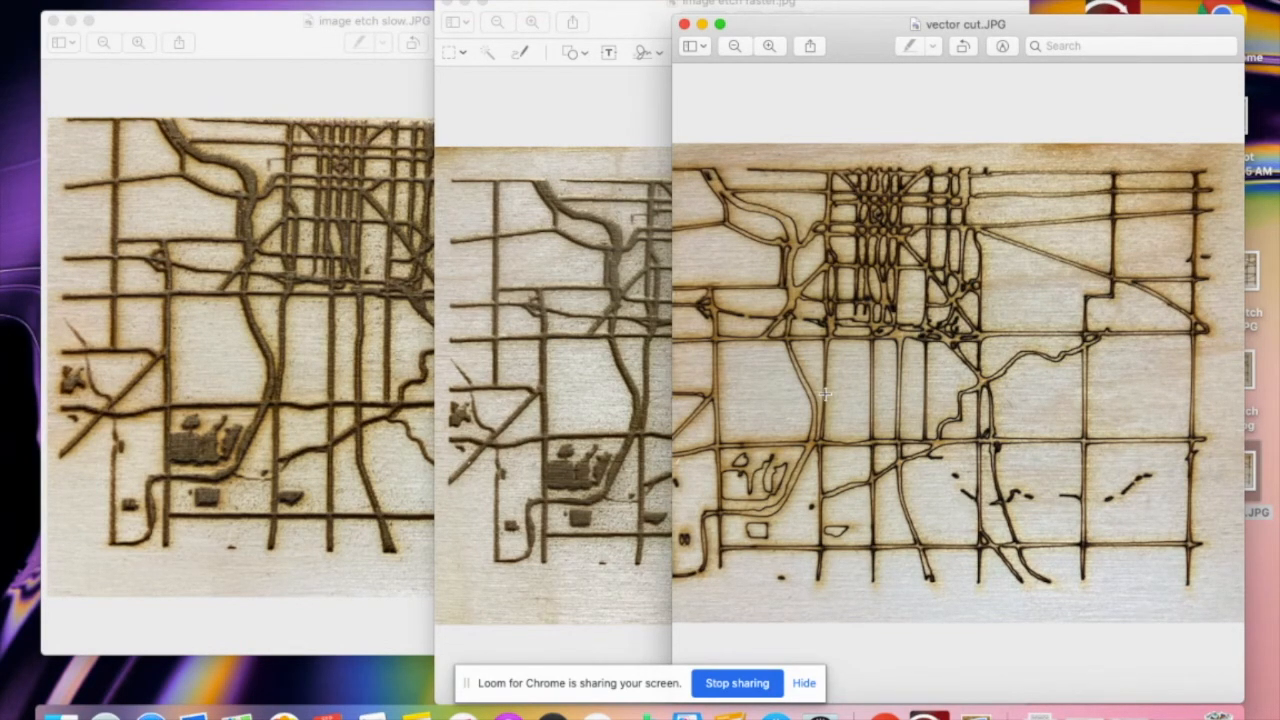
{"action": "mouse_move", "coordinate": [293, 275]}
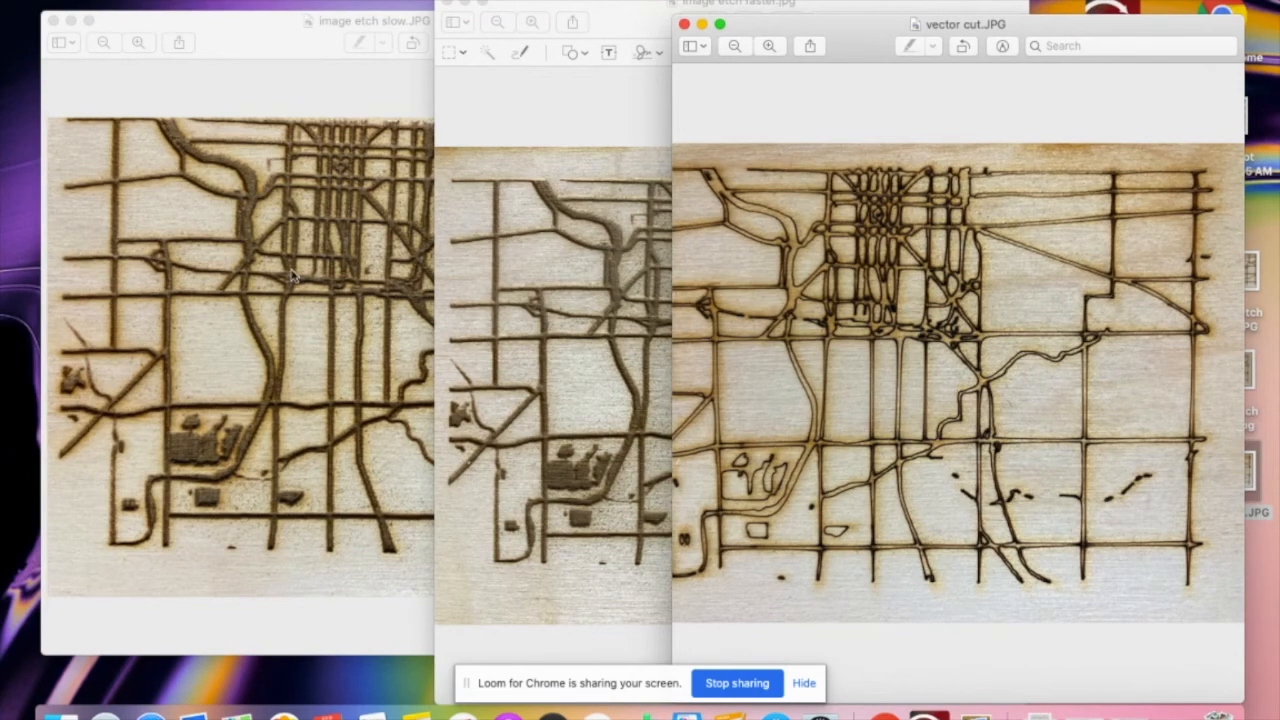
{"action": "mouse_move", "coordinate": [252, 358]}
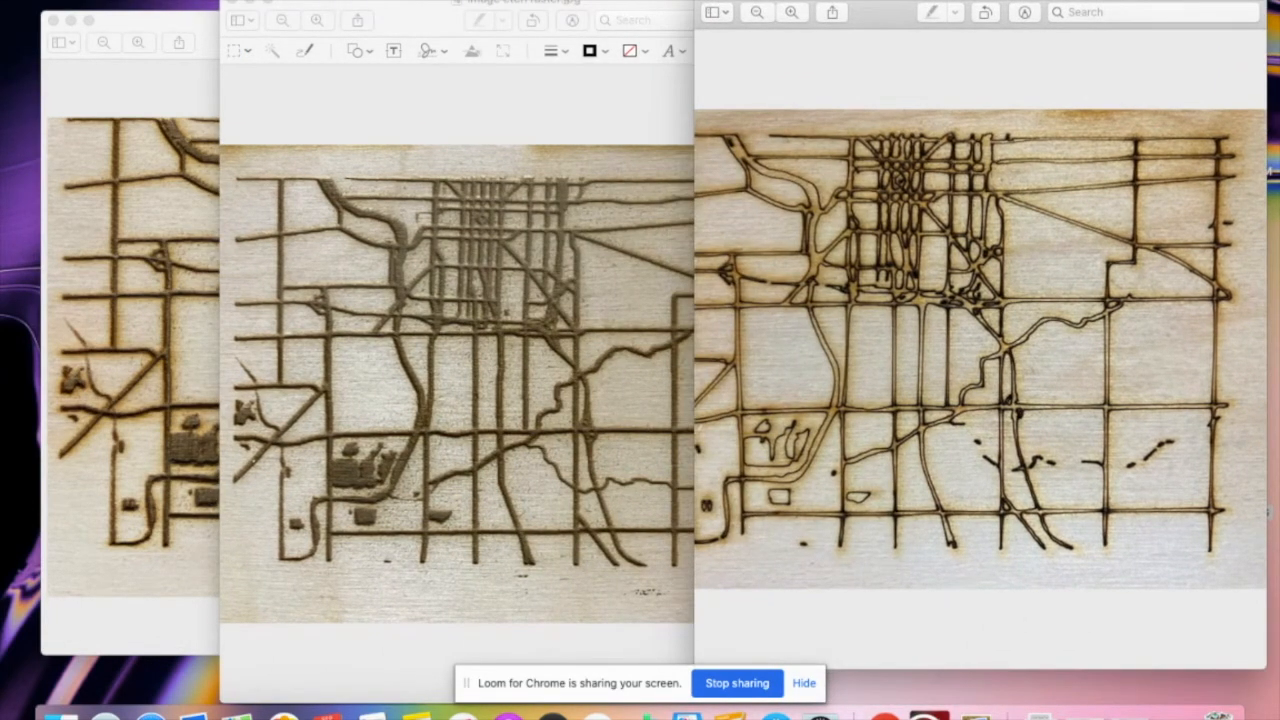
{"action": "mouse_move", "coordinate": [863, 225]}
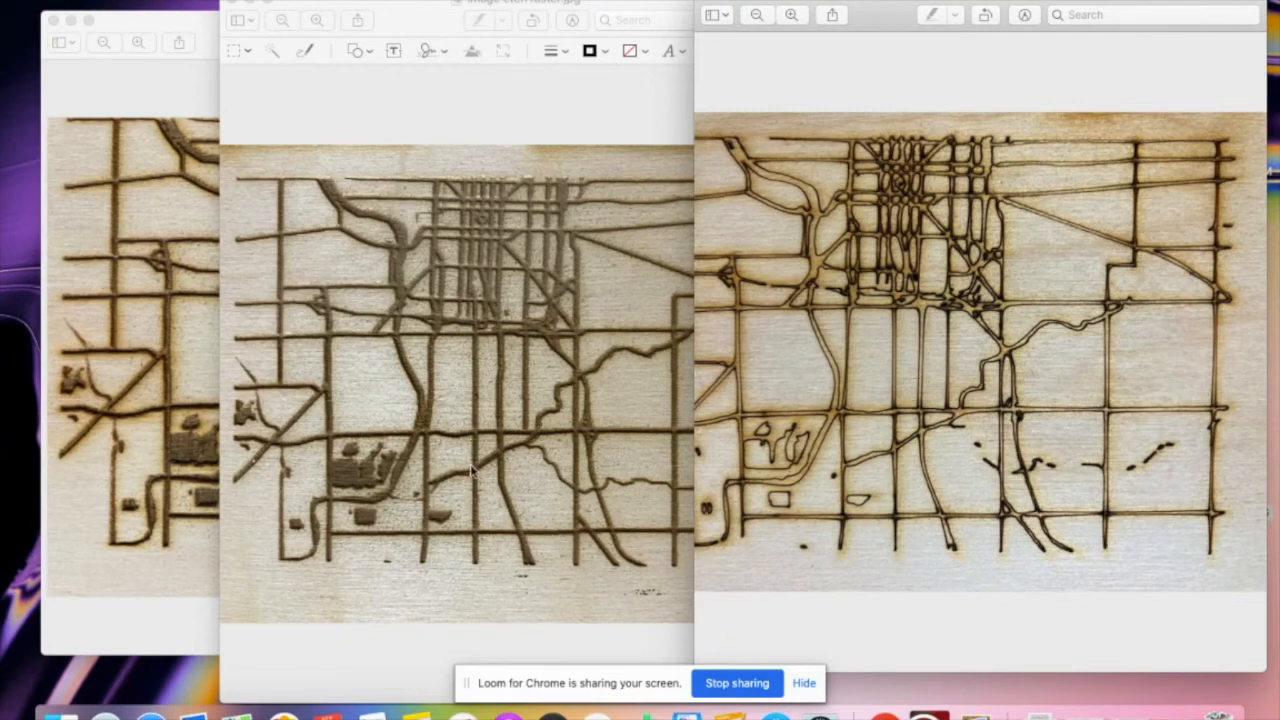
{"action": "mouse_move", "coordinate": [497, 183]}
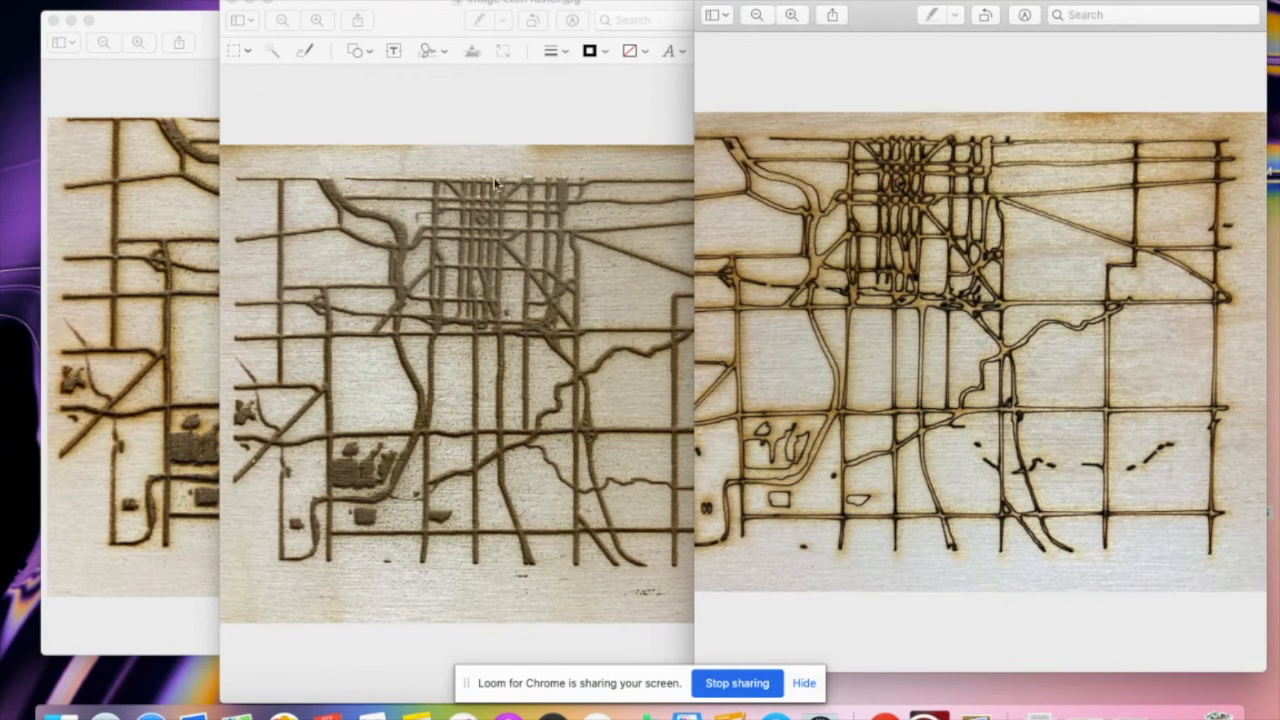
{"action": "mouse_move", "coordinate": [752, 448]}
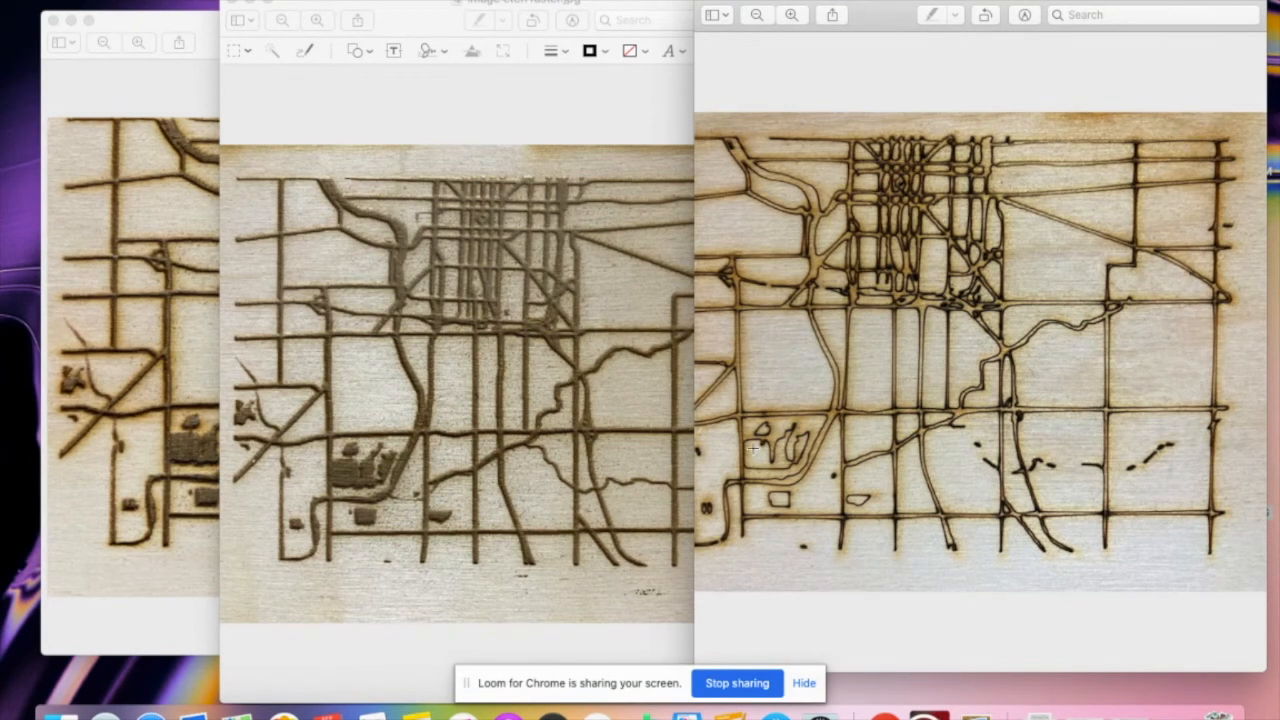
{"action": "mouse_move", "coordinate": [820, 308]}
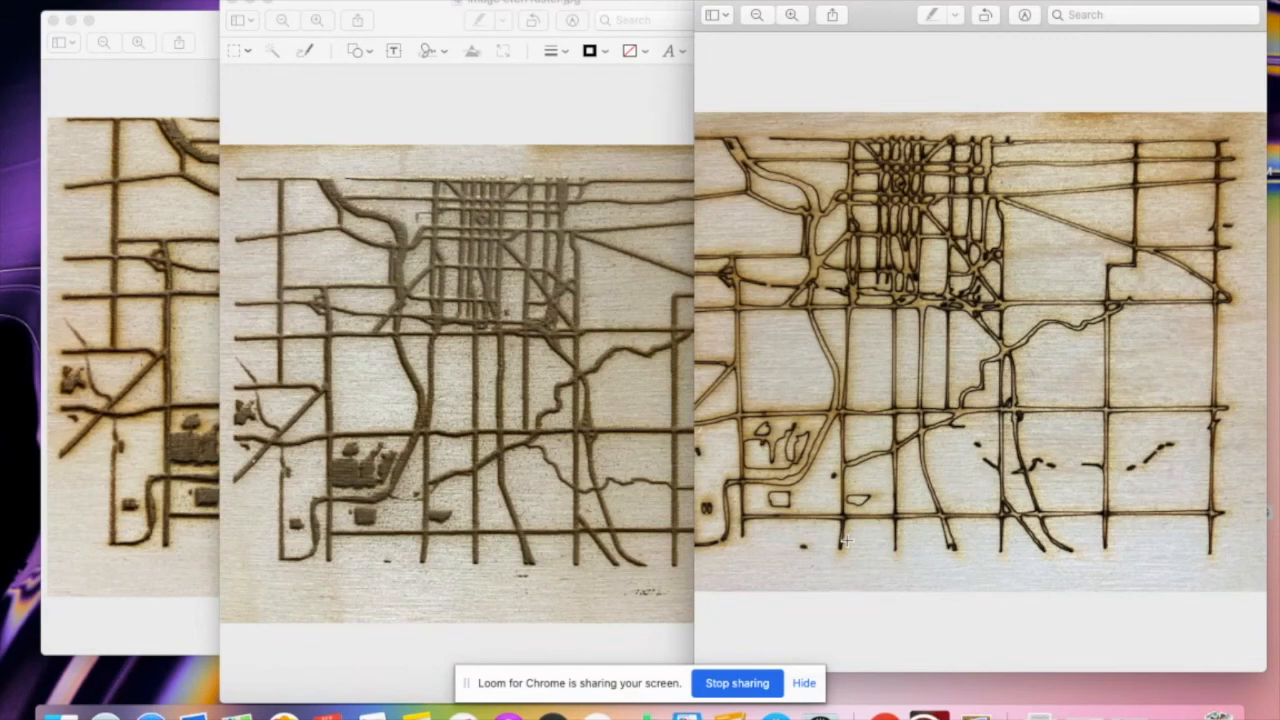
{"action": "mouse_move", "coordinate": [955, 673]}
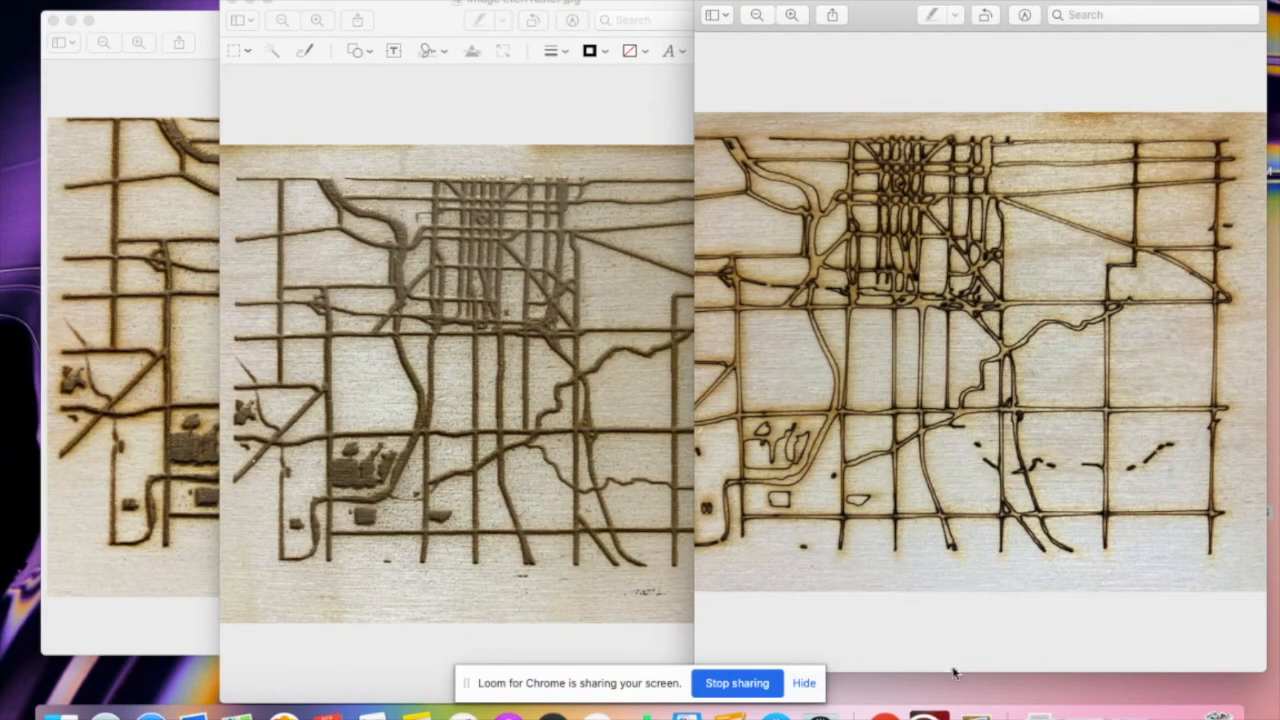
{"action": "mouse_move", "coordinate": [512, 221]}
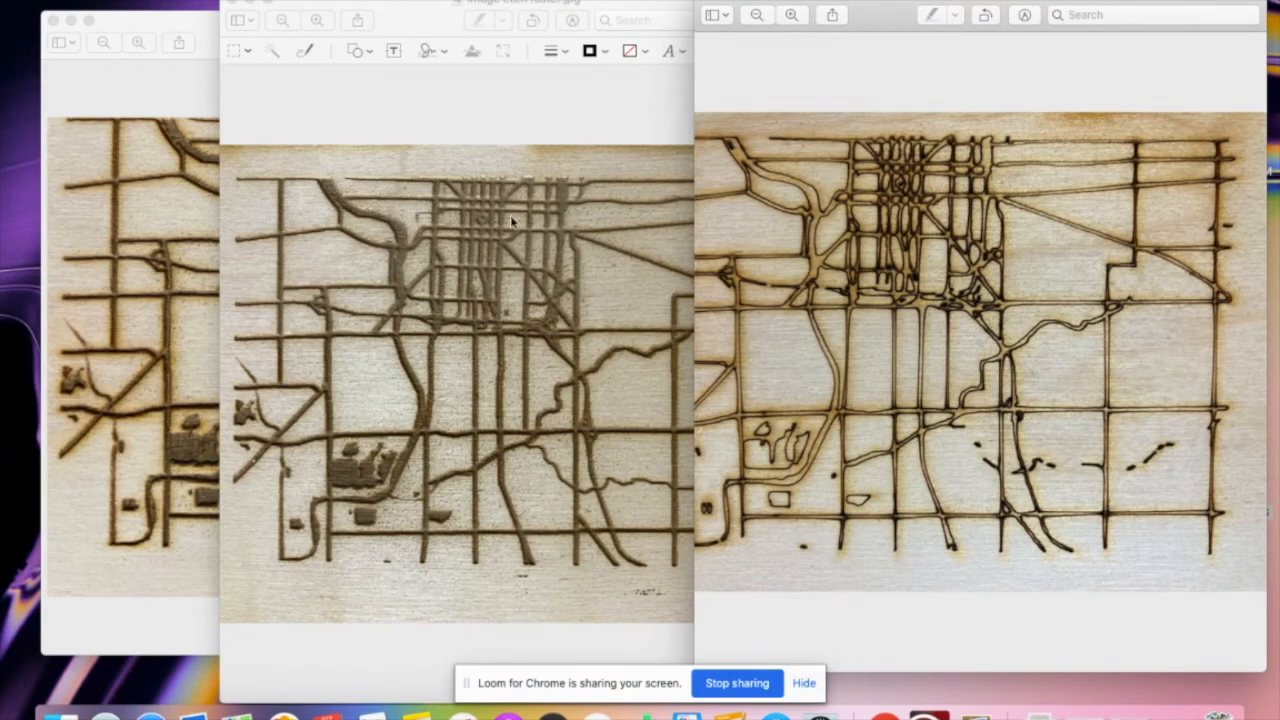
{"action": "mouse_move", "coordinate": [447, 219]}
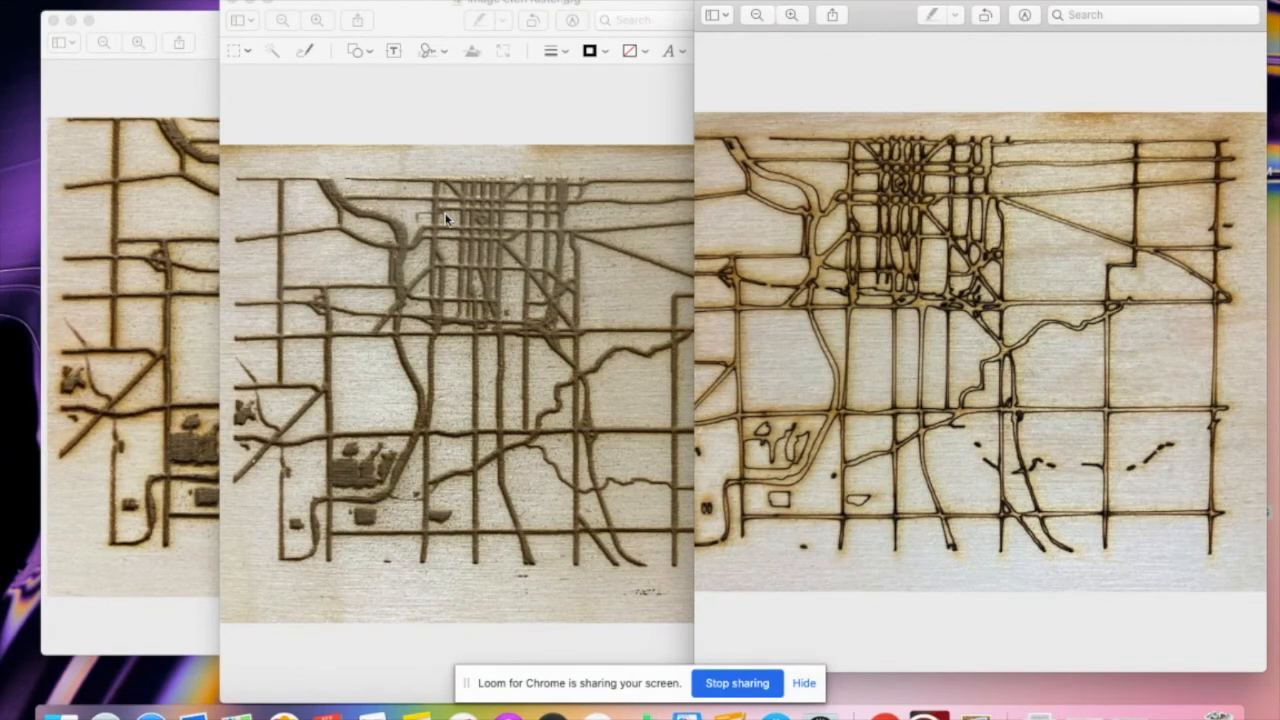
{"action": "mouse_move", "coordinate": [451, 227]}
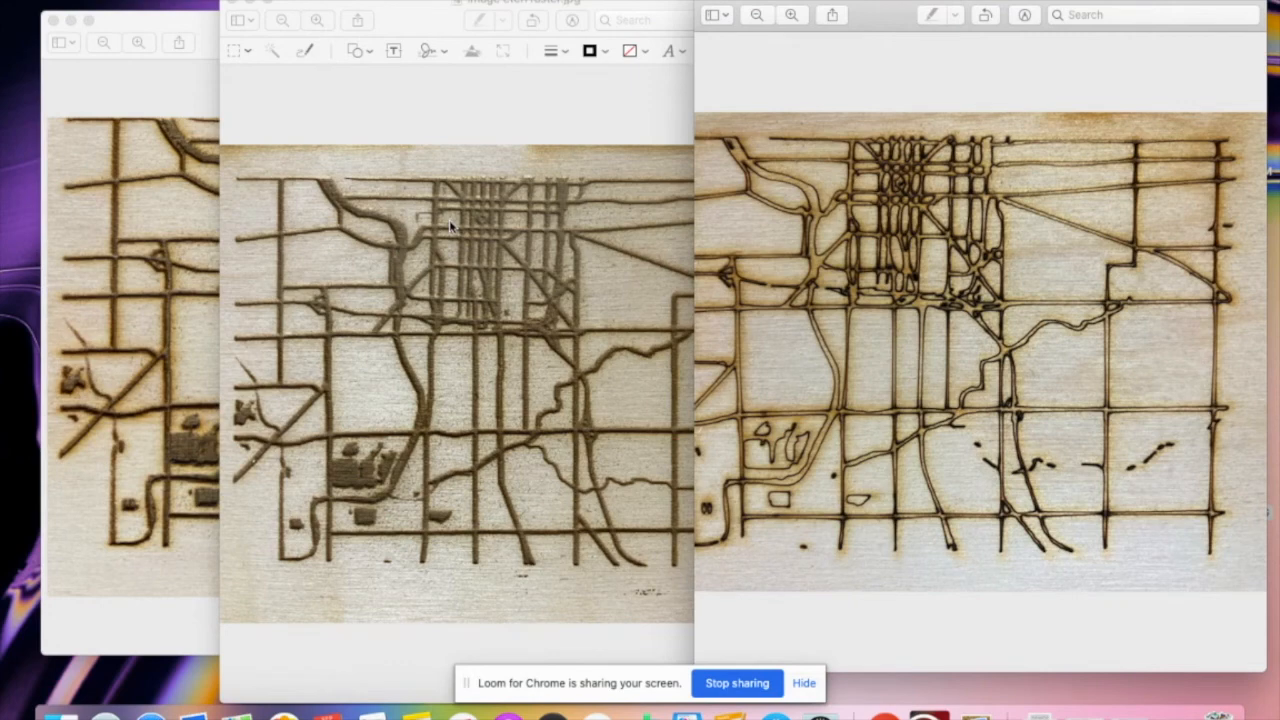
{"action": "mouse_move", "coordinate": [1133, 251]}
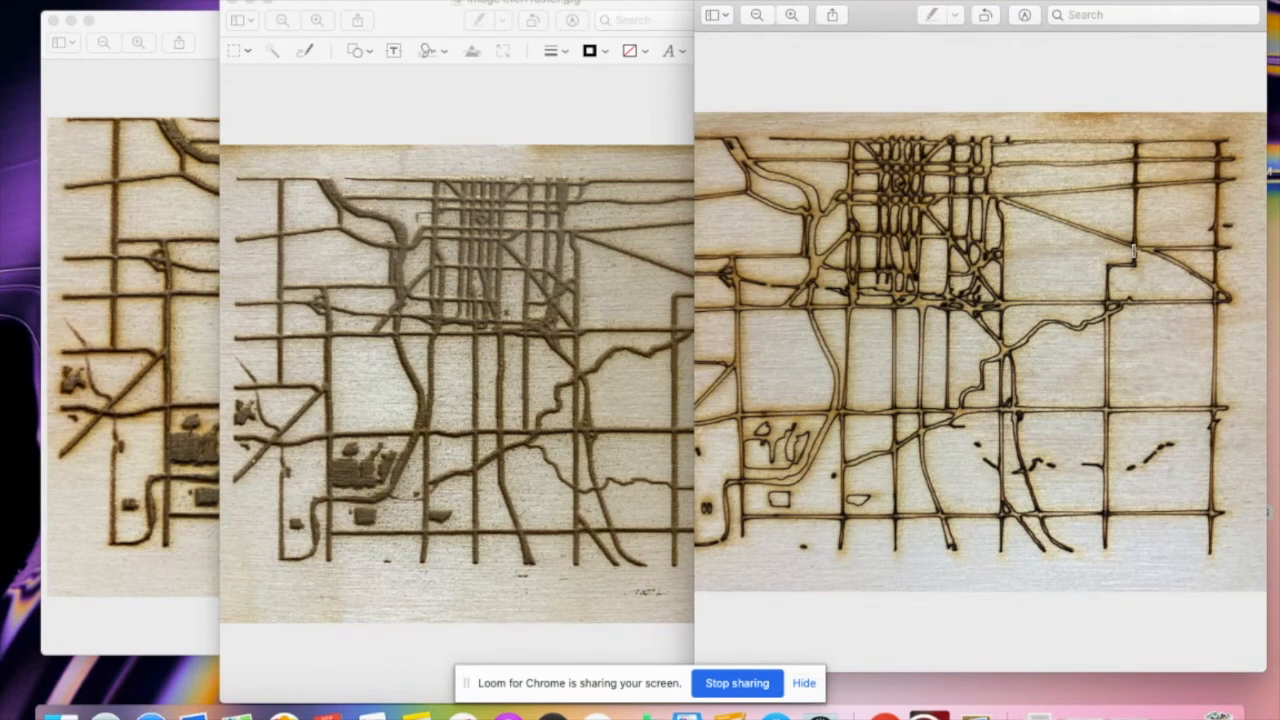
{"action": "mouse_move", "coordinate": [970, 250]}
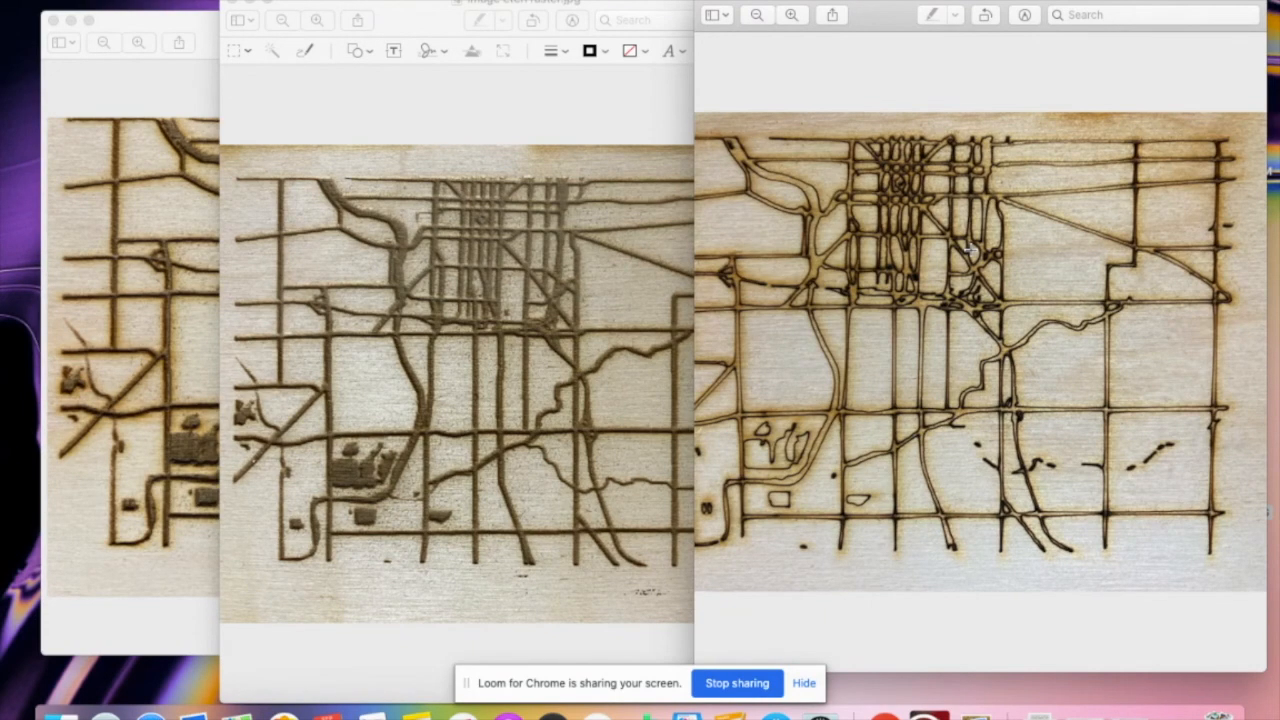
{"action": "mouse_move", "coordinate": [905, 387]}
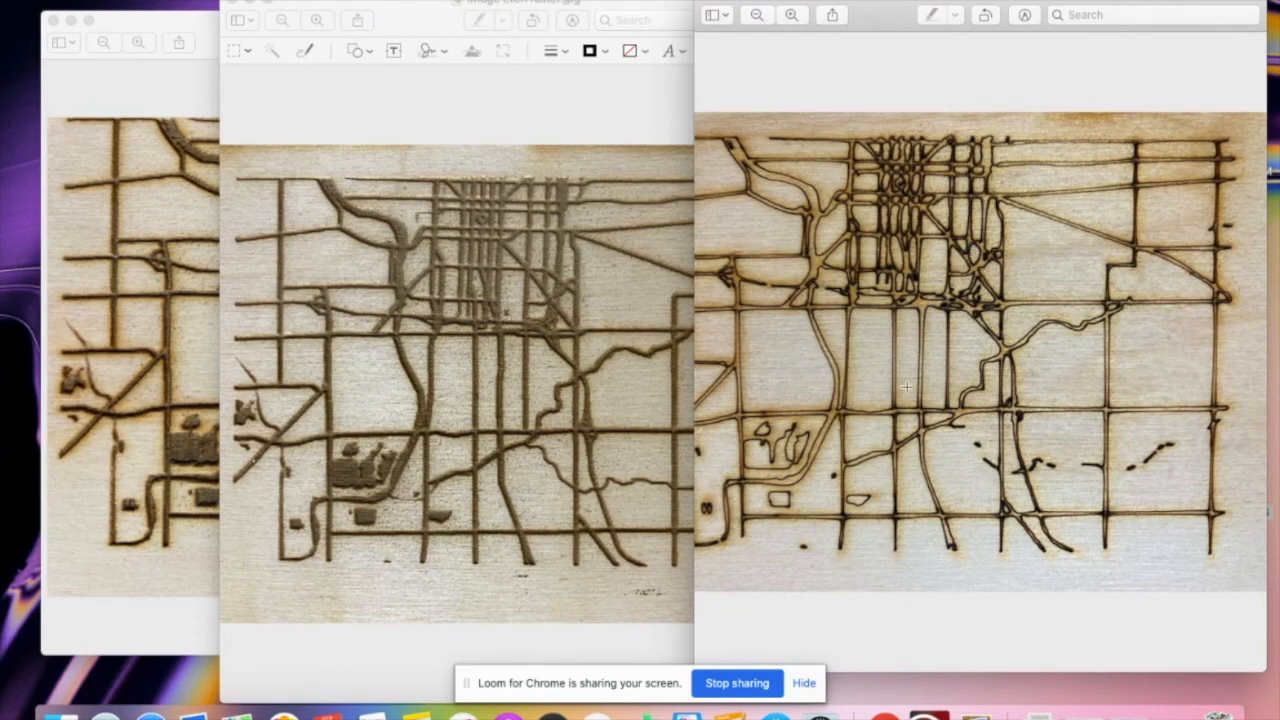
{"action": "mouse_move", "coordinate": [870, 95]}
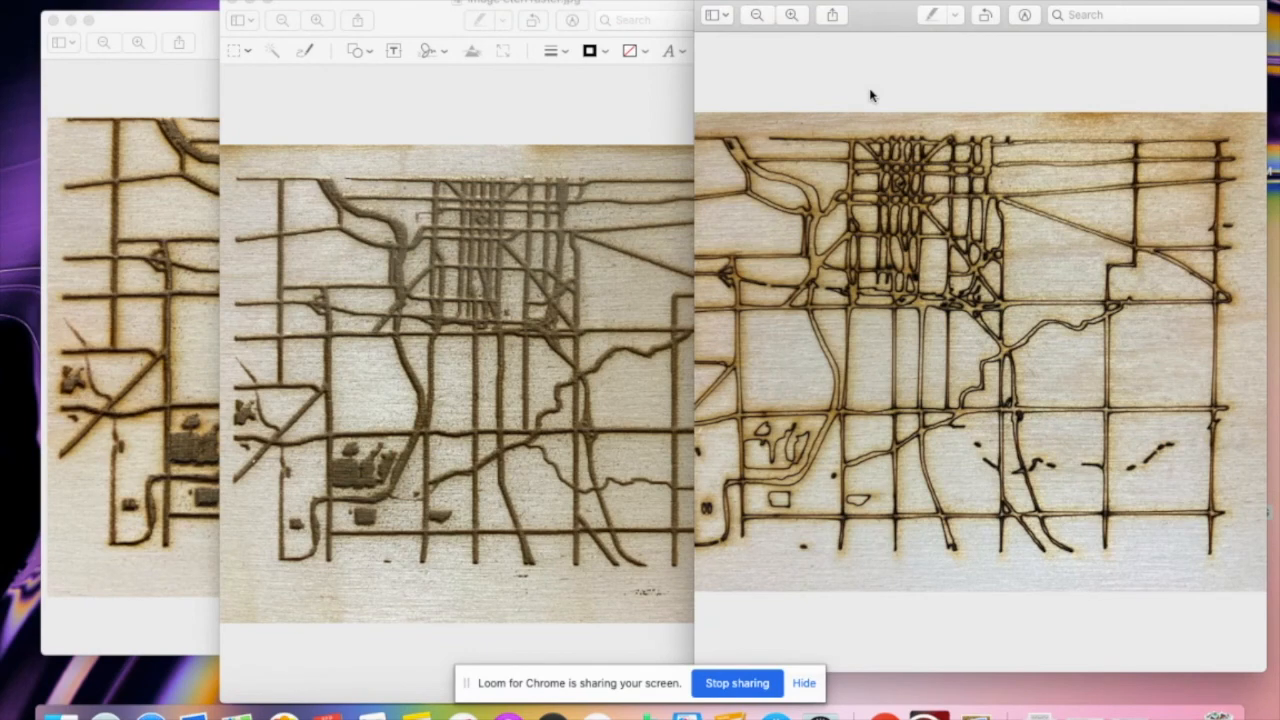
{"action": "mouse_move", "coordinate": [975, 345]}
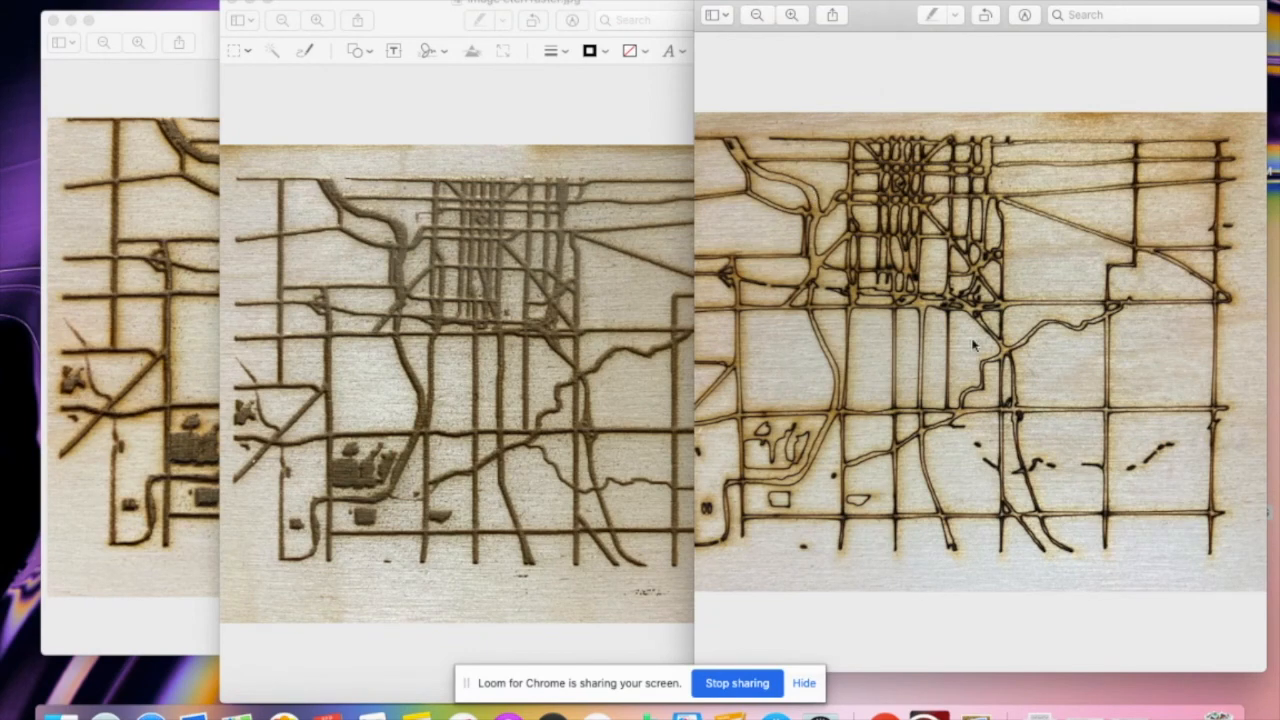